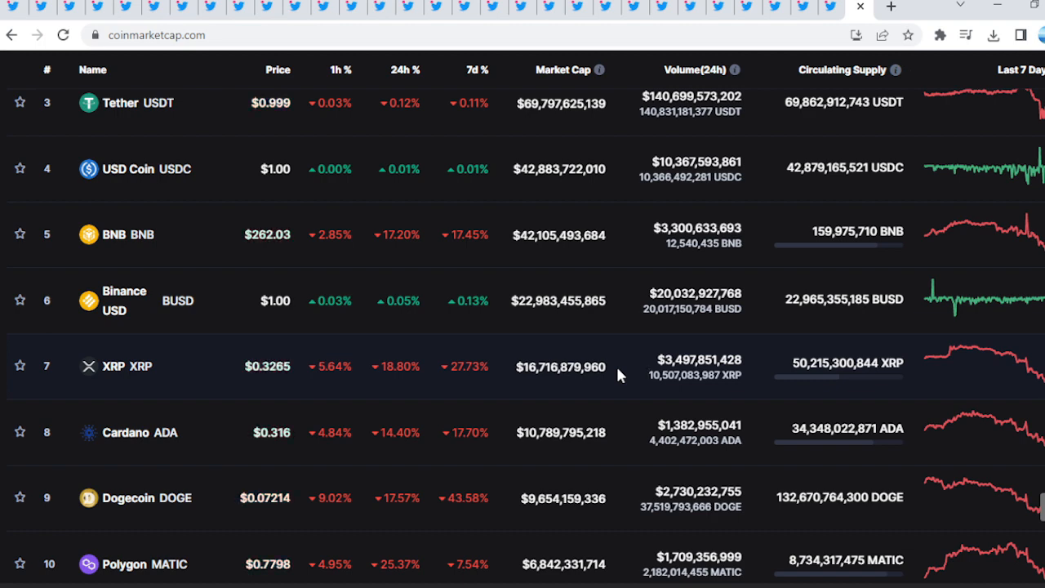
Open the 'was this the red wave' tweet and view its red market heatmap enlarged
scroll(up, 3)
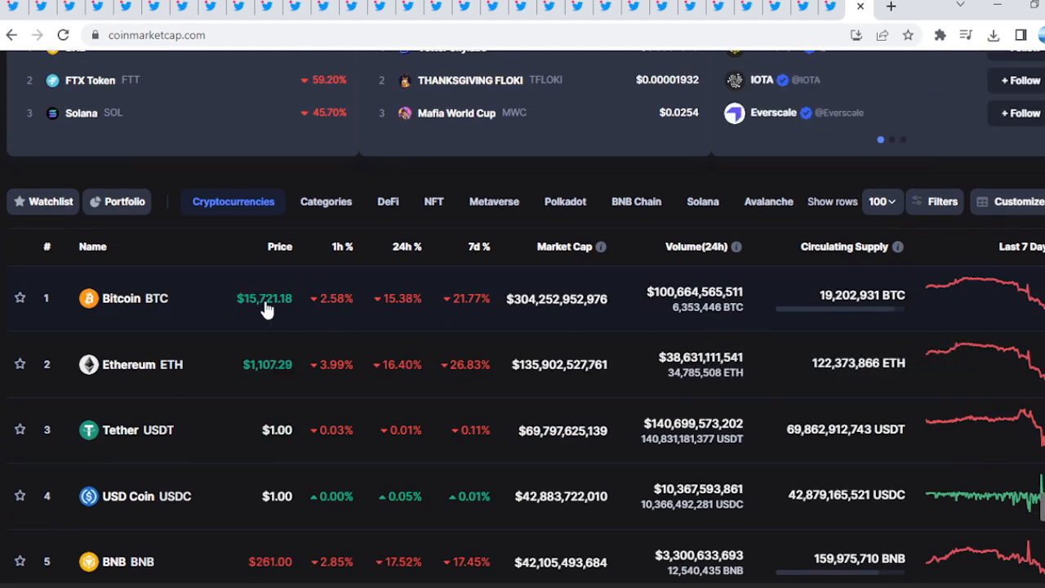
scroll(down, 3)
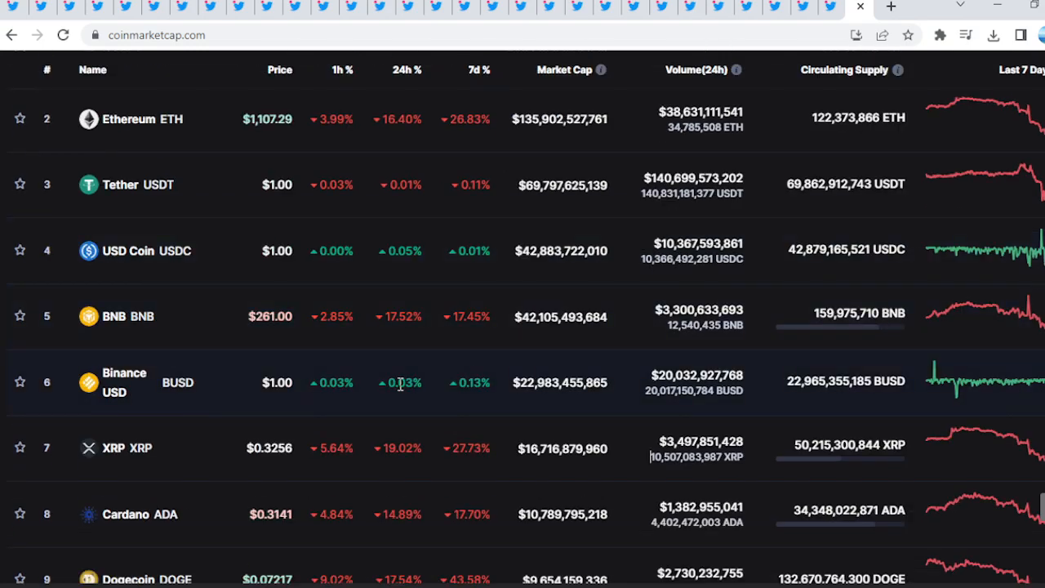
scroll(down, 3)
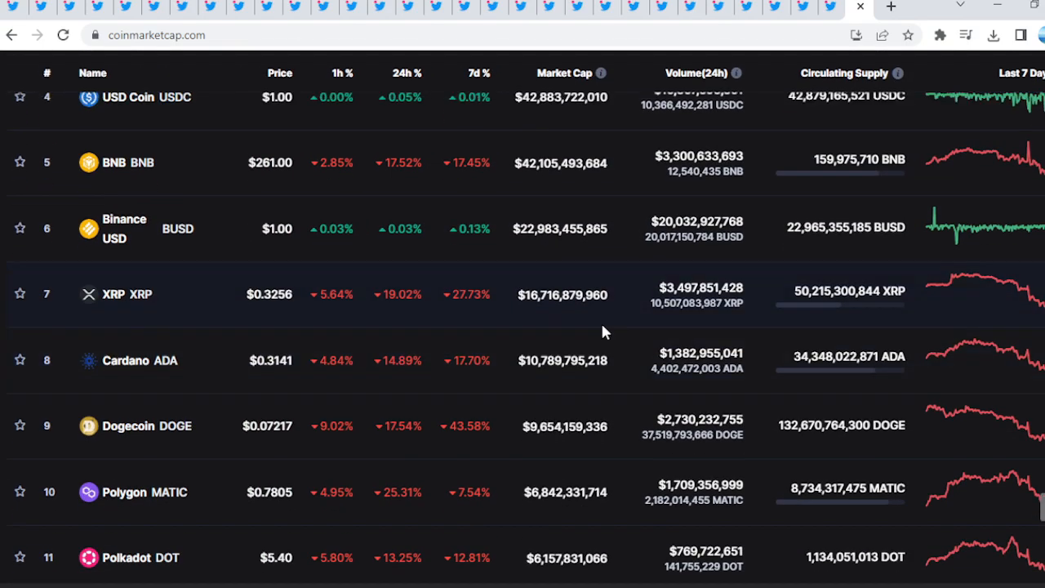
scroll(up, 3)
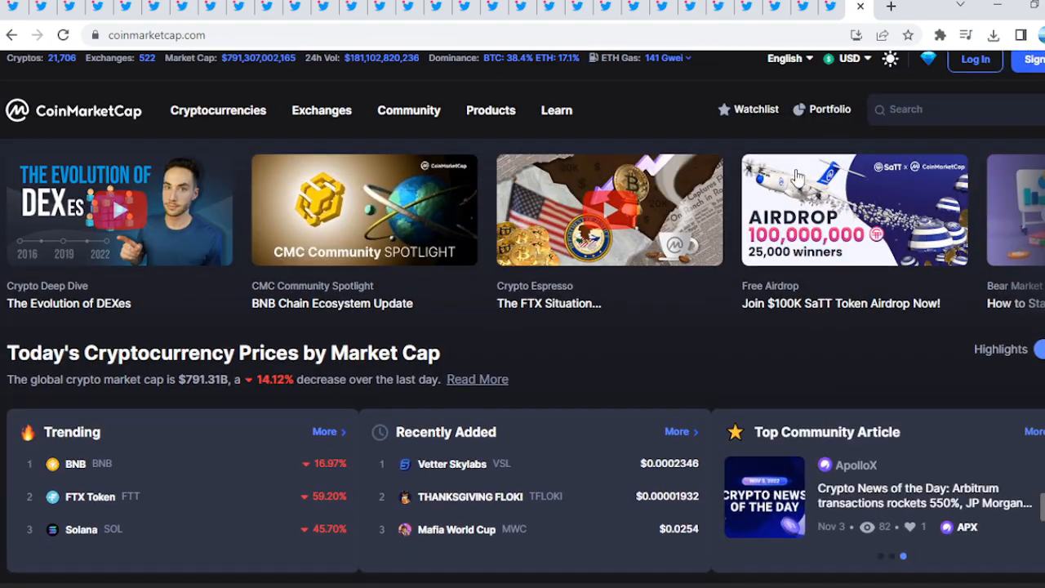
click(849, 6)
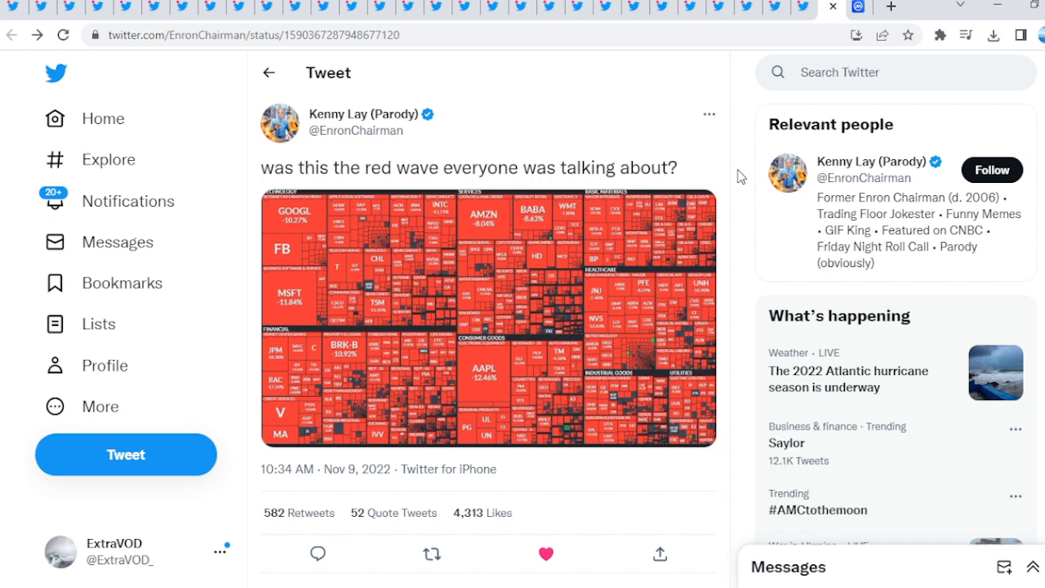
click(653, 237)
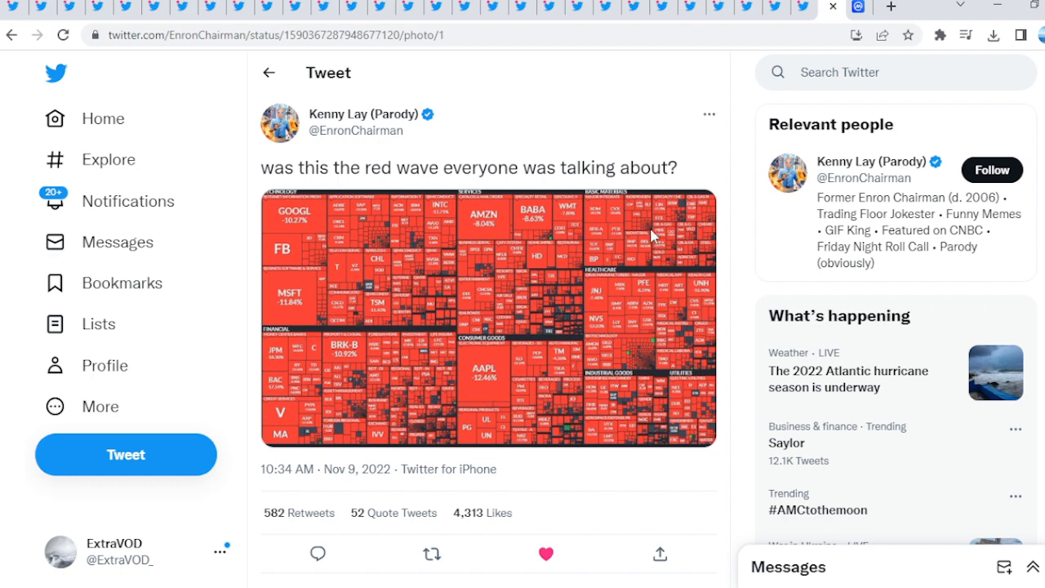
click(487, 316)
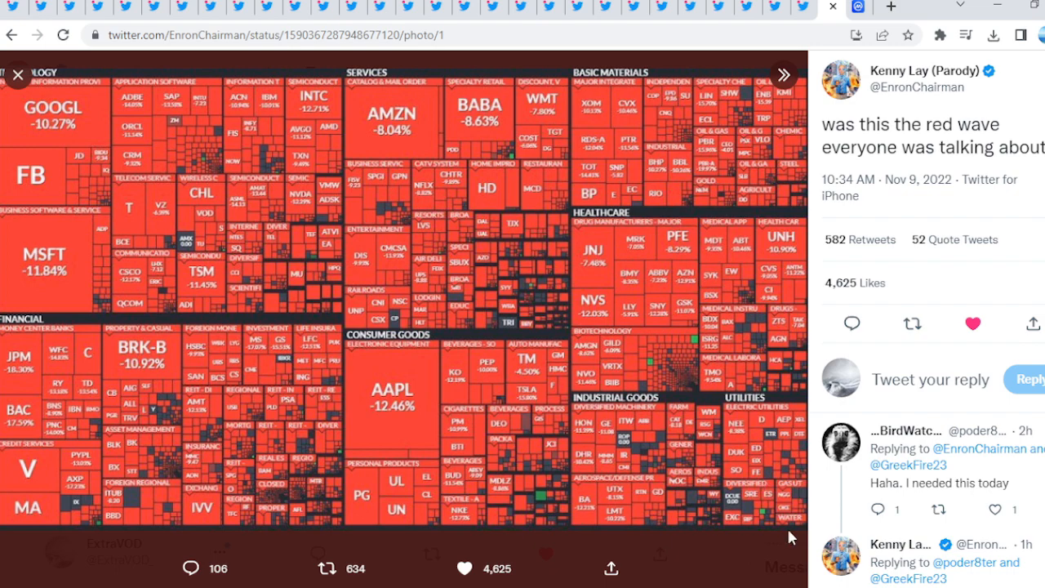
click(17, 75)
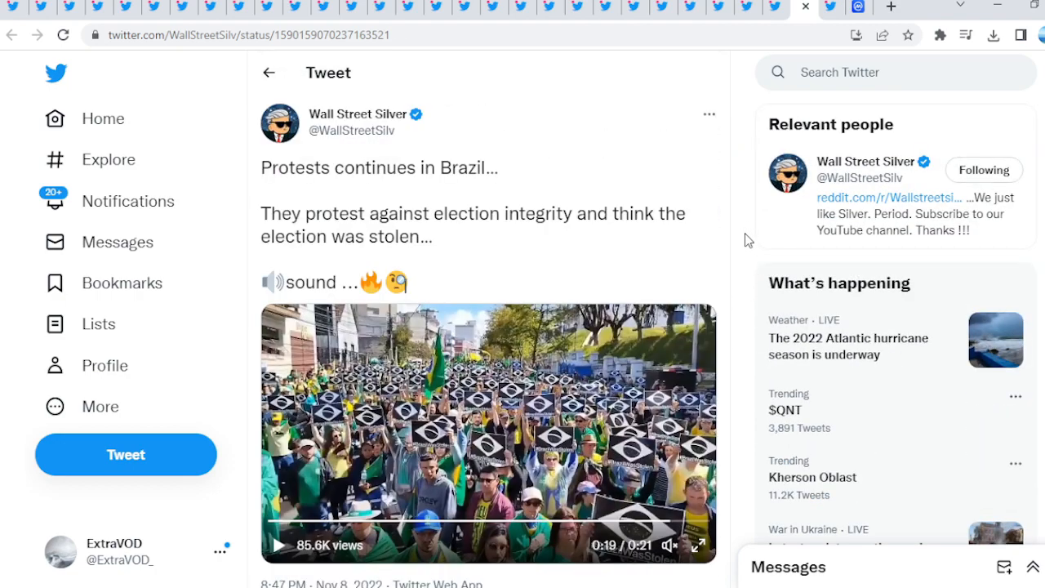
mouse_move(690, 364)
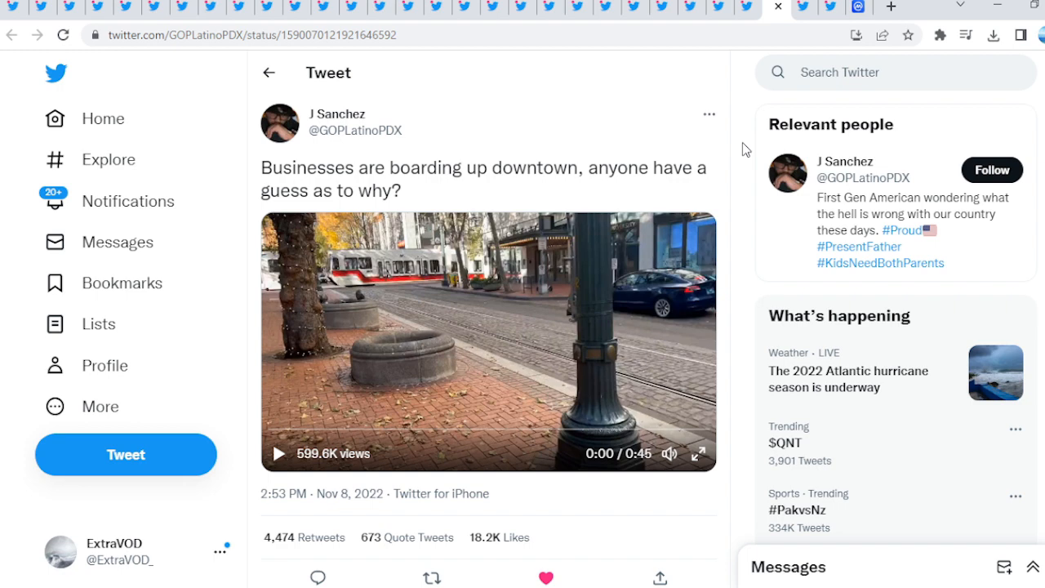
Play the downtown boarding-up street video, then close that tweet
click(278, 454)
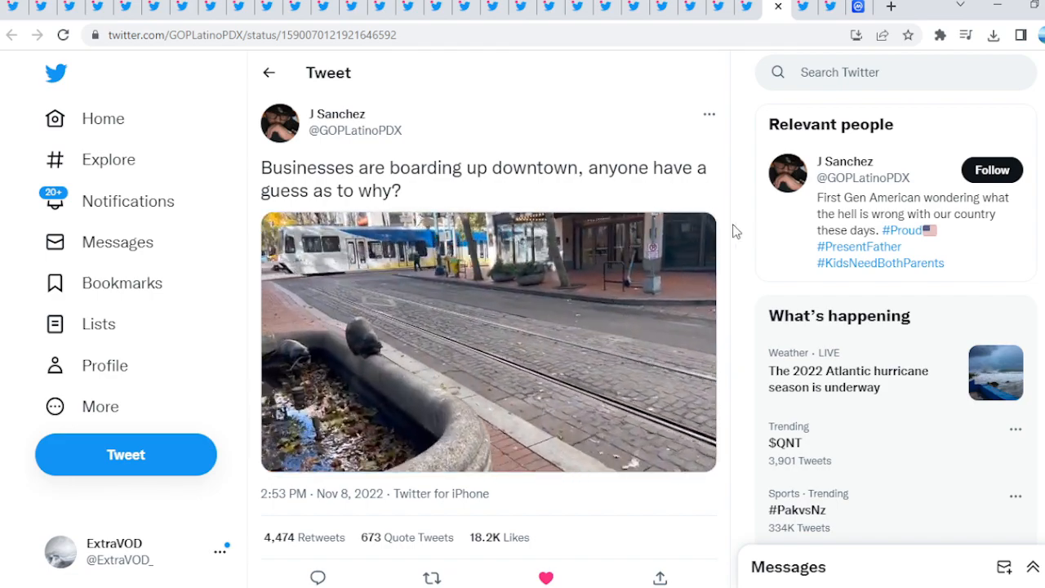
click(488, 340)
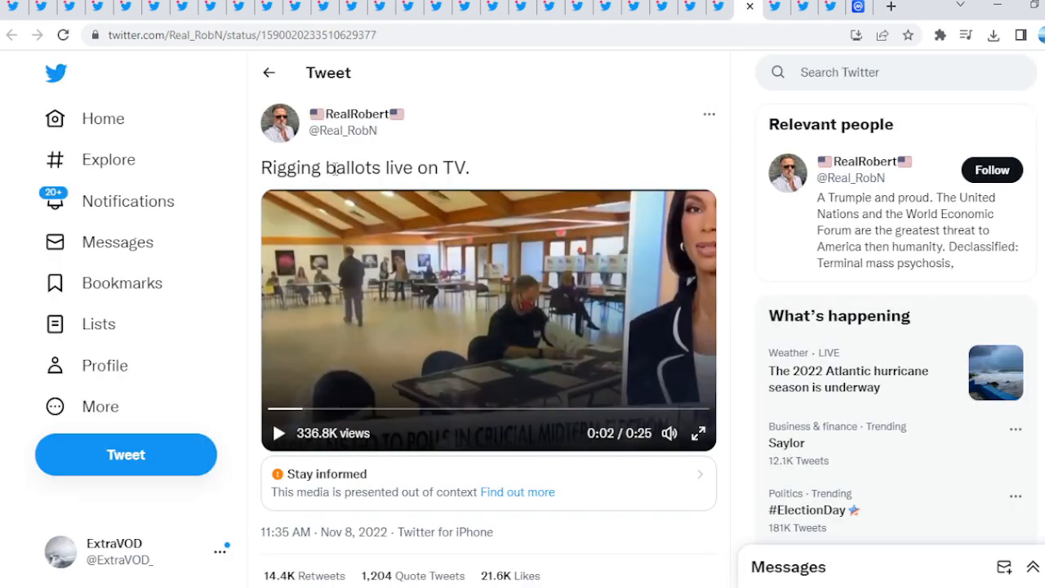
mouse_move(415, 318)
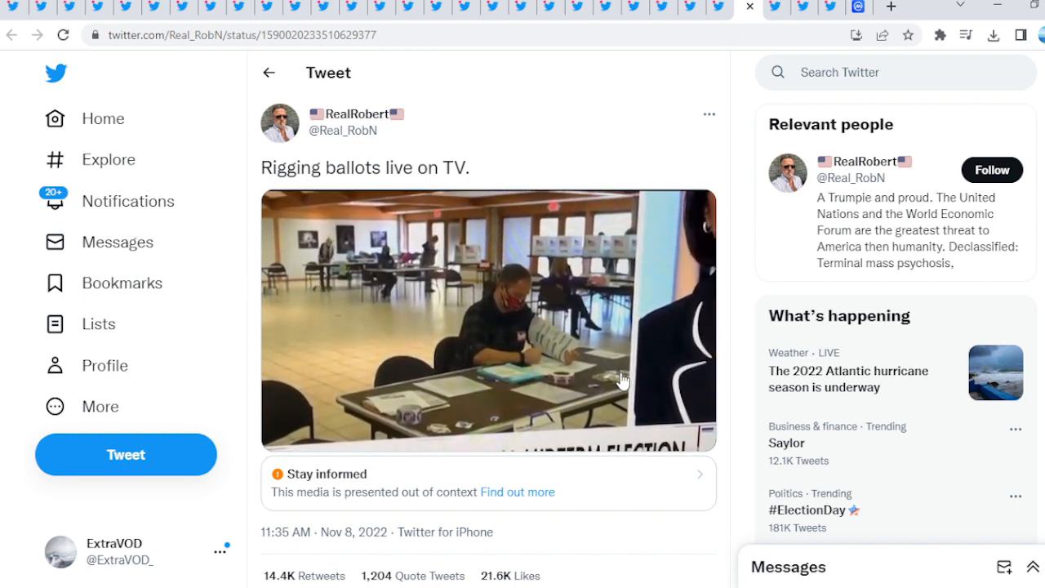
Play the ballot-counting video in the 'rigging ballots' tweet, then close the tweet
click(488, 319)
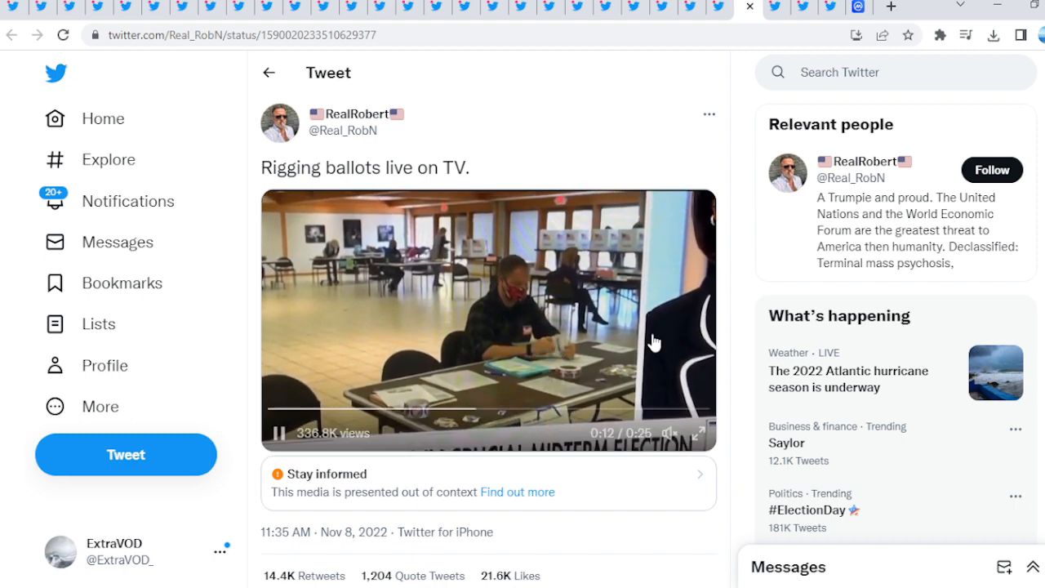
click(718, 7)
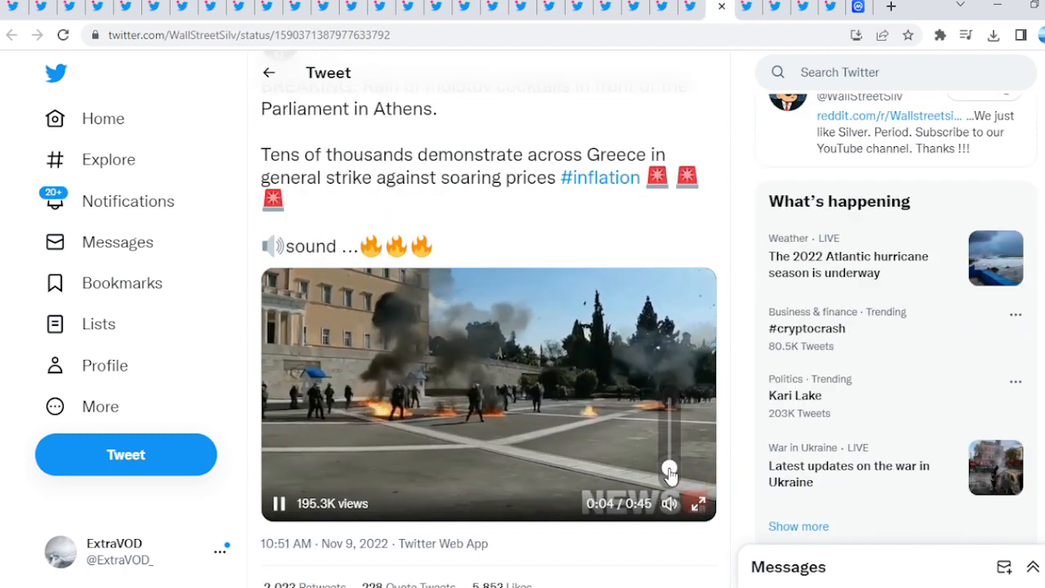
Watch the Athens molotov-cocktail protest video and pause it around 18 seconds
scroll(up, 3)
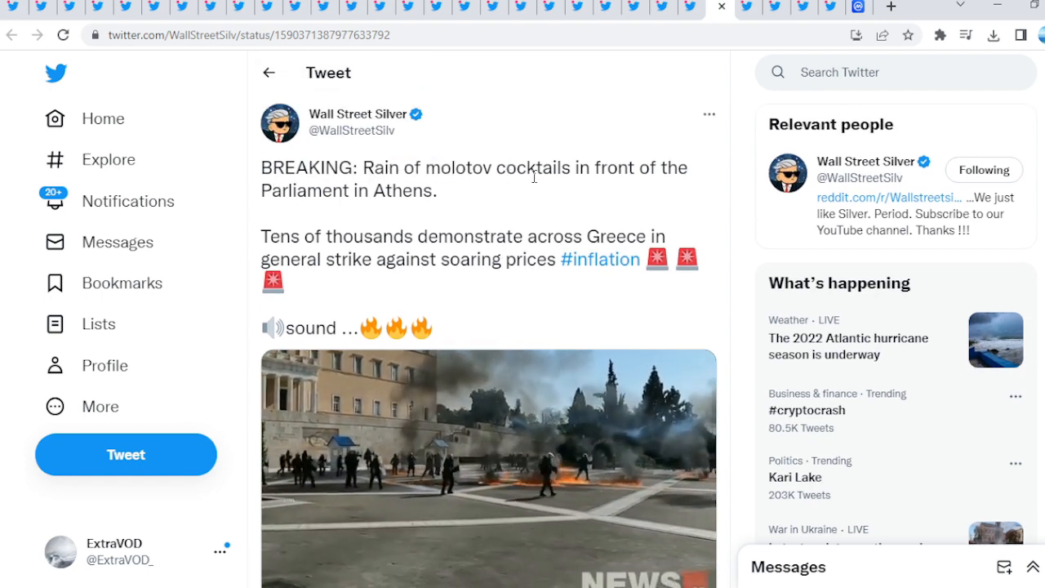
drag(278, 235, 496, 236)
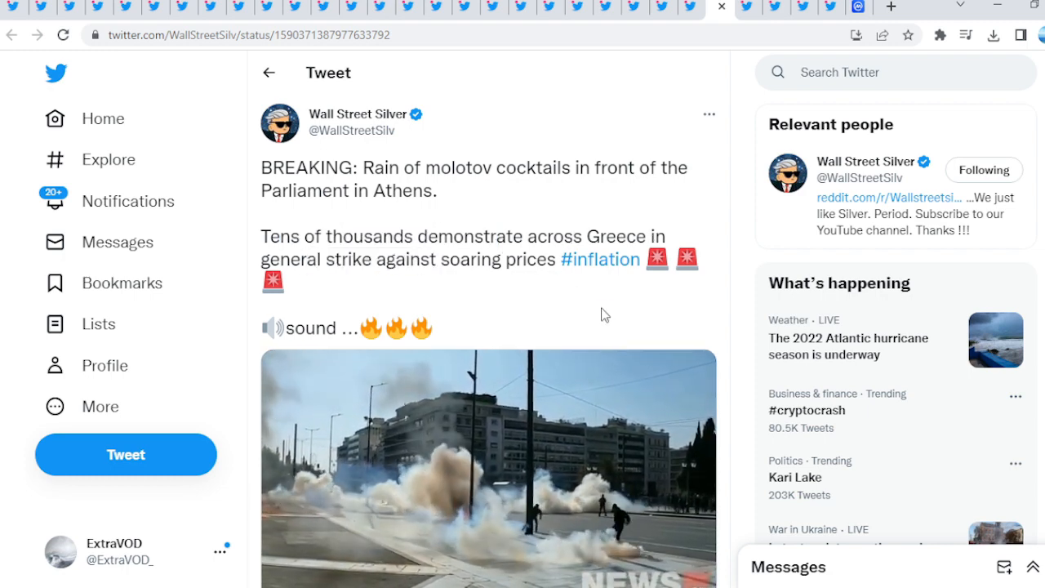
click(489, 467)
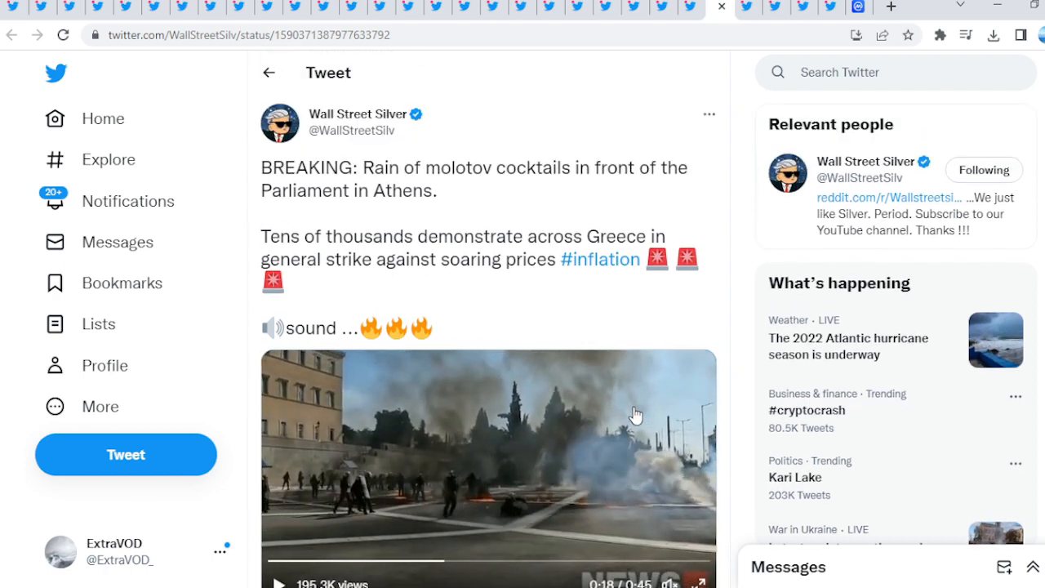
mouse_move(722, 51)
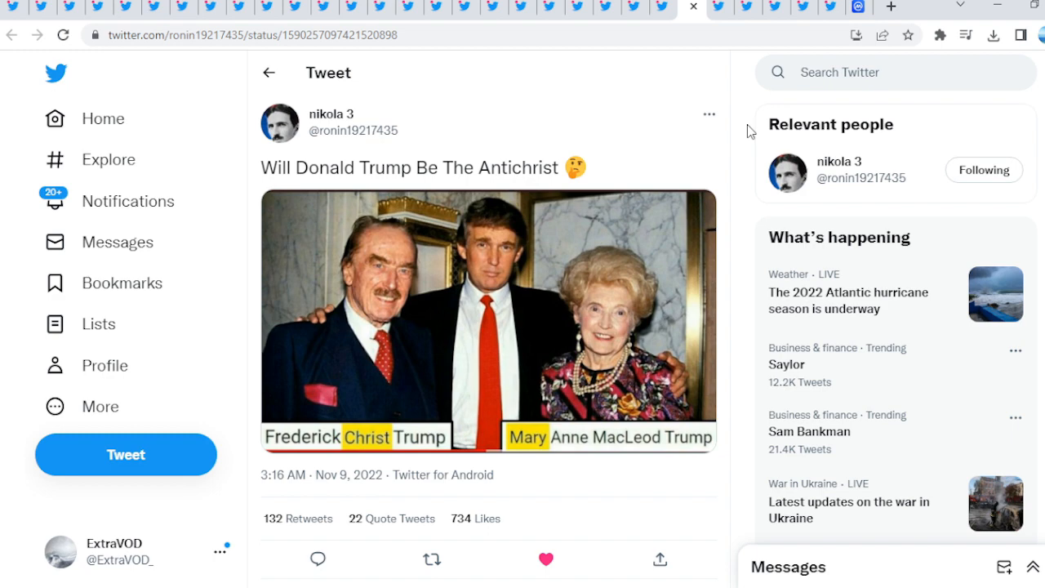
Enlarge the Antichrist tweet's captioned family photo, then close the photo viewer
click(488, 320)
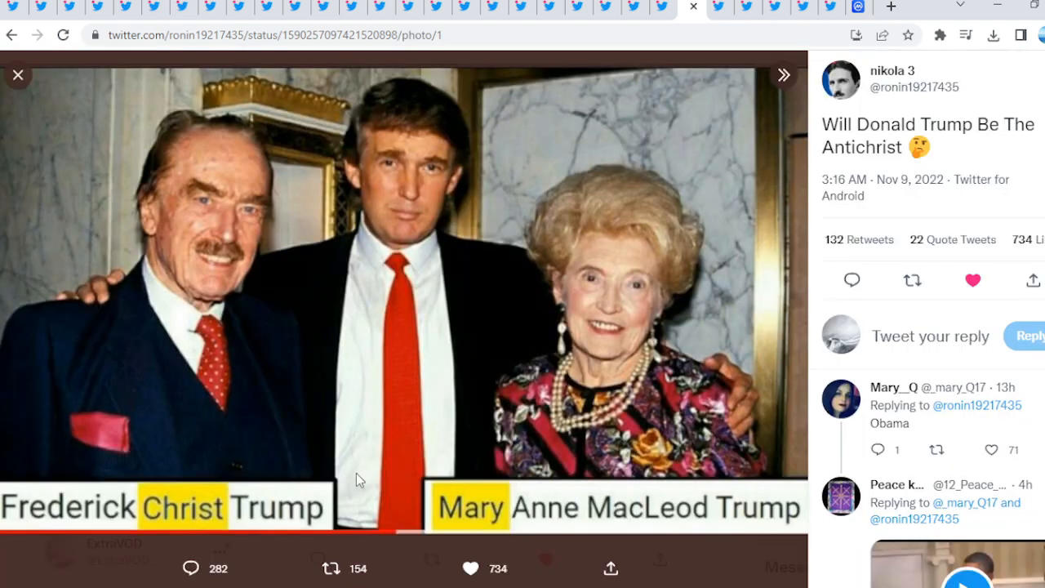
mouse_move(447, 243)
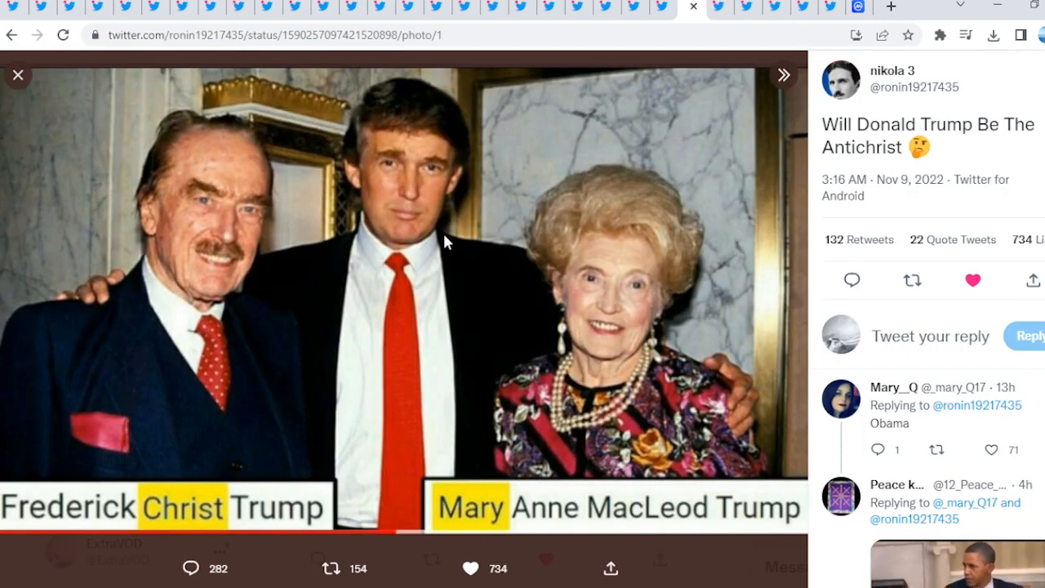
click(18, 74)
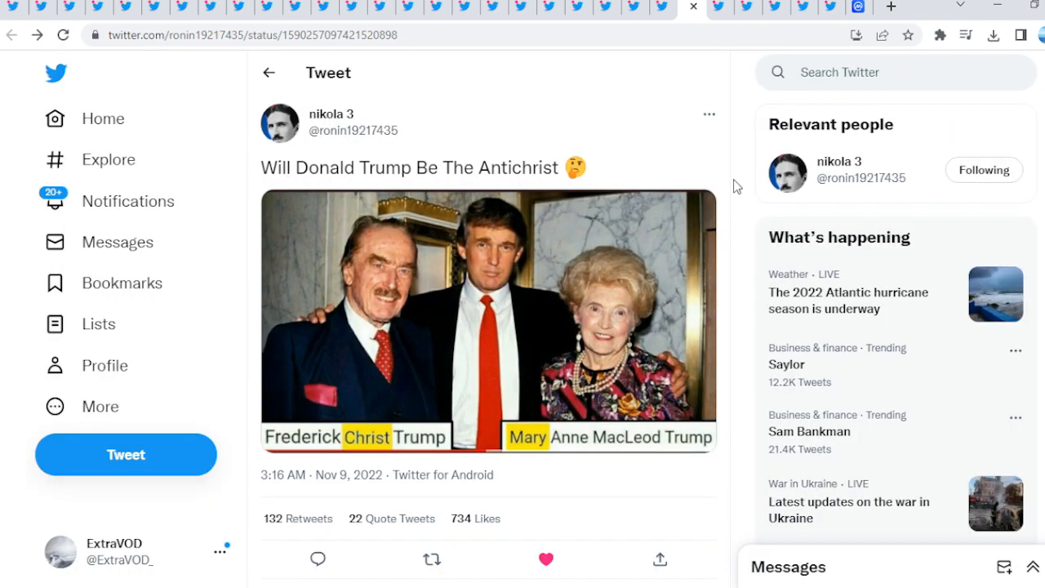
mouse_move(742, 193)
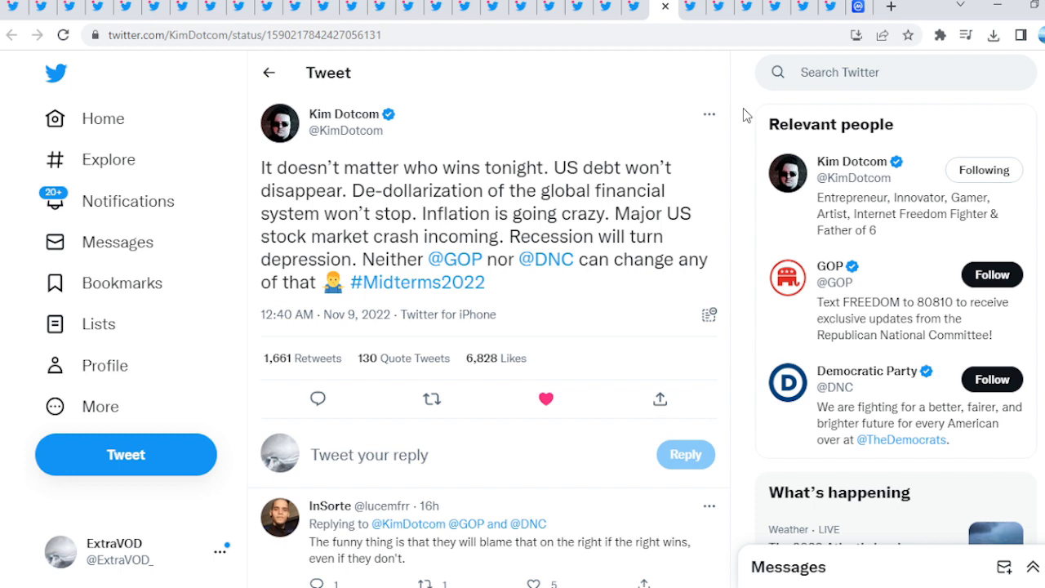
Read the midterms tweet warning that US debt remains and a market crash is coming
drag(518, 236, 349, 259)
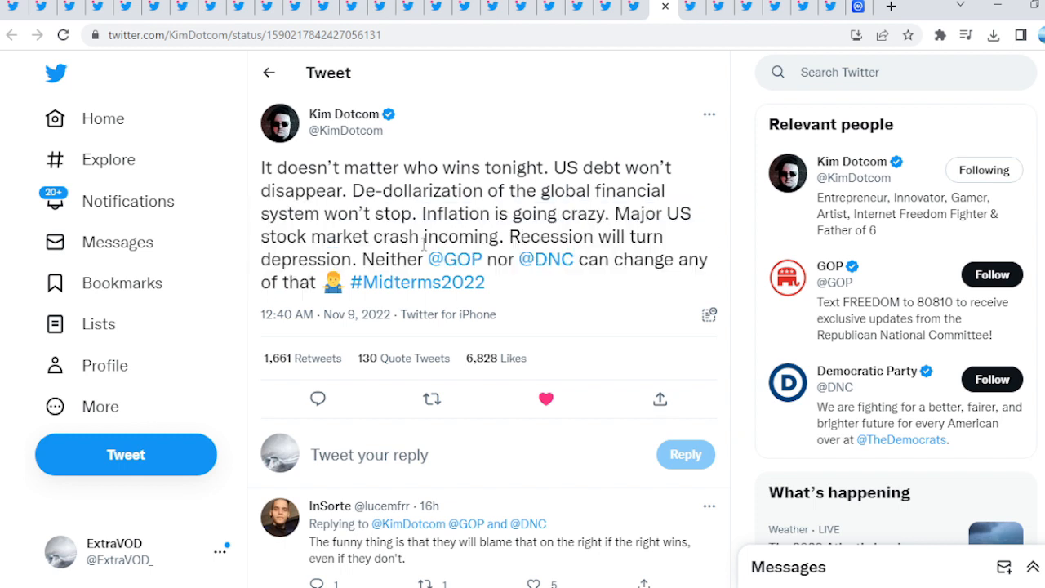
mouse_move(749, 196)
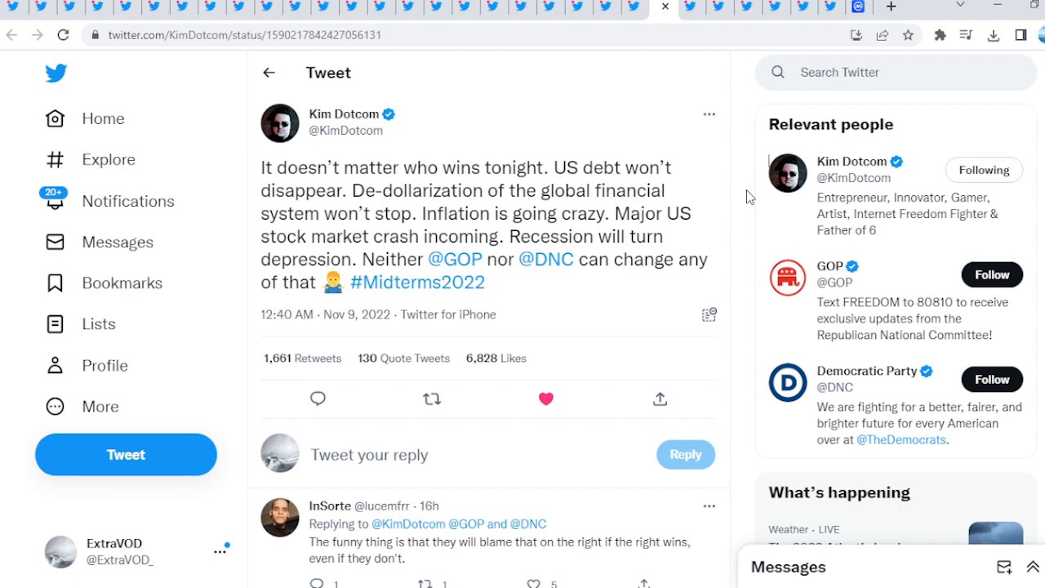
mouse_move(750, 137)
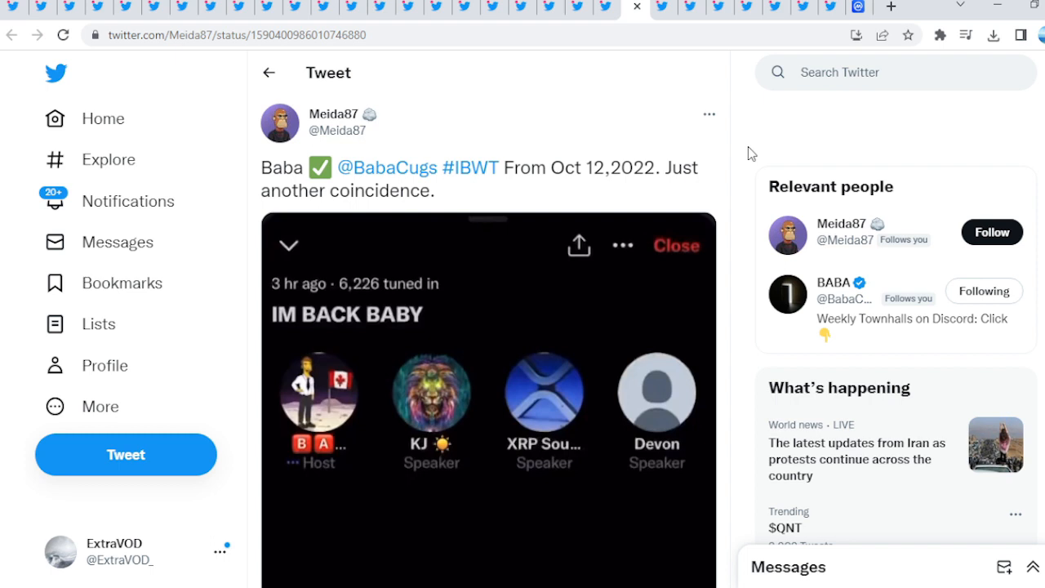
mouse_move(586, 189)
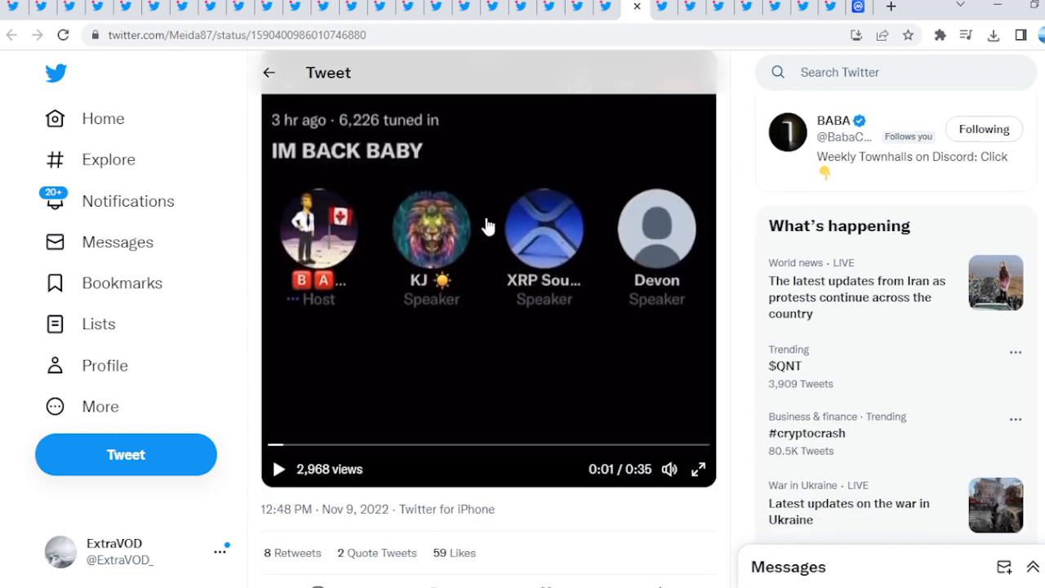
Play the IM BACK BABY Space clip from Oct 12, 2022, then scroll back up
click(278, 469)
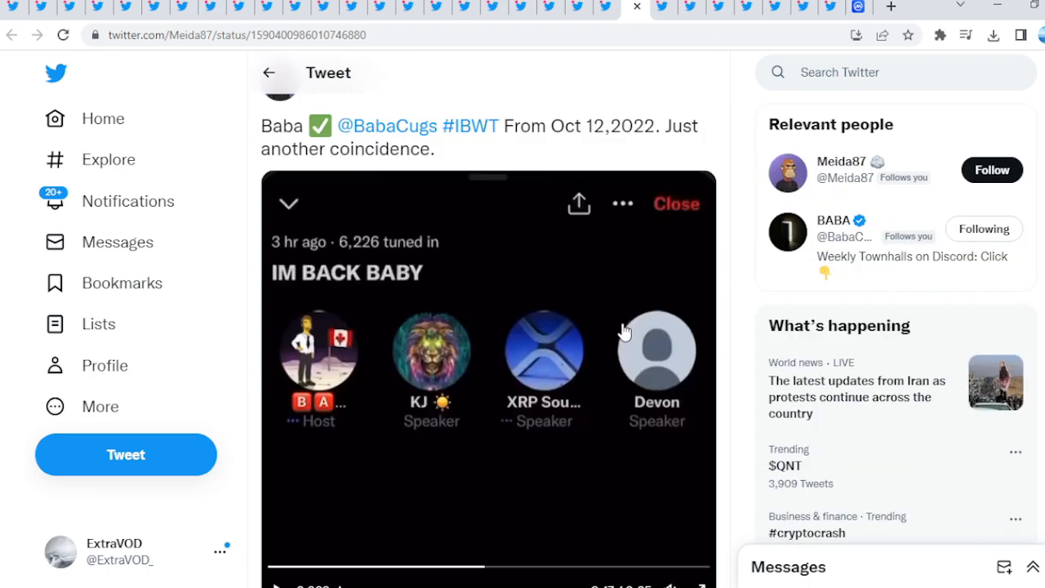
scroll(up, 3)
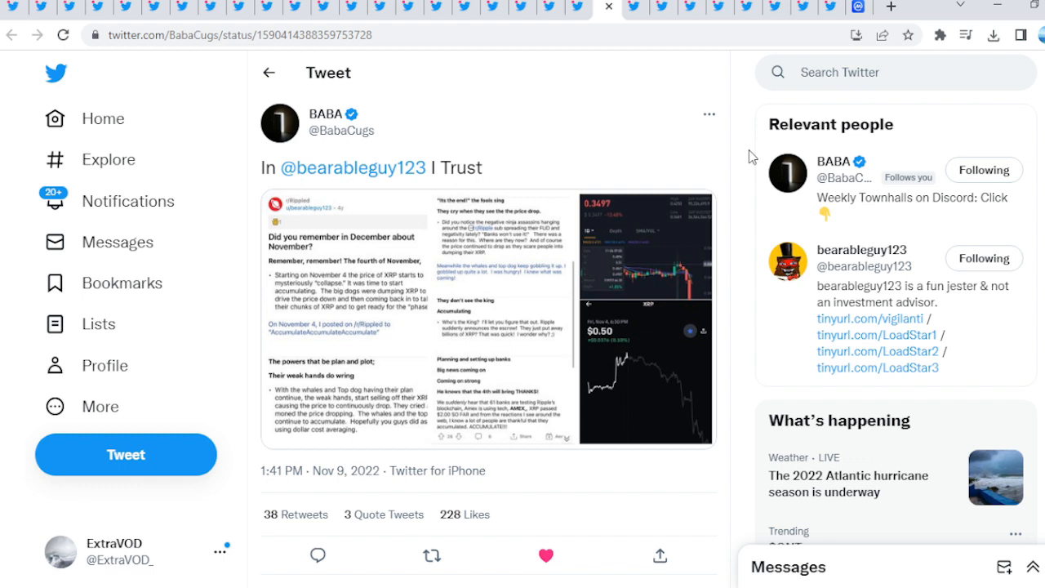
mouse_move(755, 102)
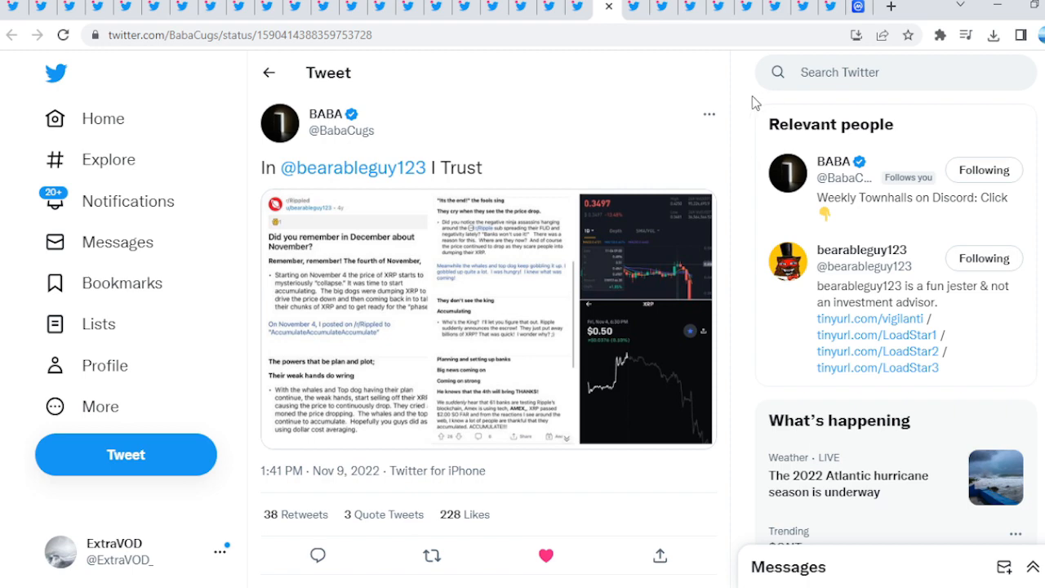
click(490, 318)
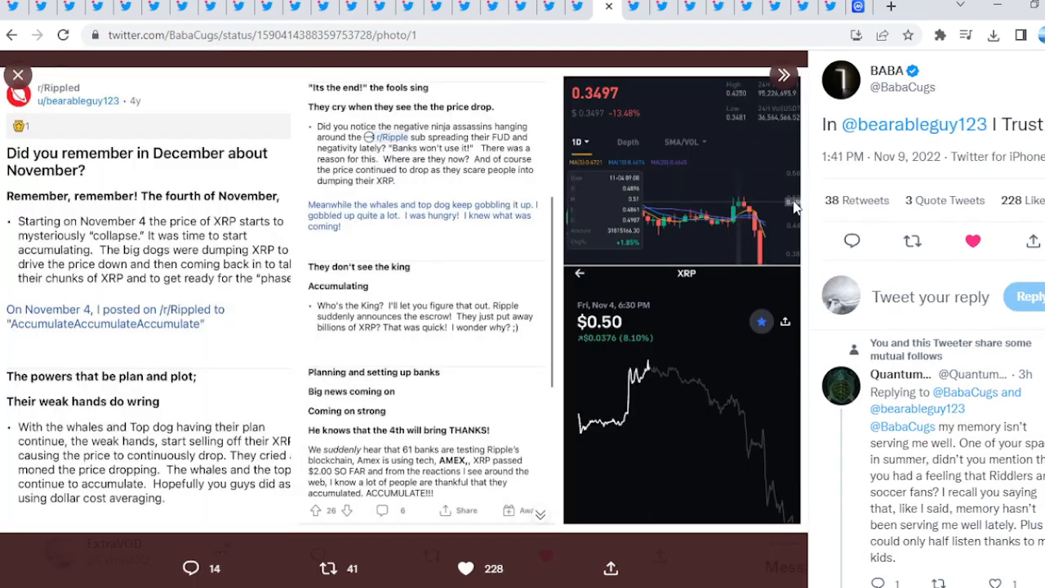
mouse_move(987, 156)
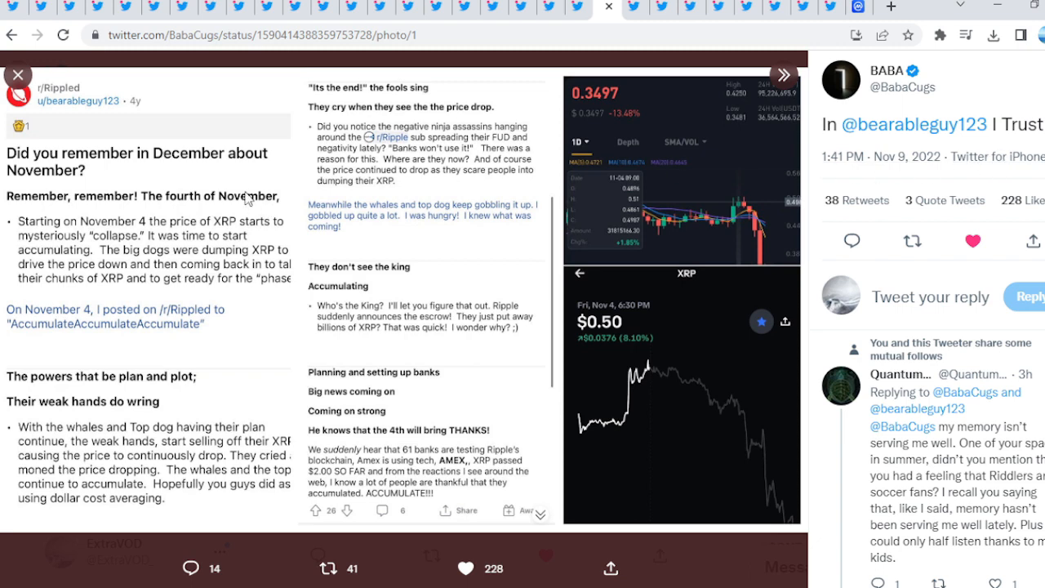
mouse_move(80, 146)
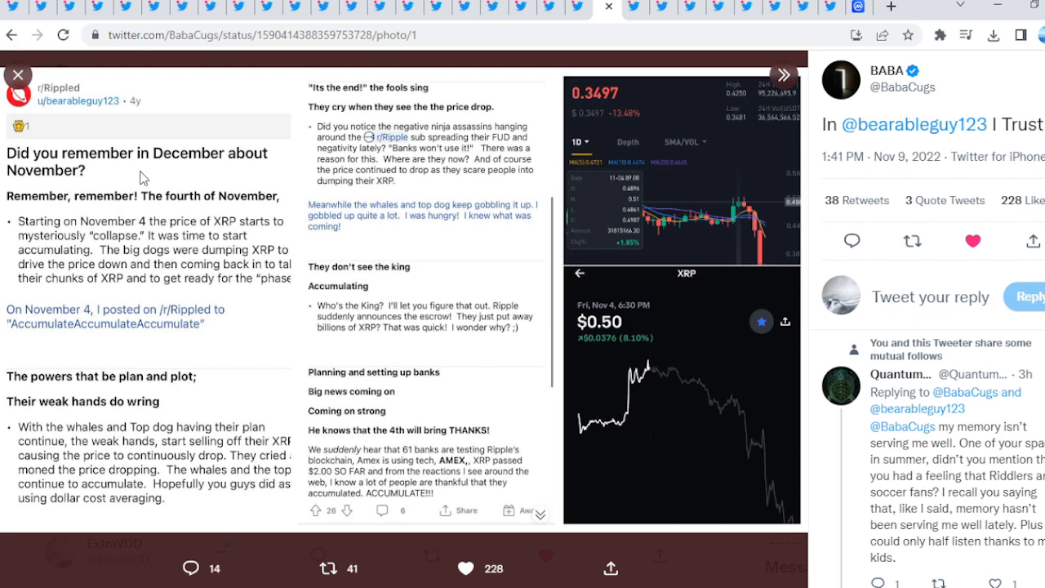
mouse_move(178, 166)
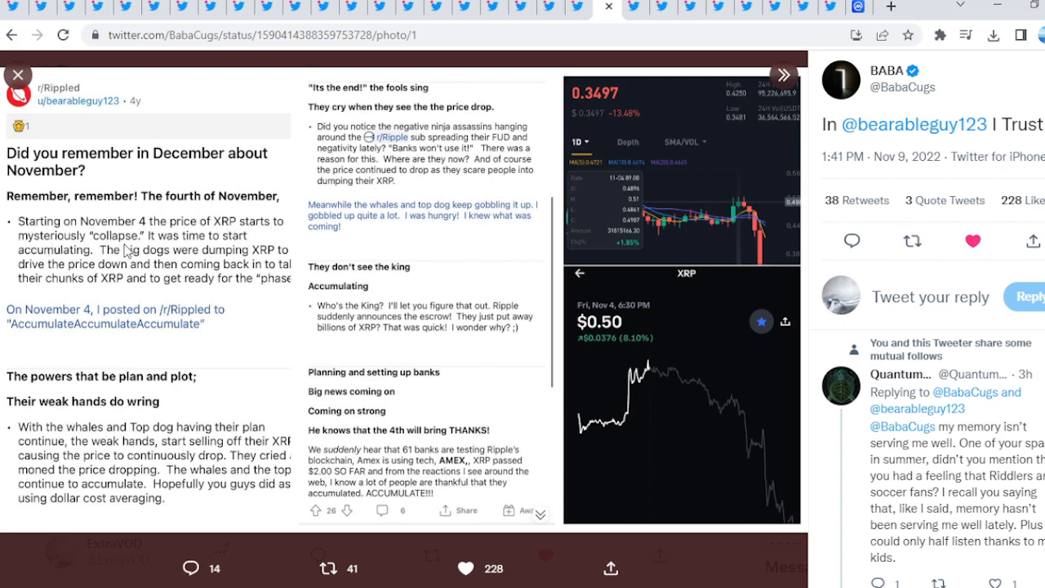
mouse_move(245, 244)
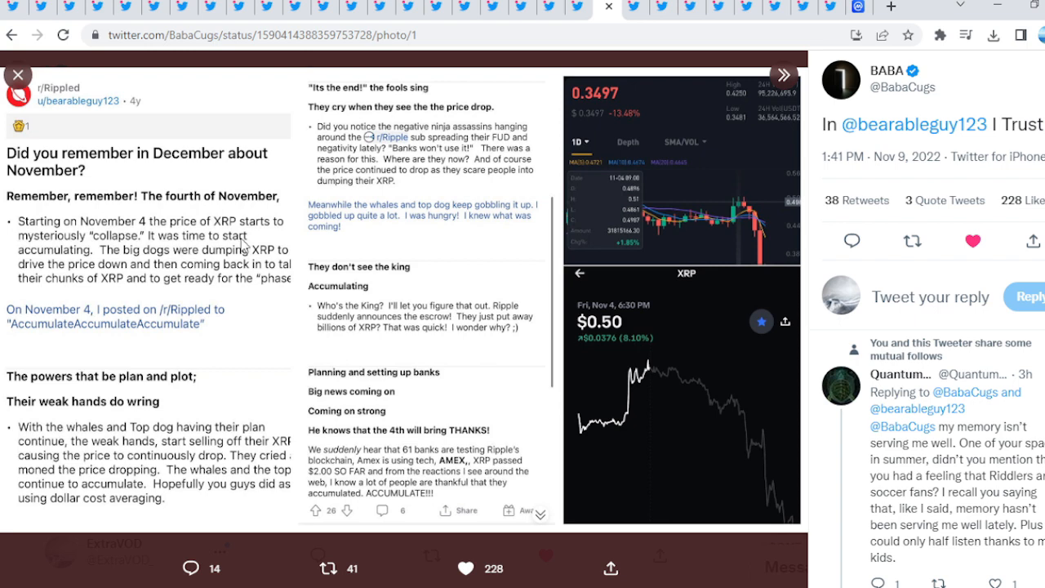
mouse_move(142, 266)
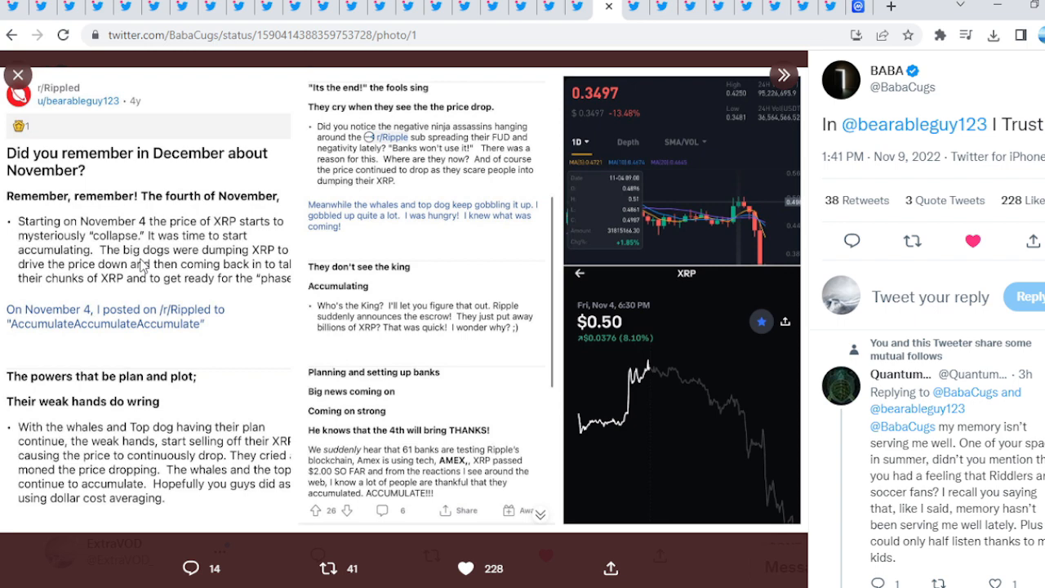
mouse_move(364, 102)
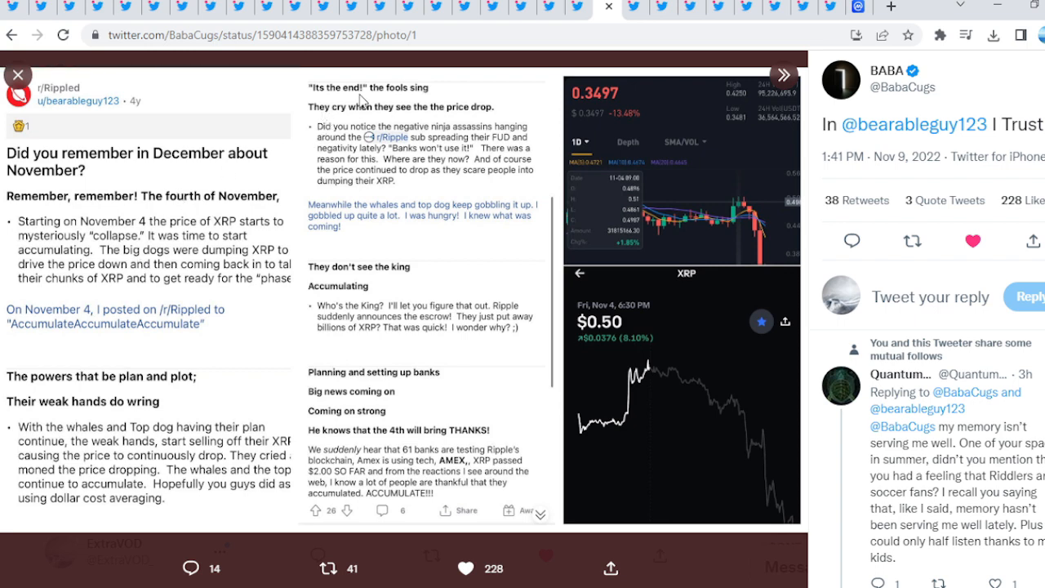
mouse_move(380, 119)
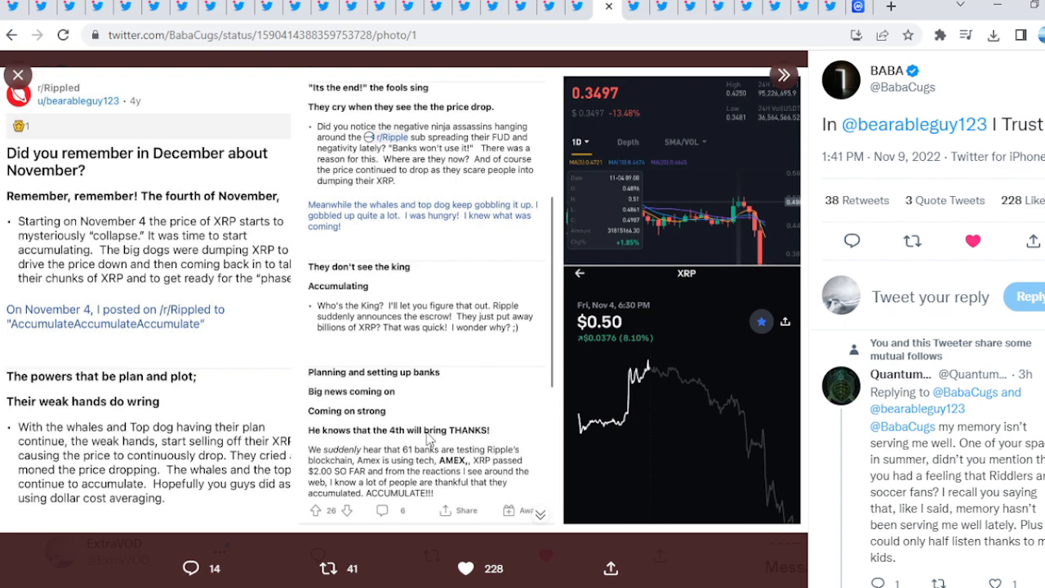
mouse_move(172, 300)
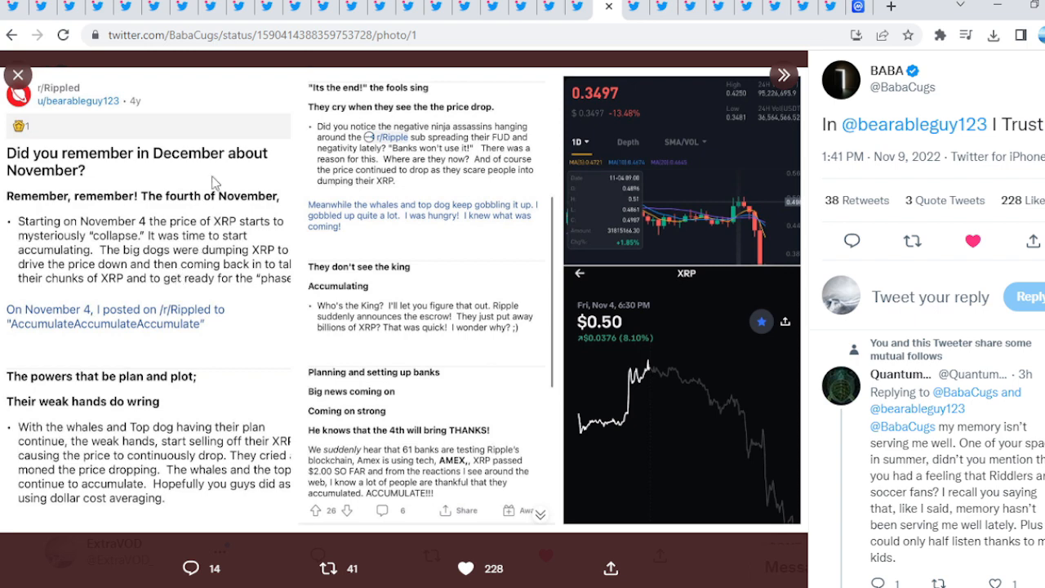
mouse_move(61, 181)
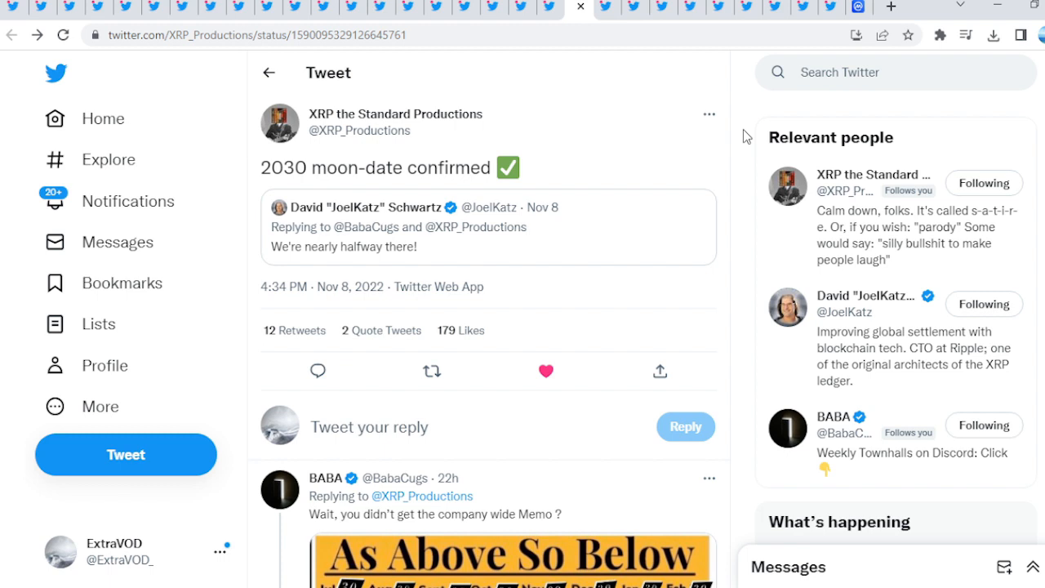
mouse_move(496, 216)
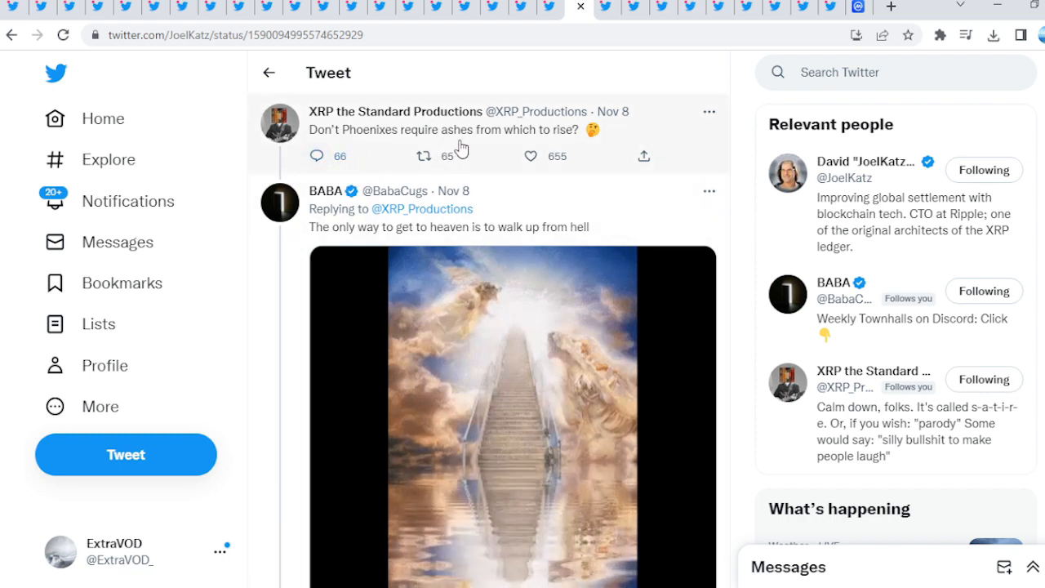
mouse_move(604, 161)
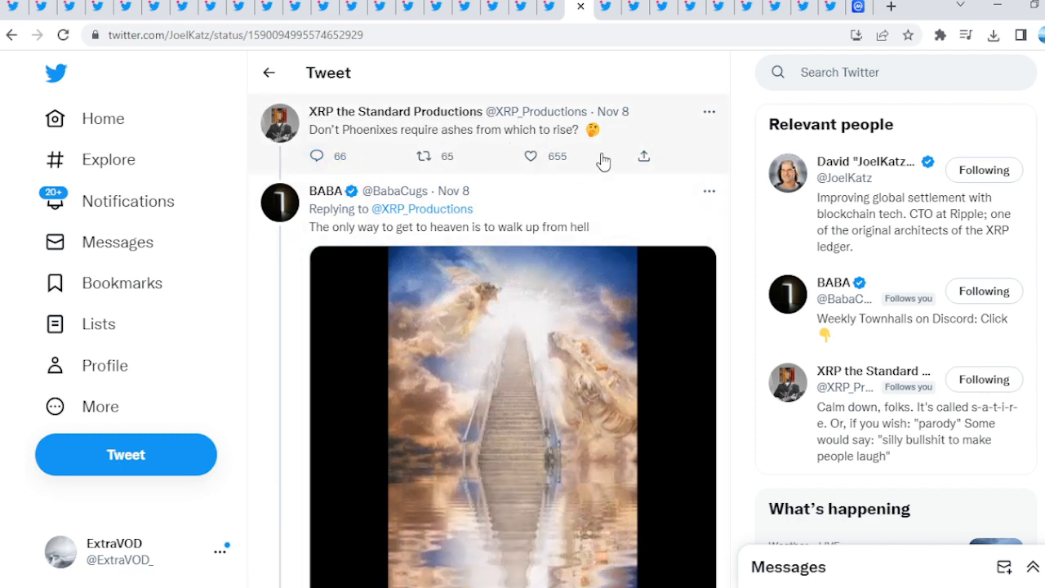
mouse_move(743, 265)
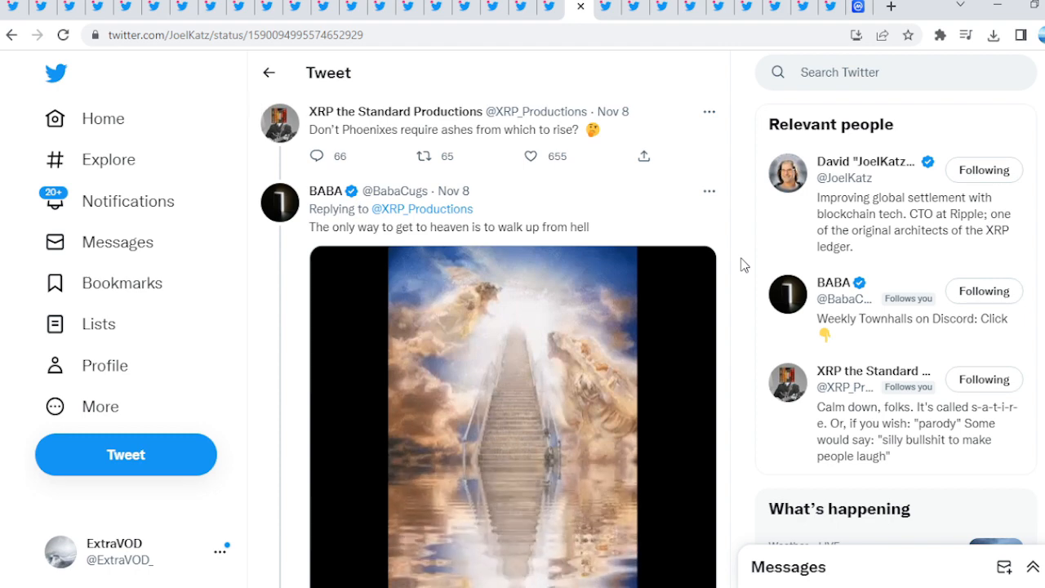
mouse_move(563, 247)
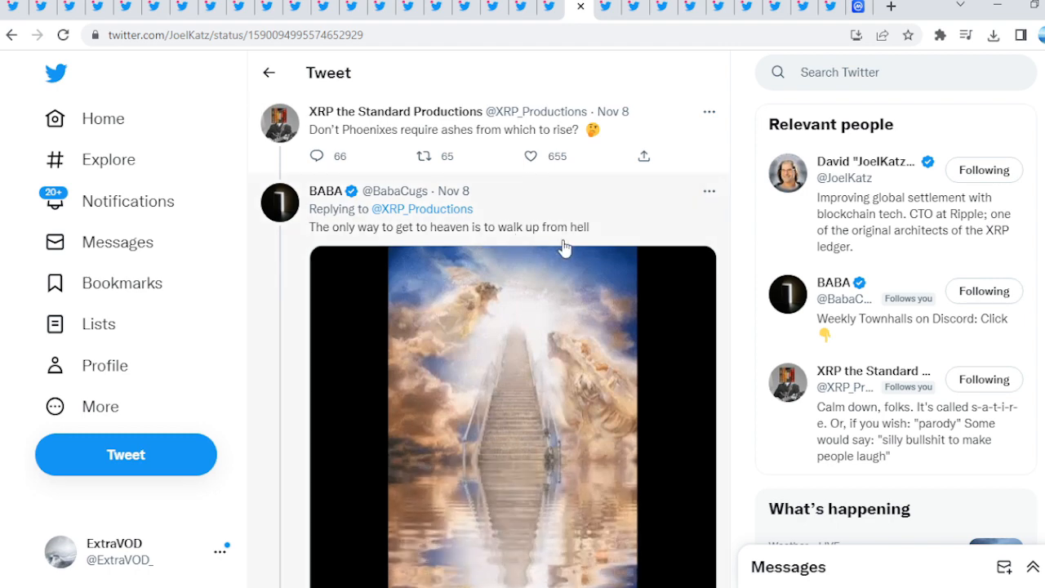
Scroll up and down through the 'We're nearly halfway there!' thread and its replies
scroll(down, 3)
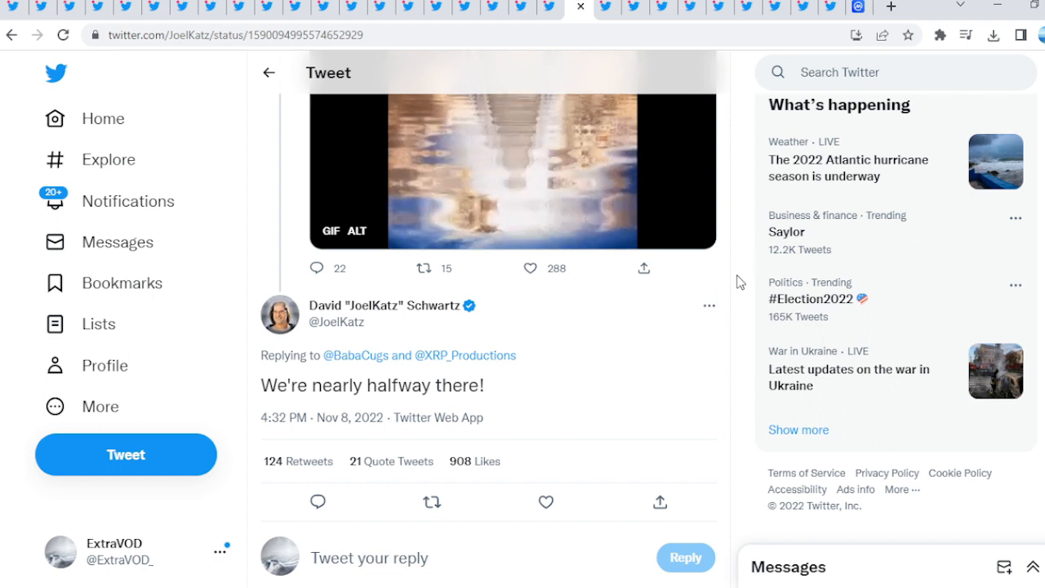
mouse_move(543, 396)
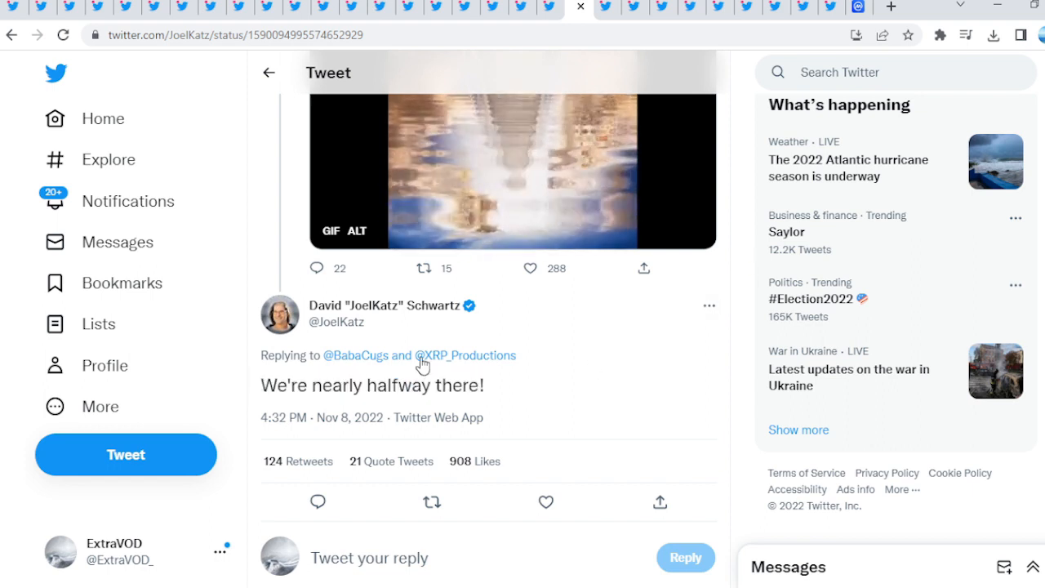
scroll(up, 3)
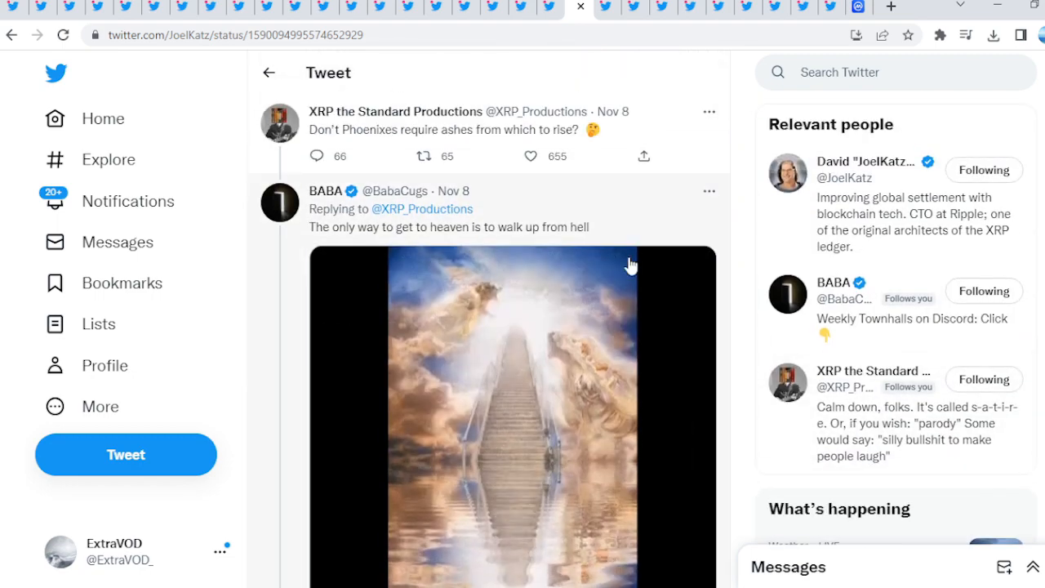
scroll(down, 3)
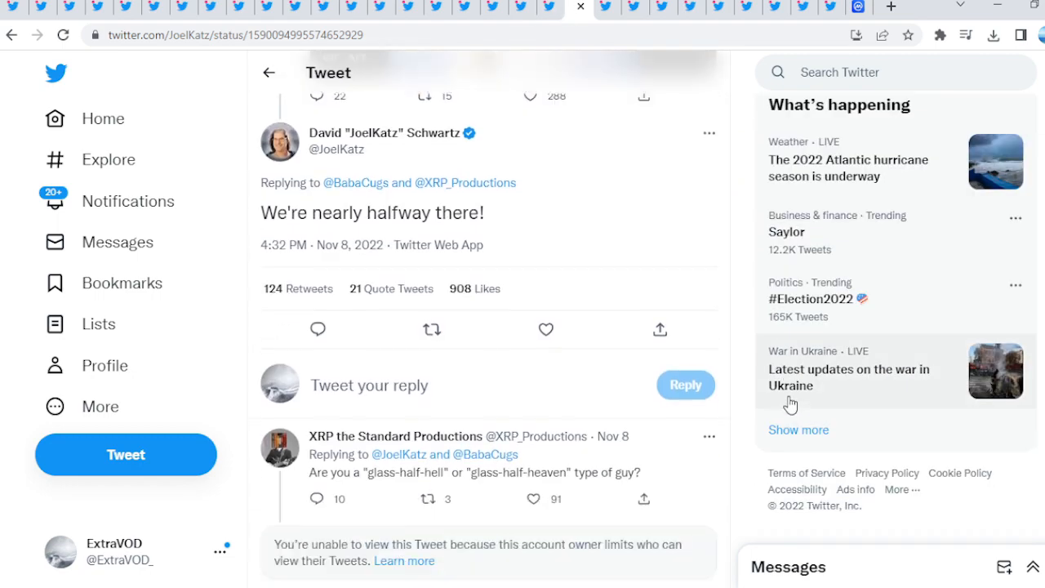
scroll(down, 3)
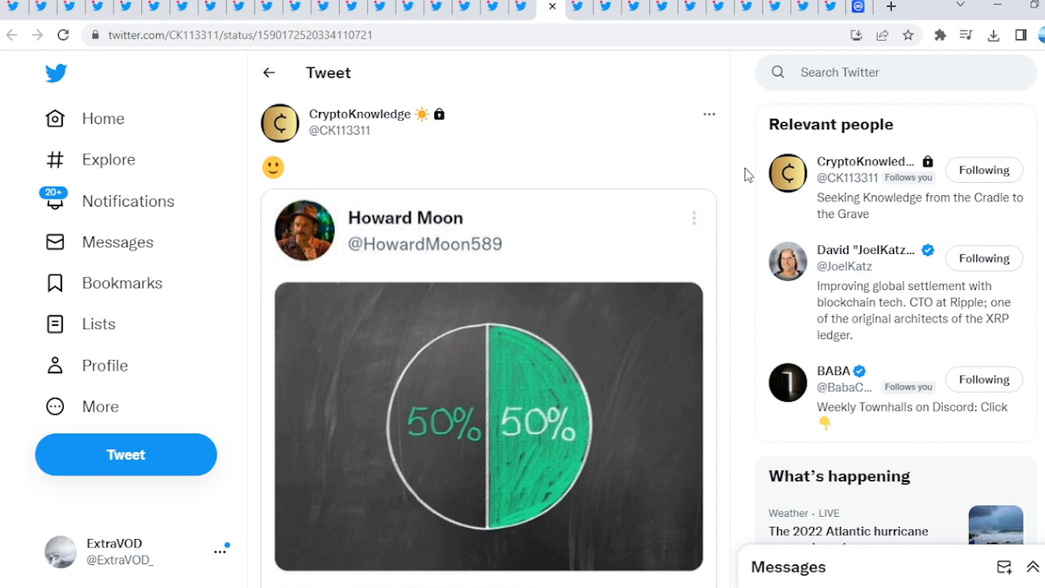
Enlarge Crypto Eri's Sam Bankman-Fried conversation image, then close the photo viewer
scroll(down, 3)
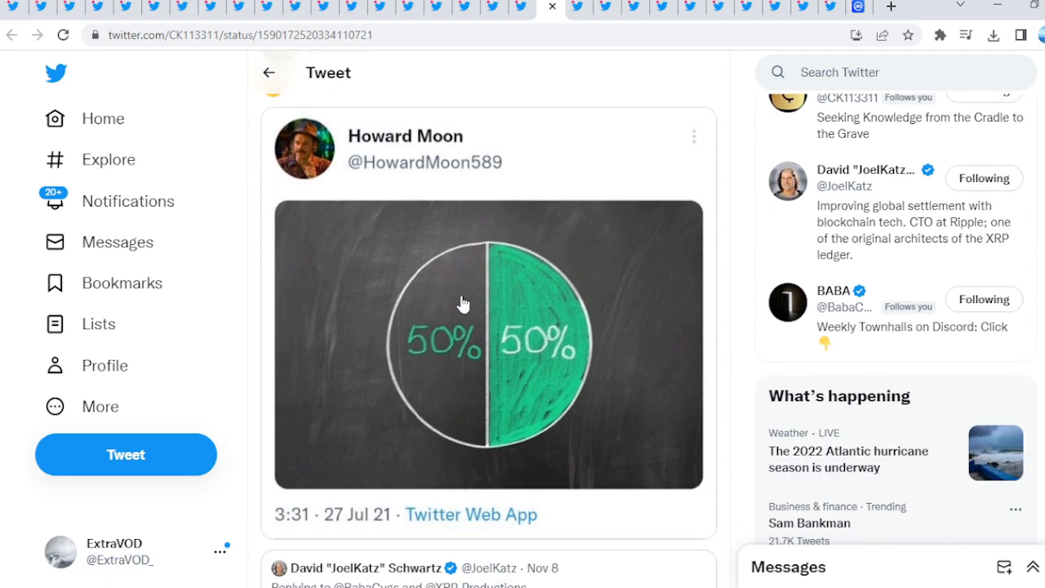
scroll(up, 3)
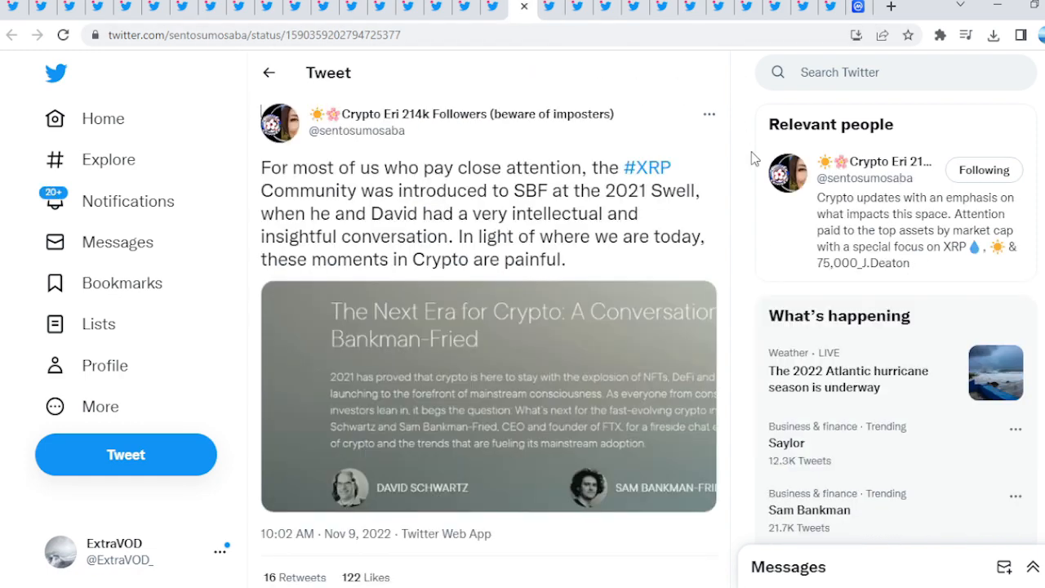
click(489, 395)
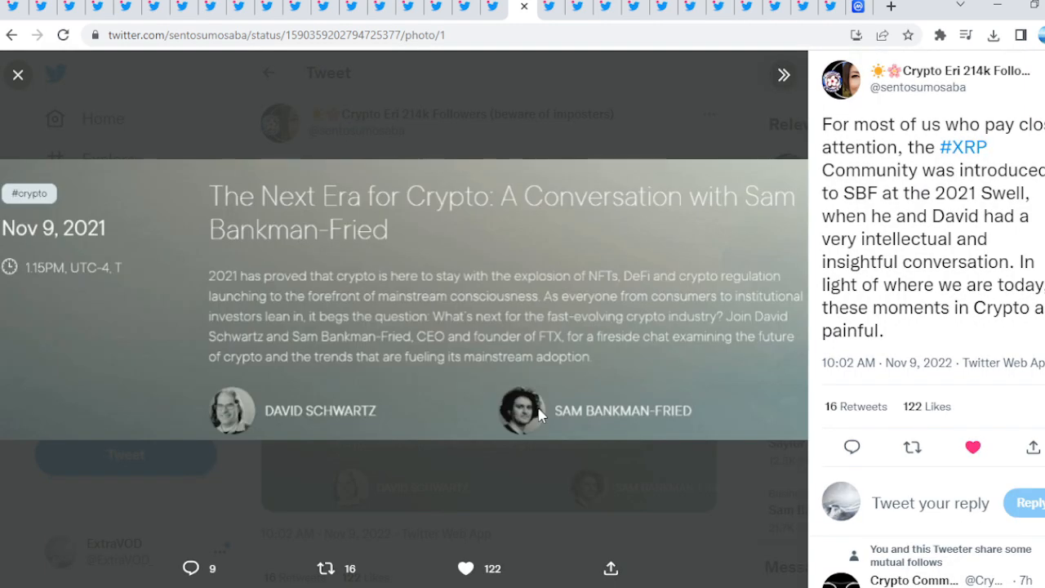
mouse_move(632, 284)
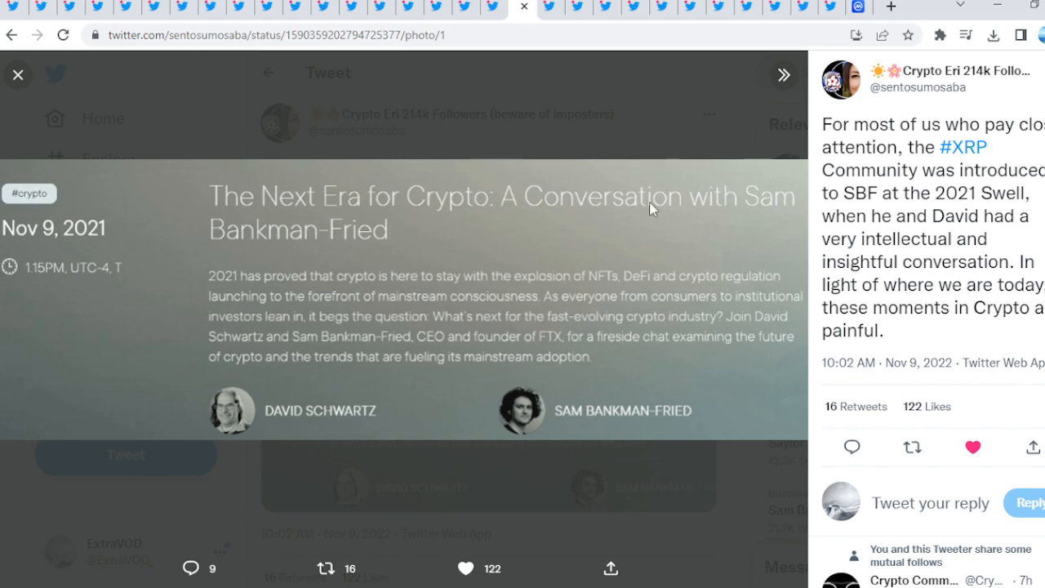
mouse_move(432, 296)
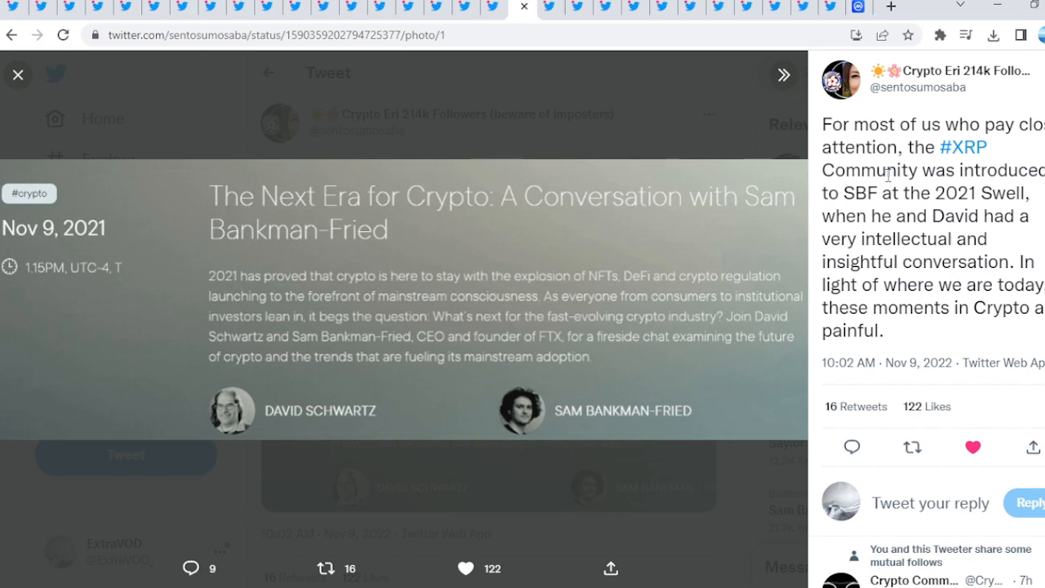
drag(854, 124, 930, 193)
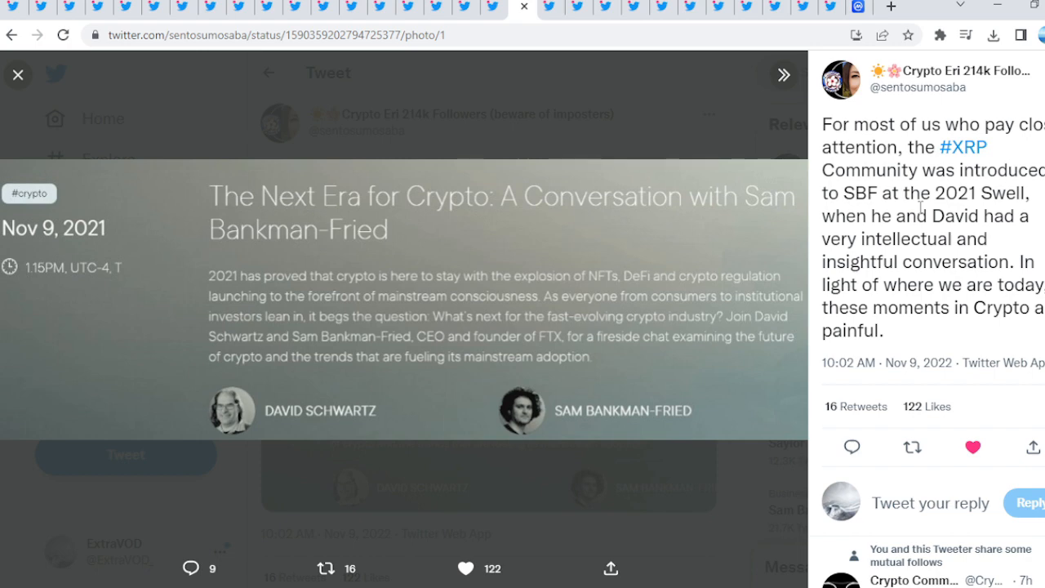
mouse_move(296, 258)
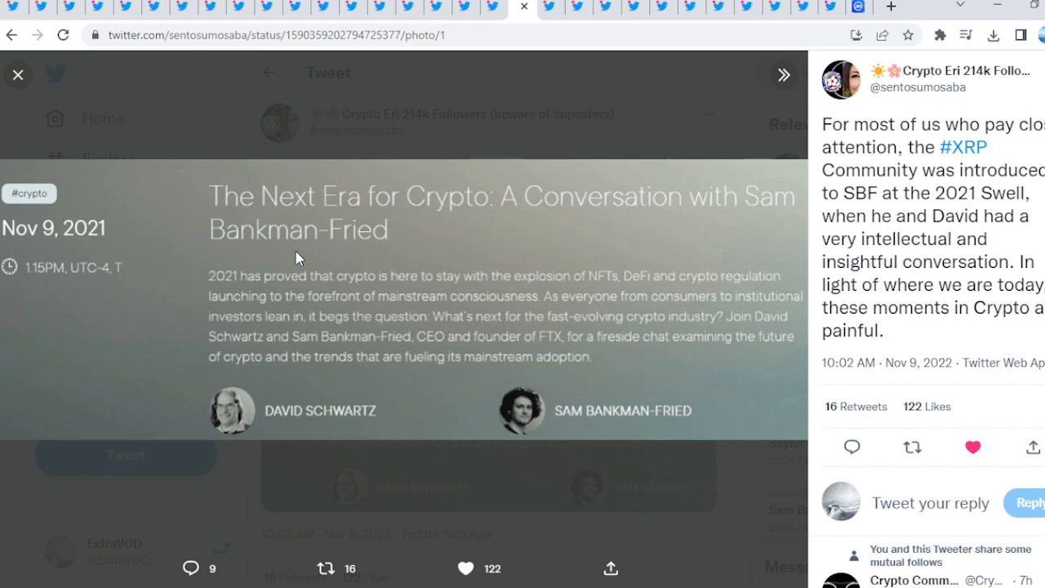
mouse_move(65, 236)
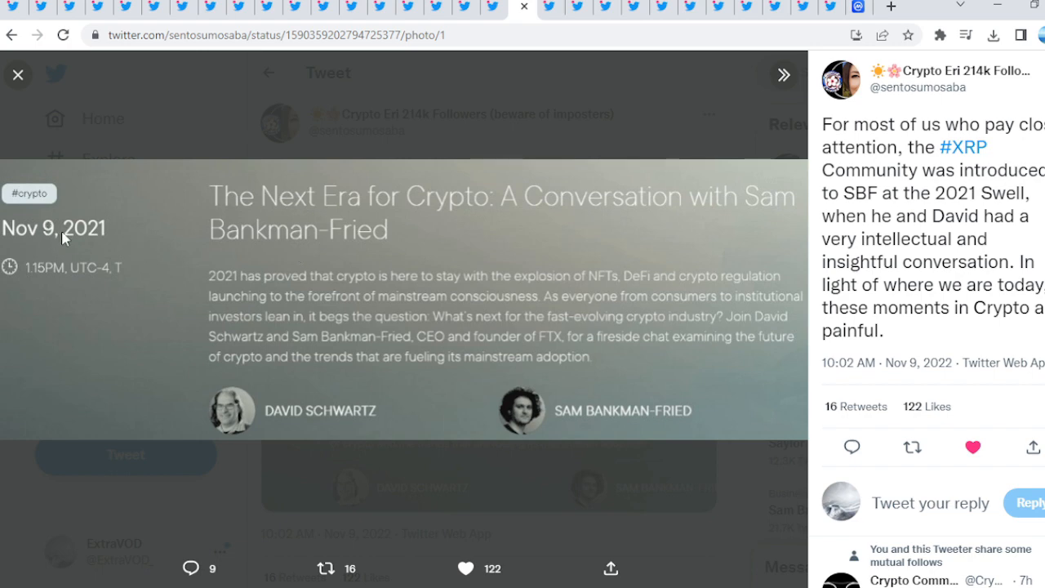
mouse_move(90, 228)
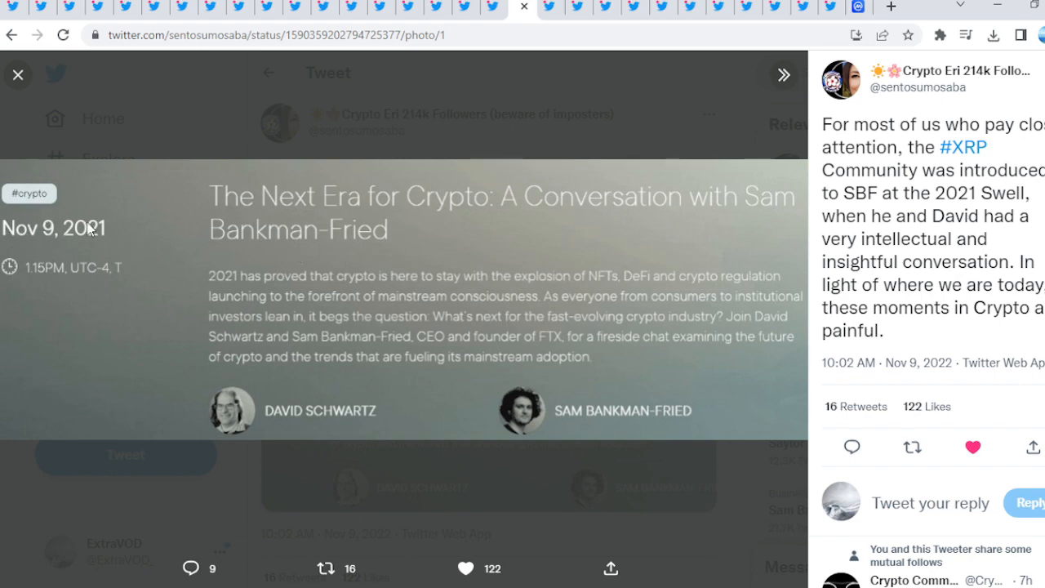
click(18, 74)
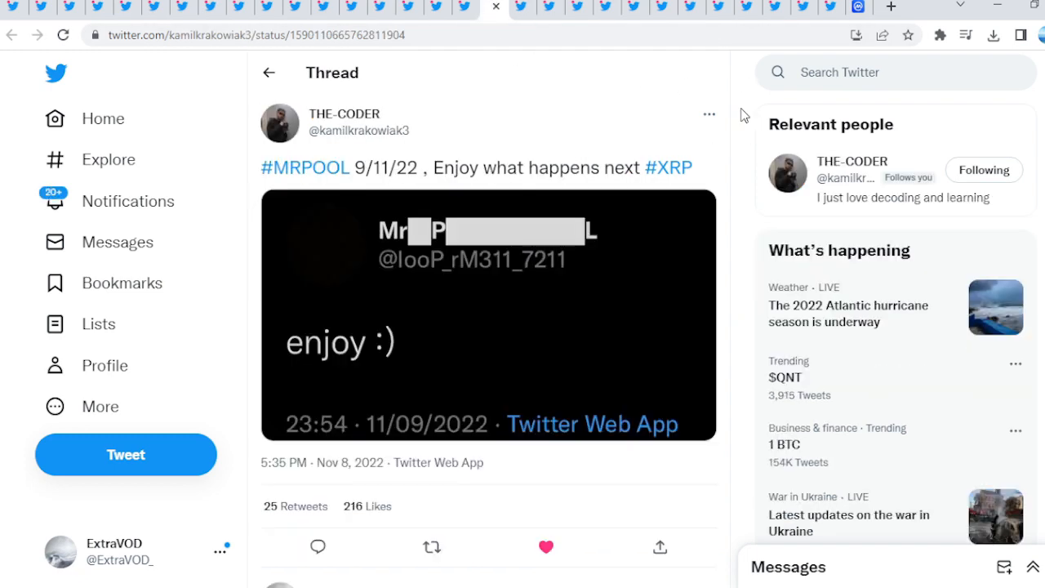
mouse_move(688, 244)
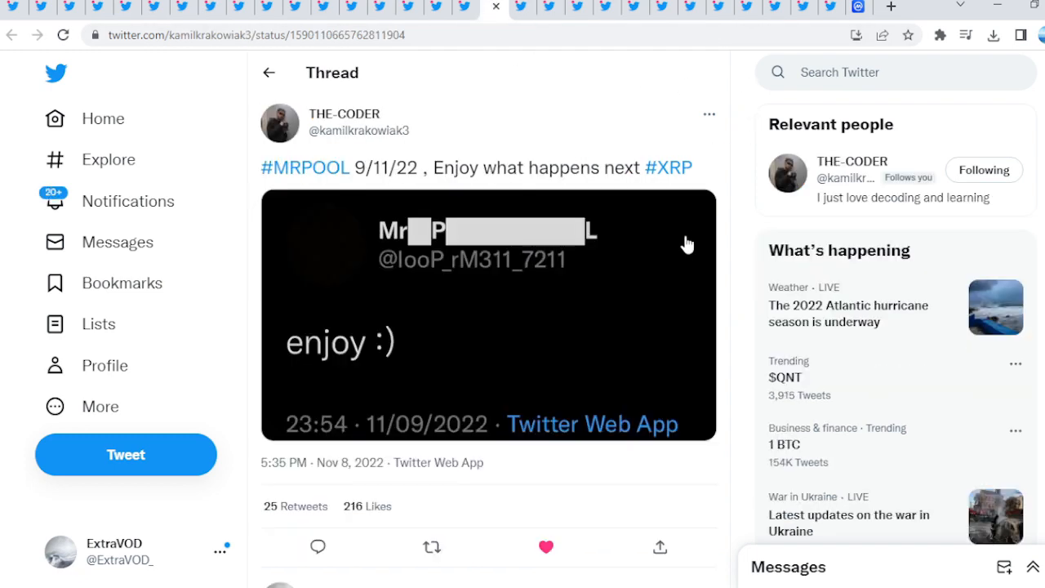
View the #MRPOOL image full size, close the Crypto Eri post, then scroll the replies
click(488, 315)
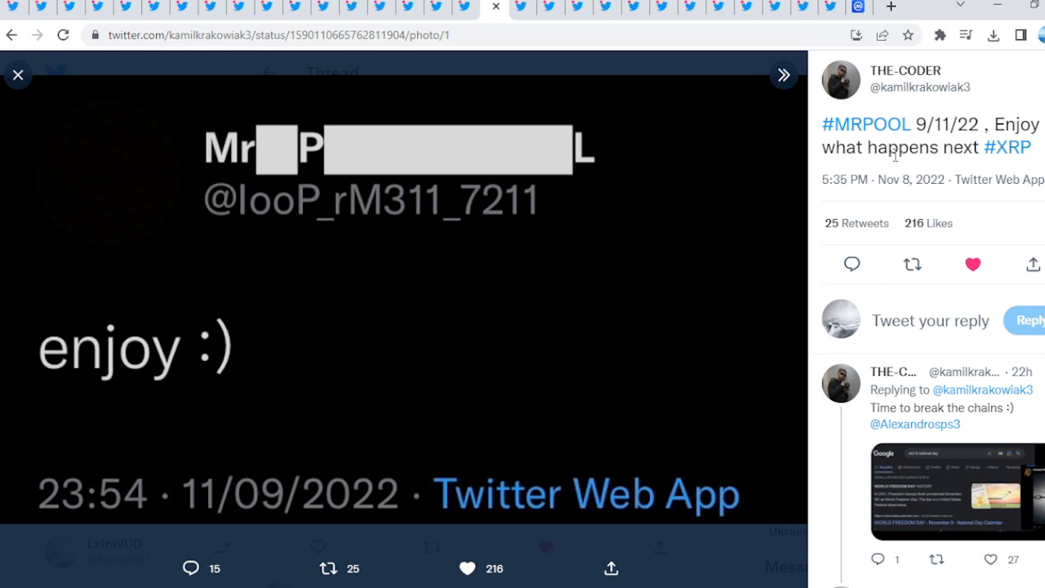
mouse_move(240, 366)
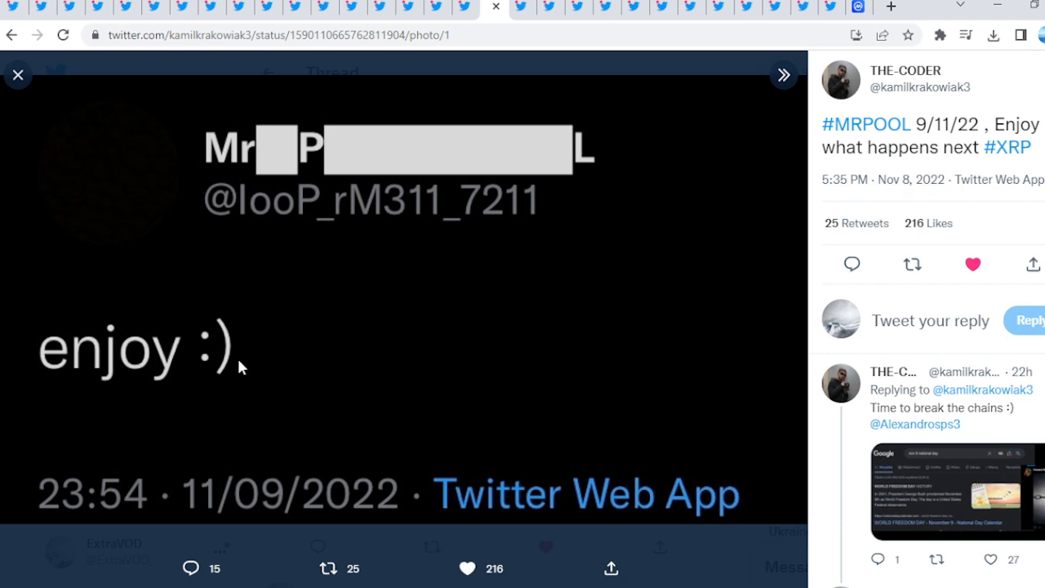
mouse_move(218, 489)
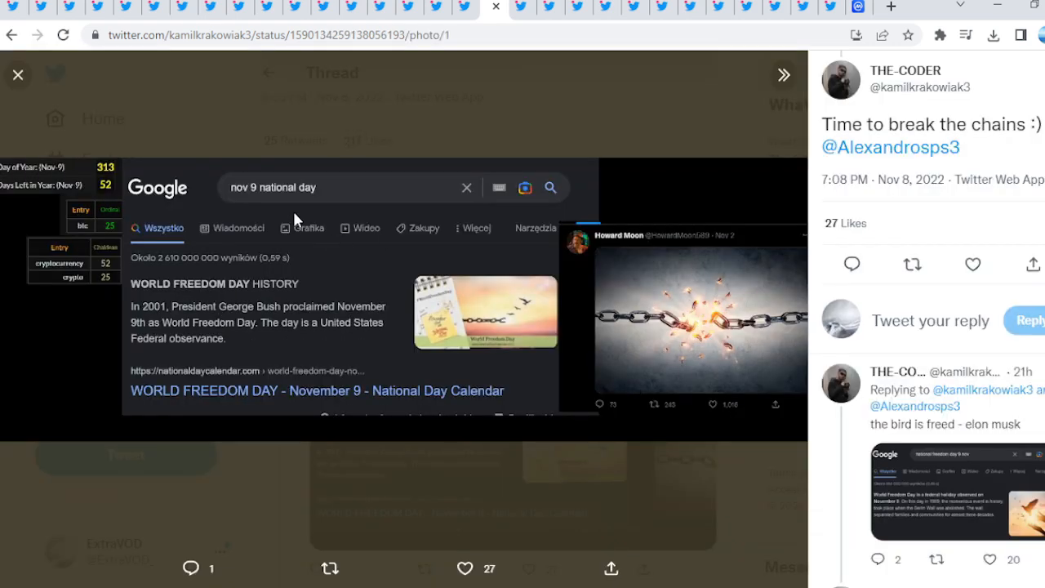
mouse_move(166, 434)
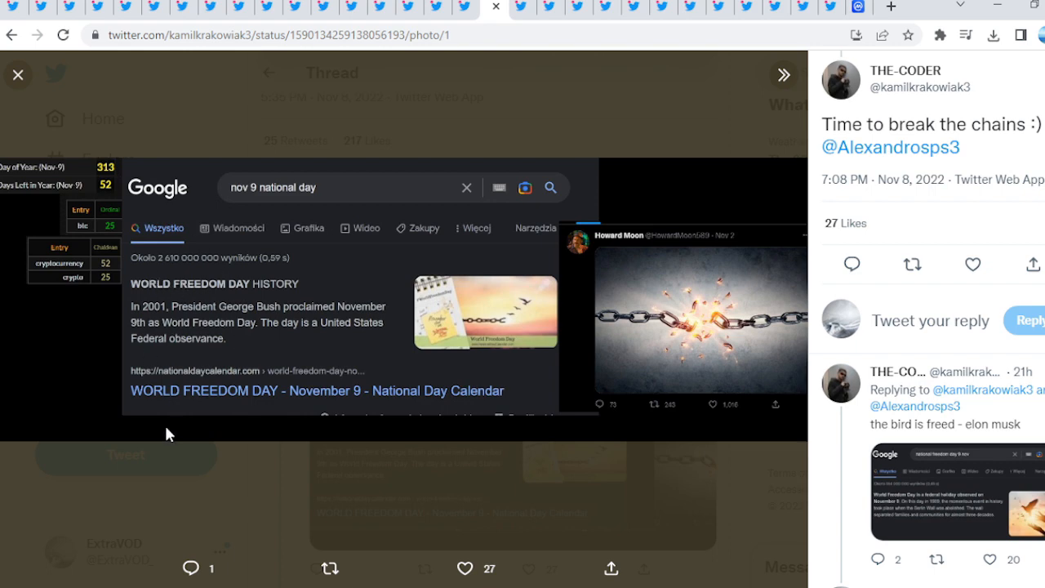
mouse_move(697, 361)
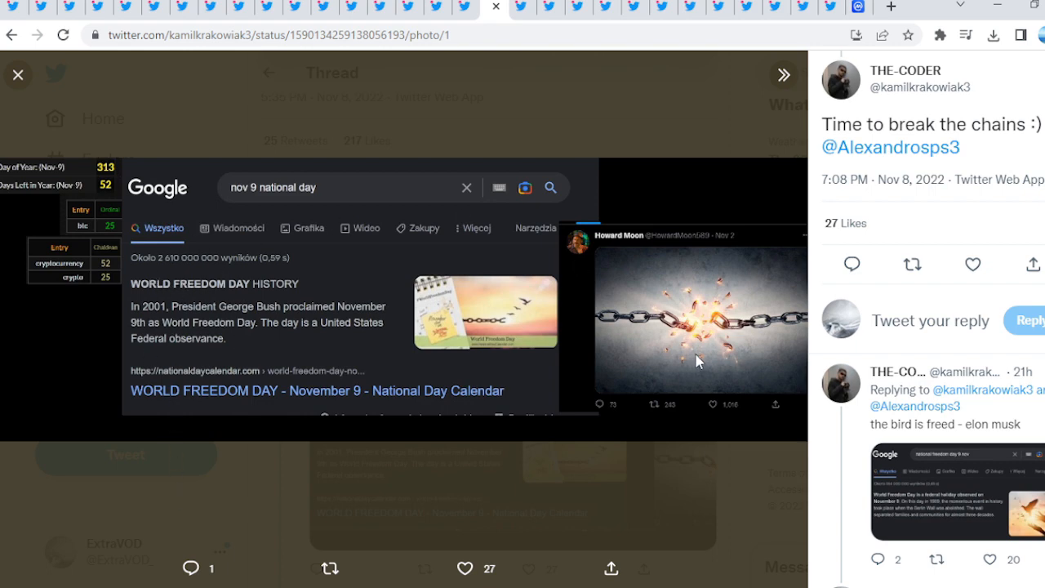
mouse_move(594, 318)
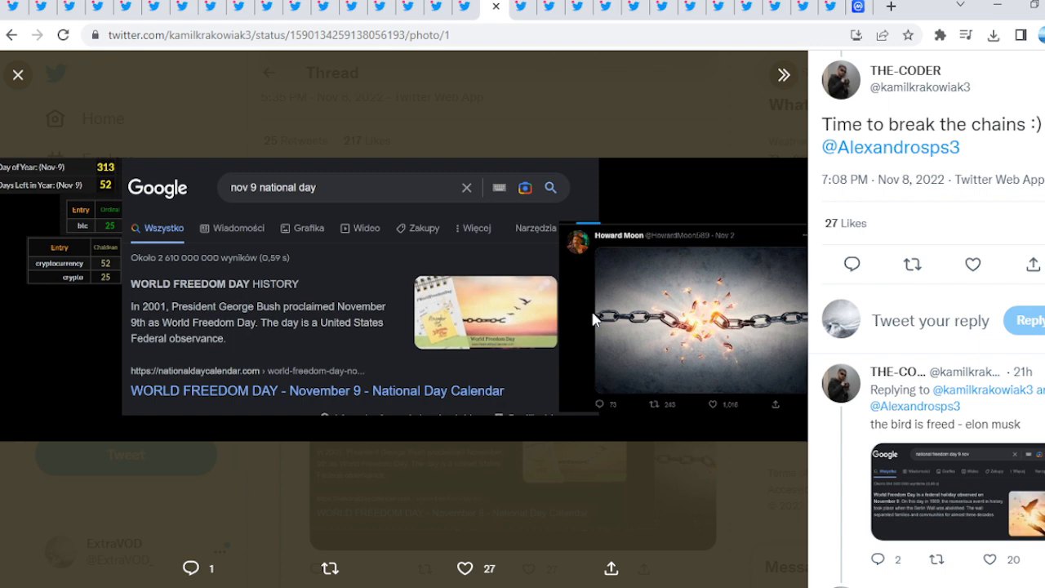
click(523, 7)
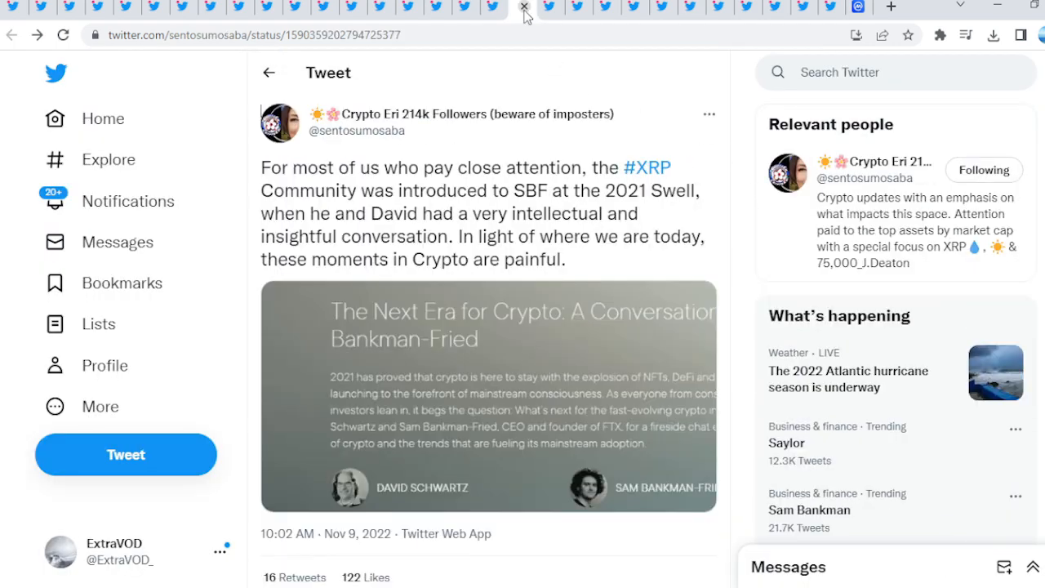
click(523, 6)
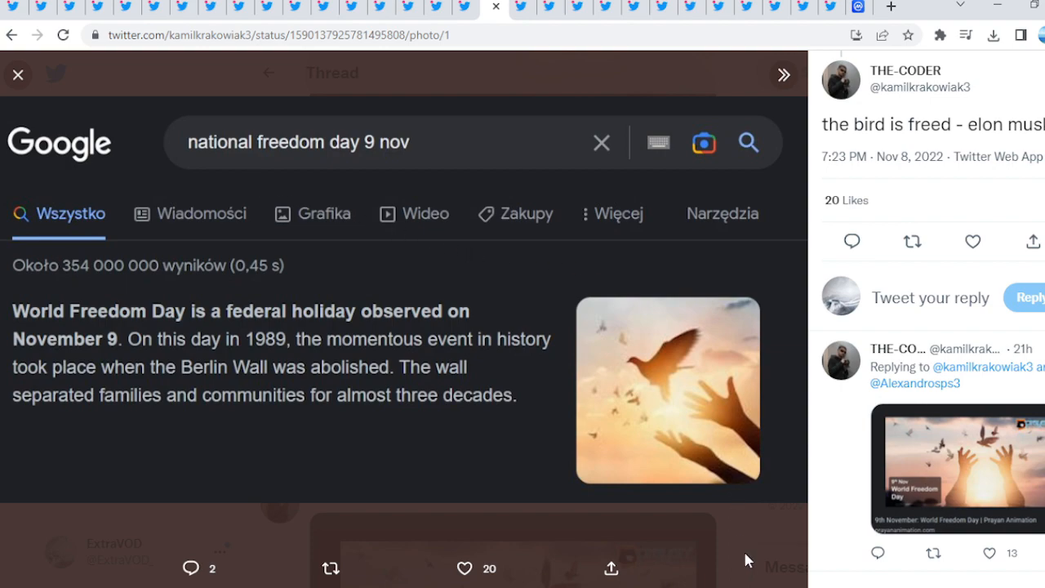
click(17, 74)
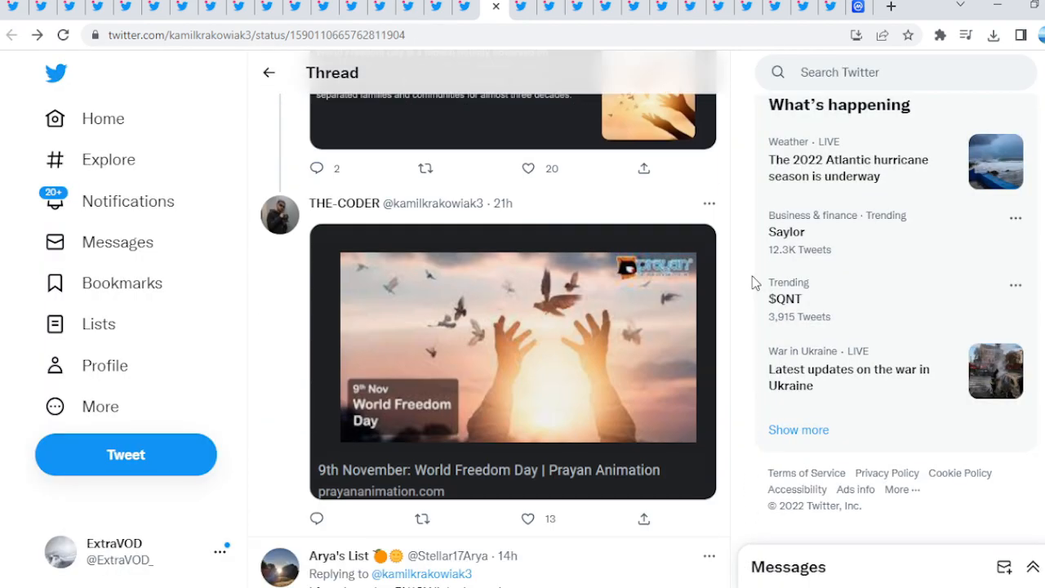
scroll(down, 3)
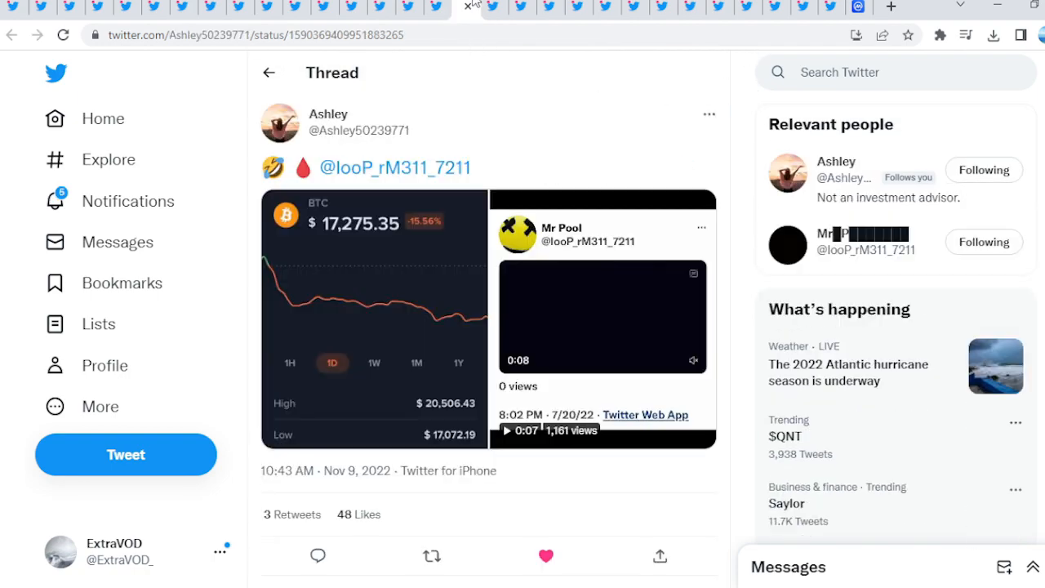
Expand the Mr Pool video in Ashley's BTC-chart tweet, then close it
click(373, 318)
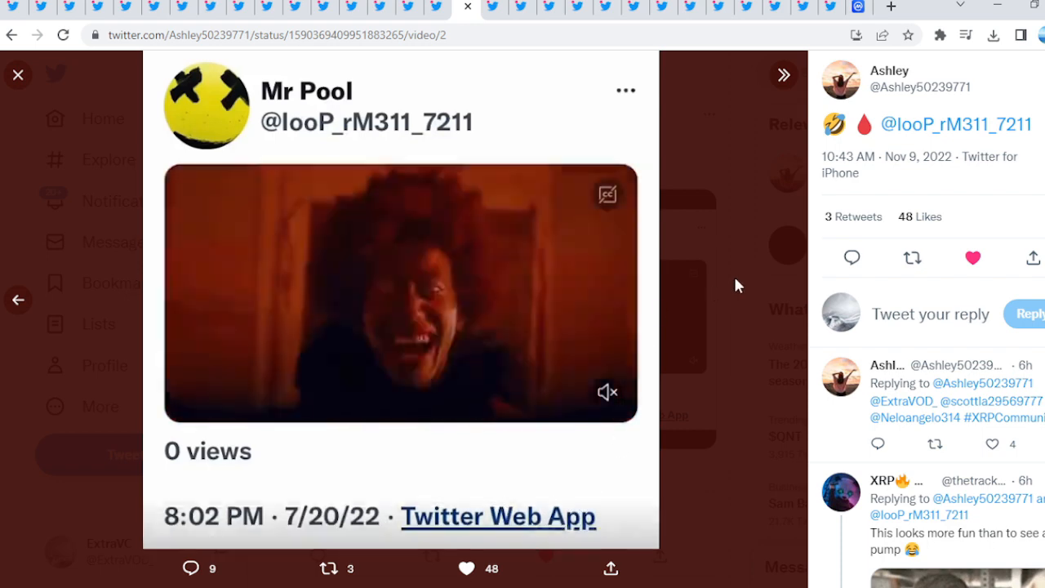
click(18, 75)
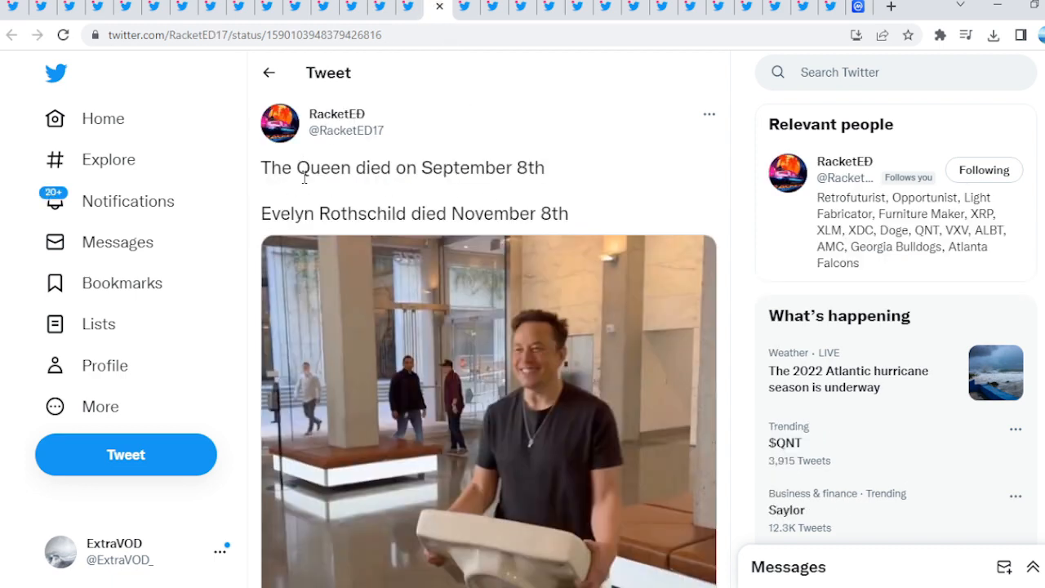
double_click(298, 213)
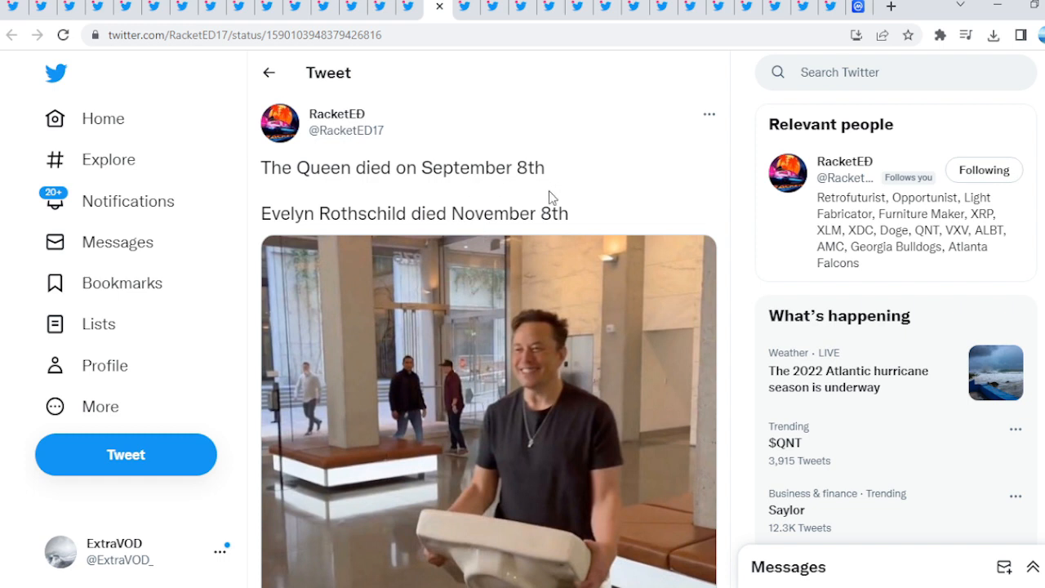
scroll(down, 3)
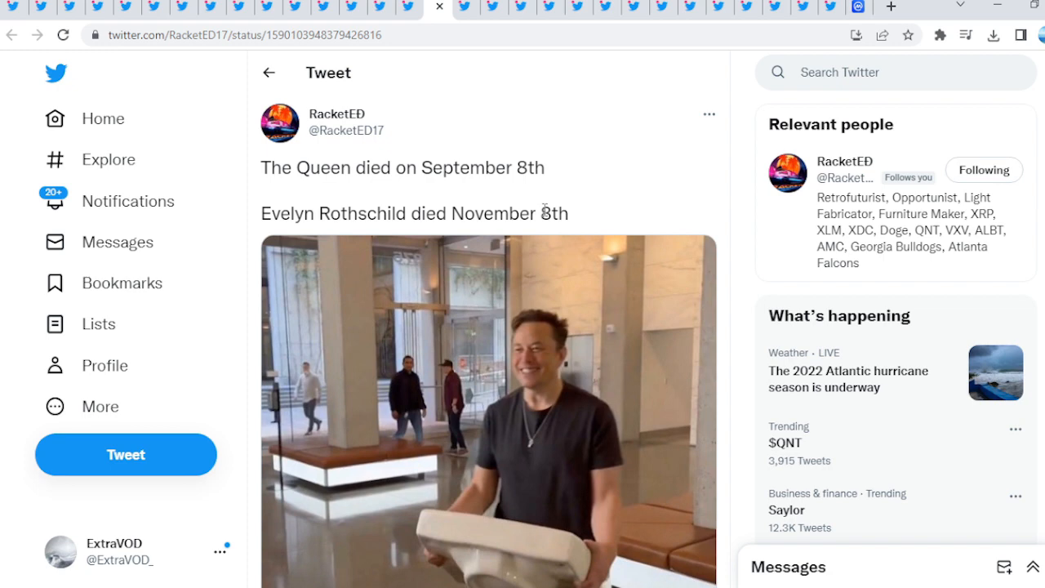
mouse_move(583, 212)
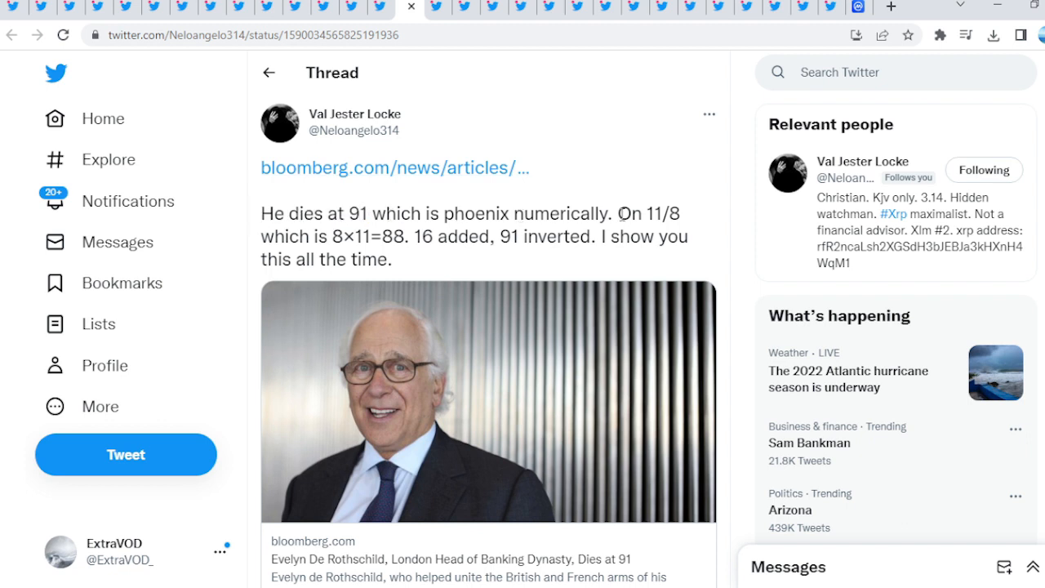
scroll(down, 3)
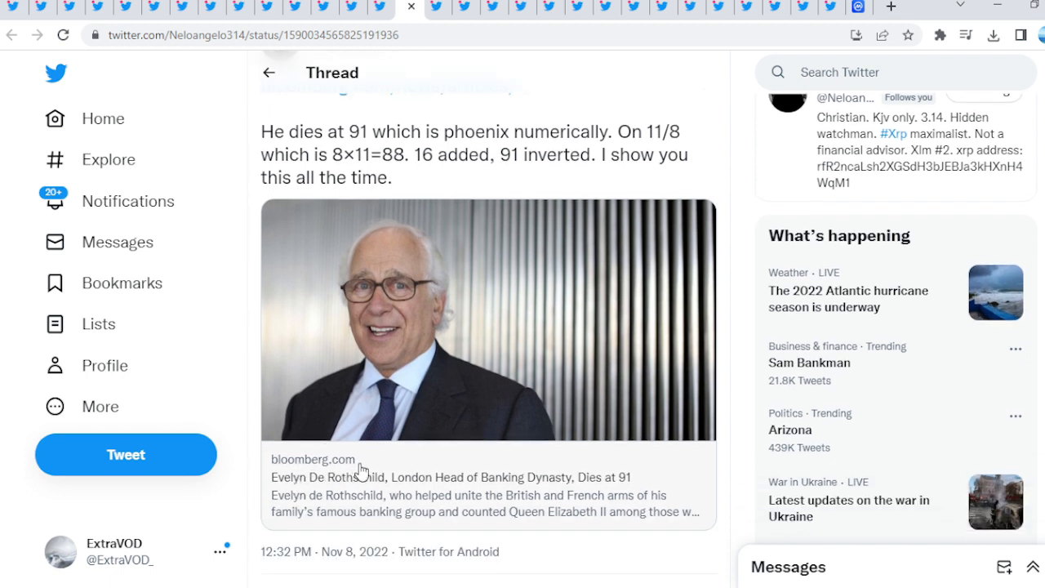
mouse_move(555, 488)
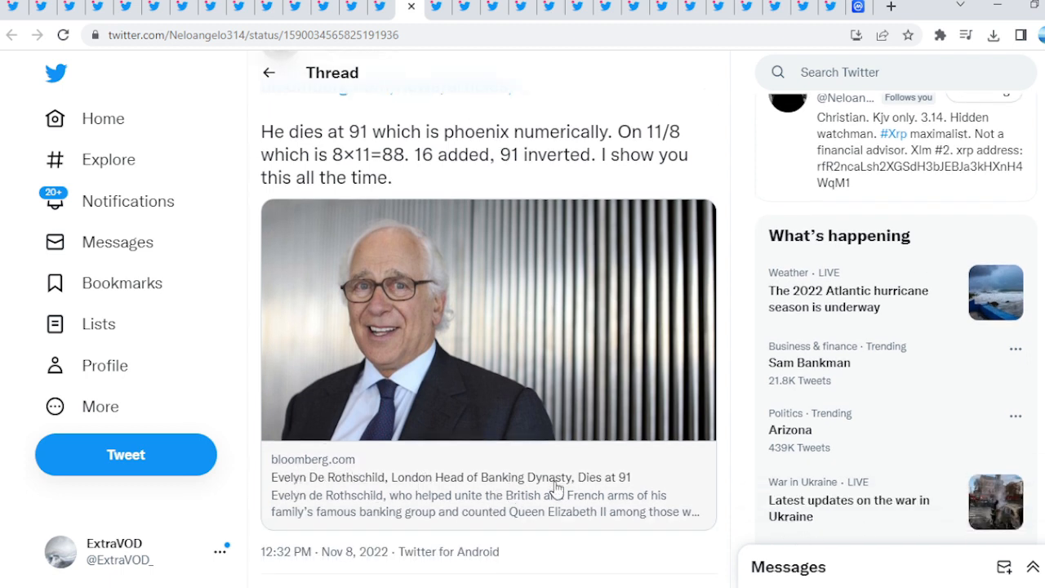
mouse_move(390, 399)
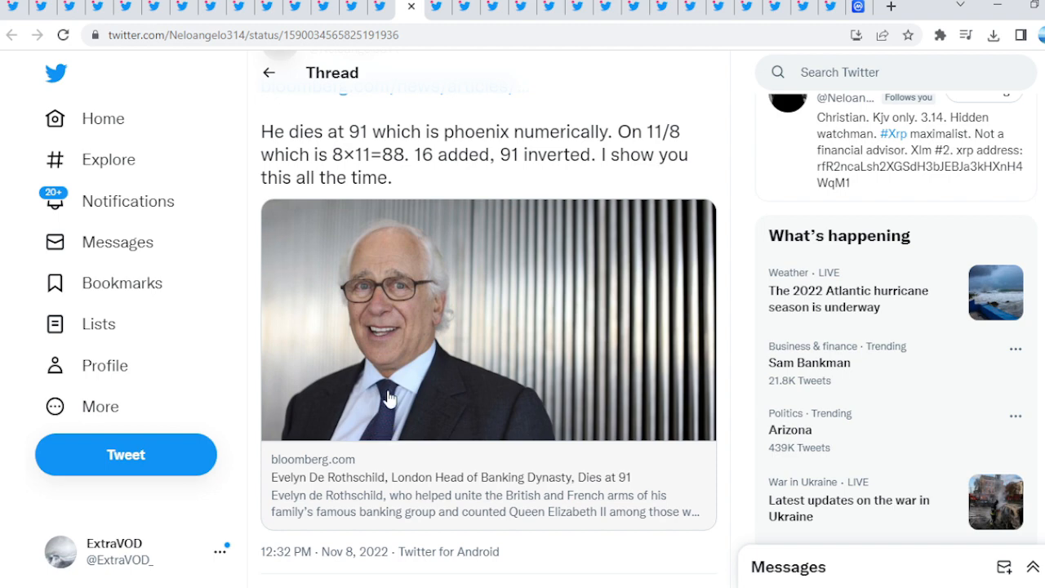
scroll(up, 3)
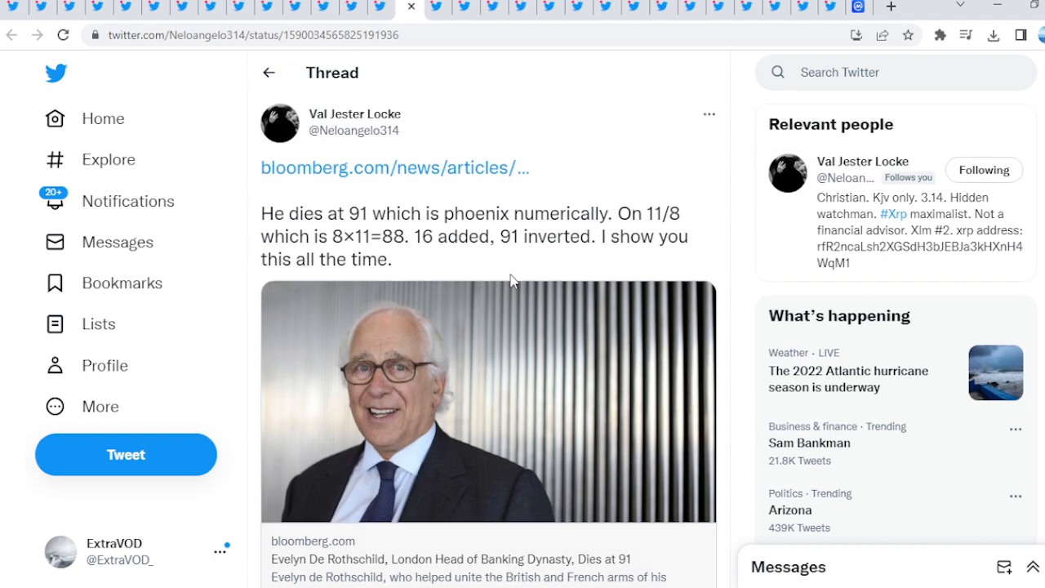
scroll(down, 3)
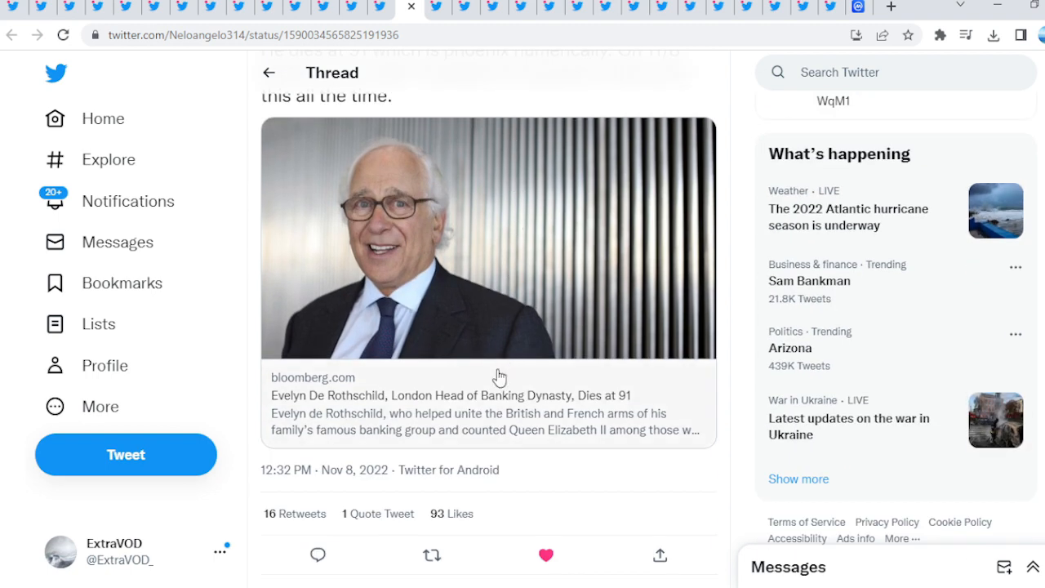
scroll(up, 3)
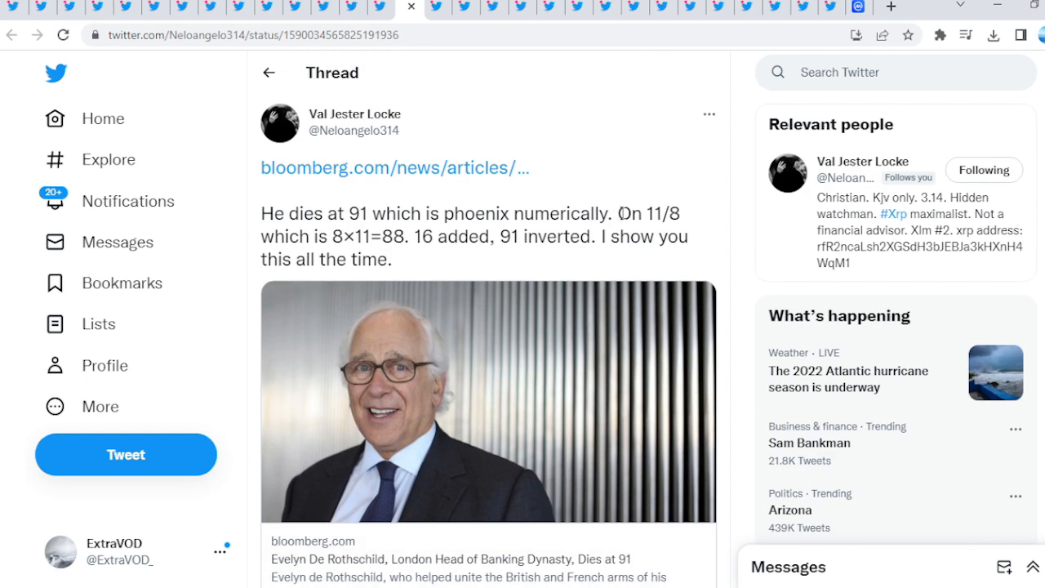
drag(621, 213, 351, 236)
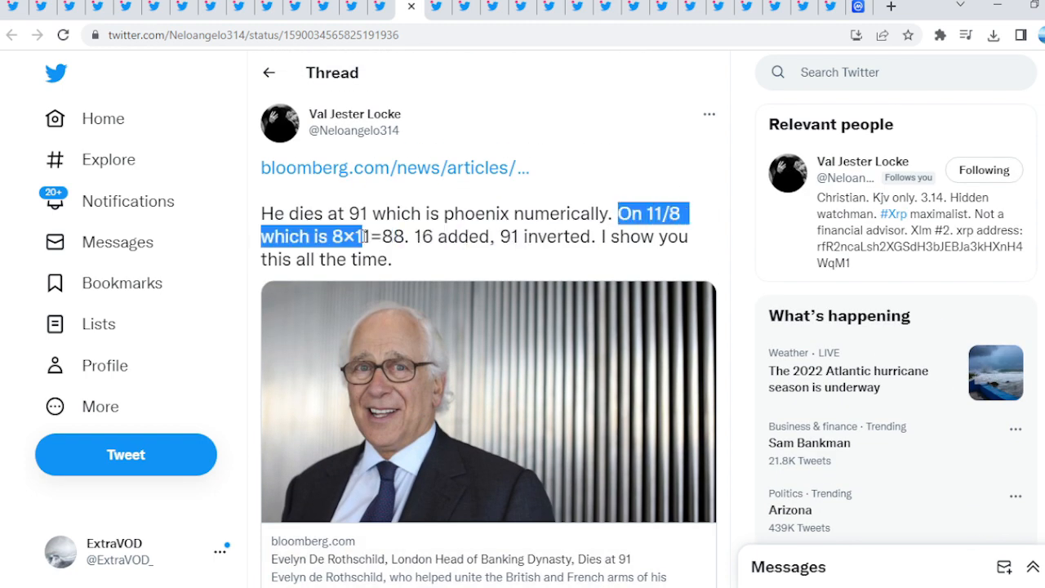
click(420, 239)
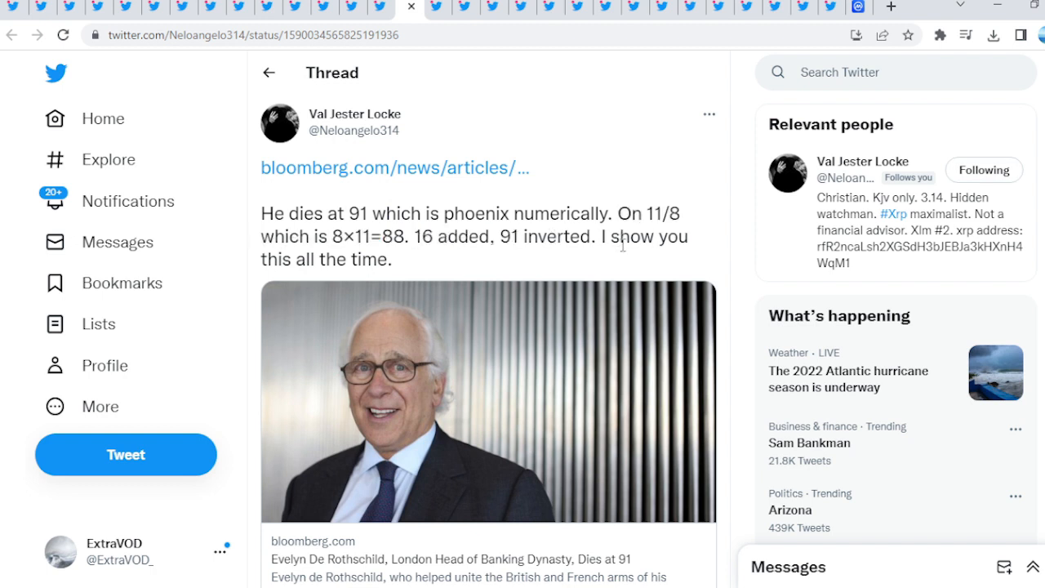
Close the enlarged Economist phoenix cover and scroll on toward the XRP tweet
scroll(down, 3)
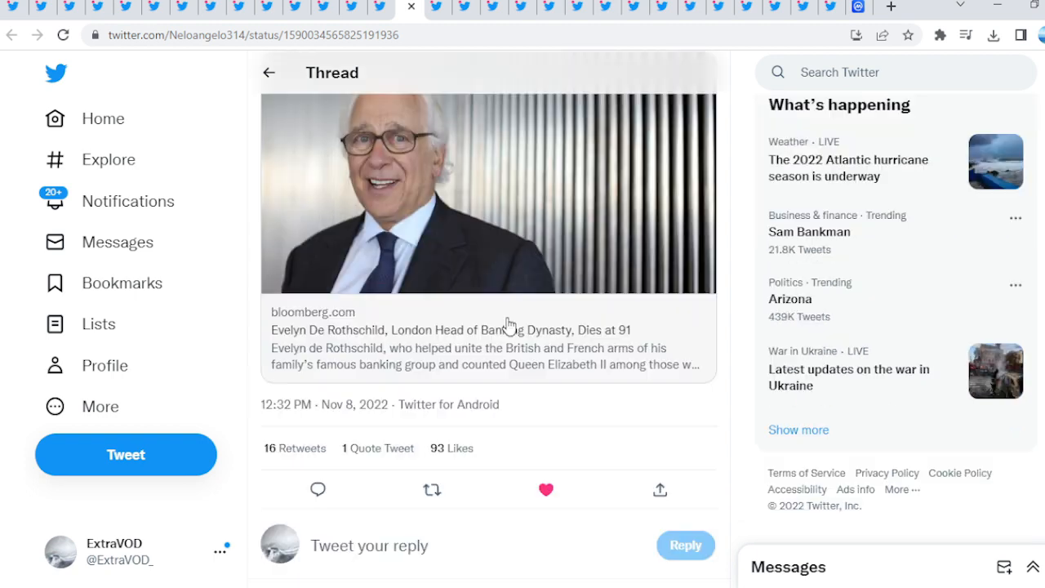
scroll(down, 3)
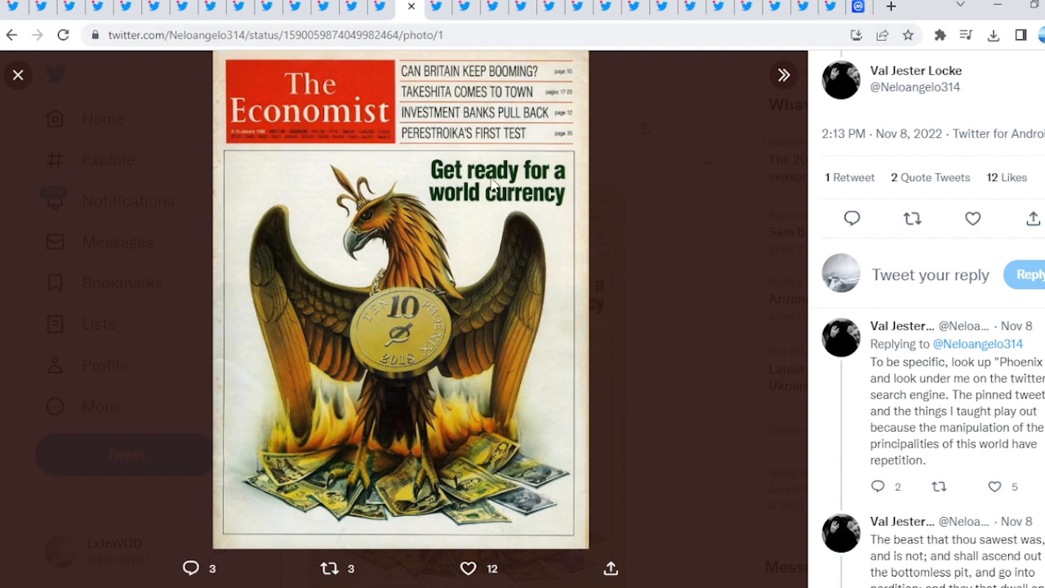
click(18, 74)
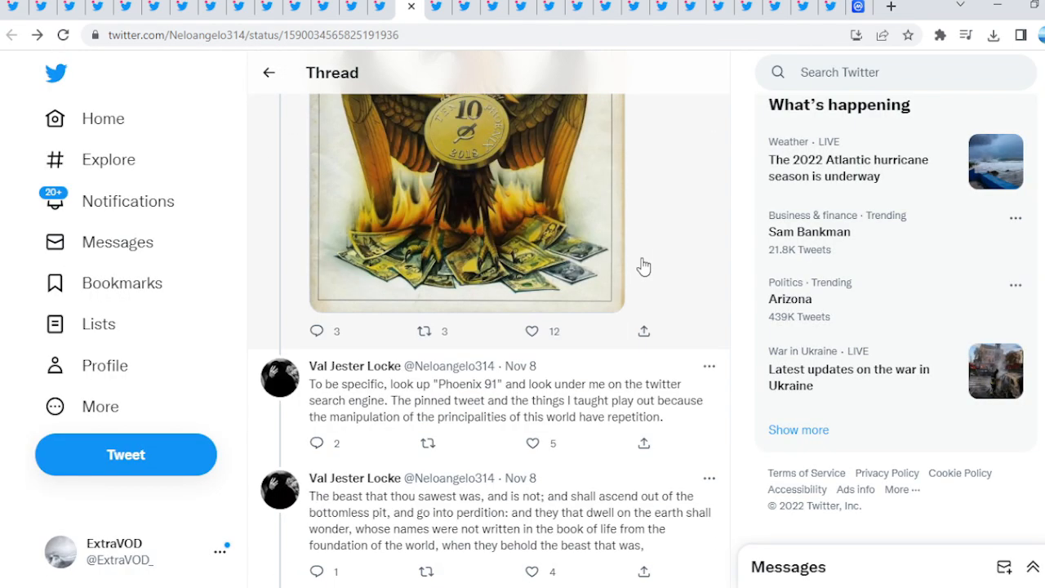
scroll(up, 3)
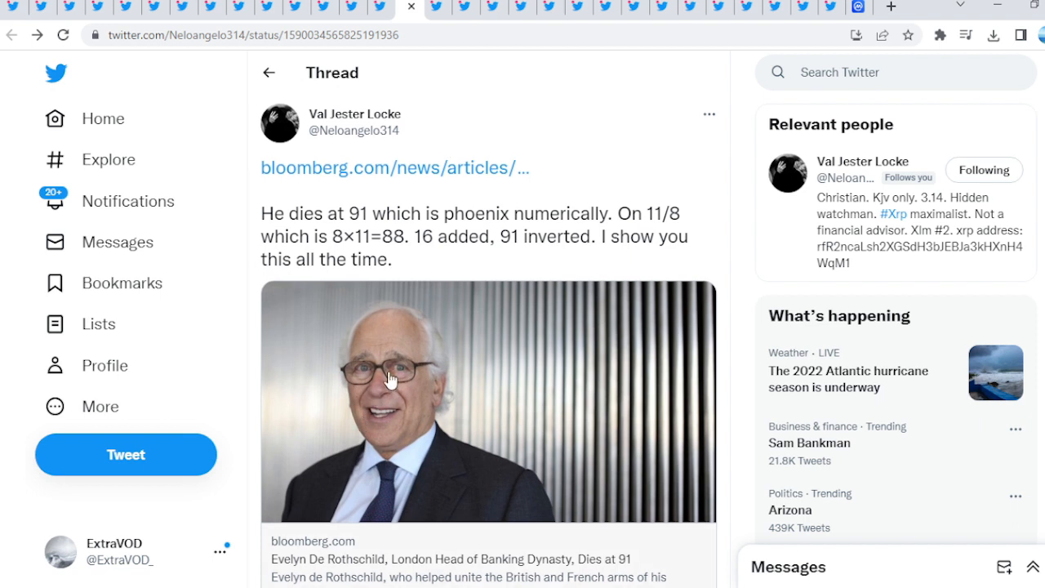
mouse_move(428, 241)
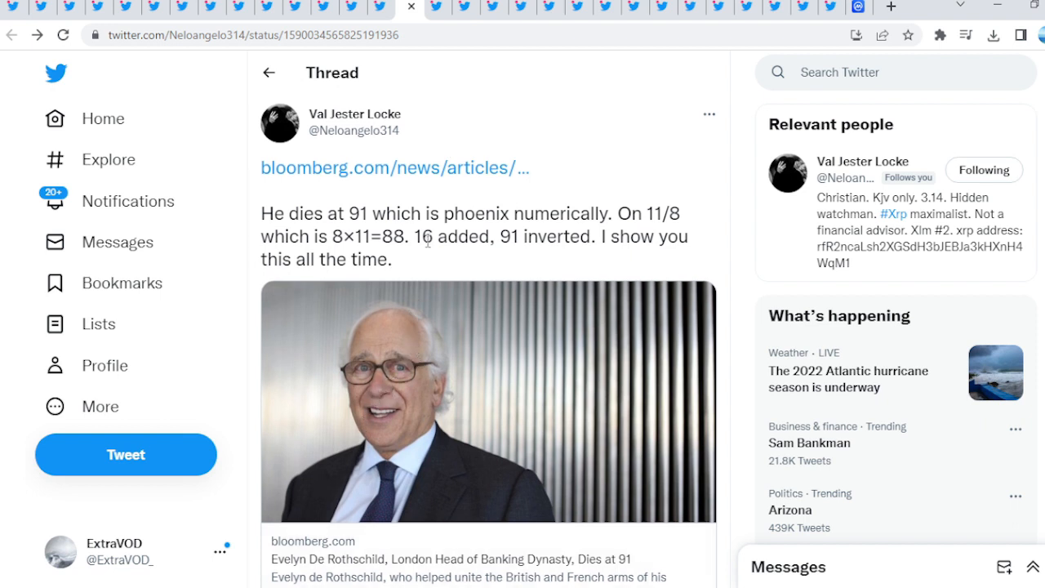
scroll(down, 3)
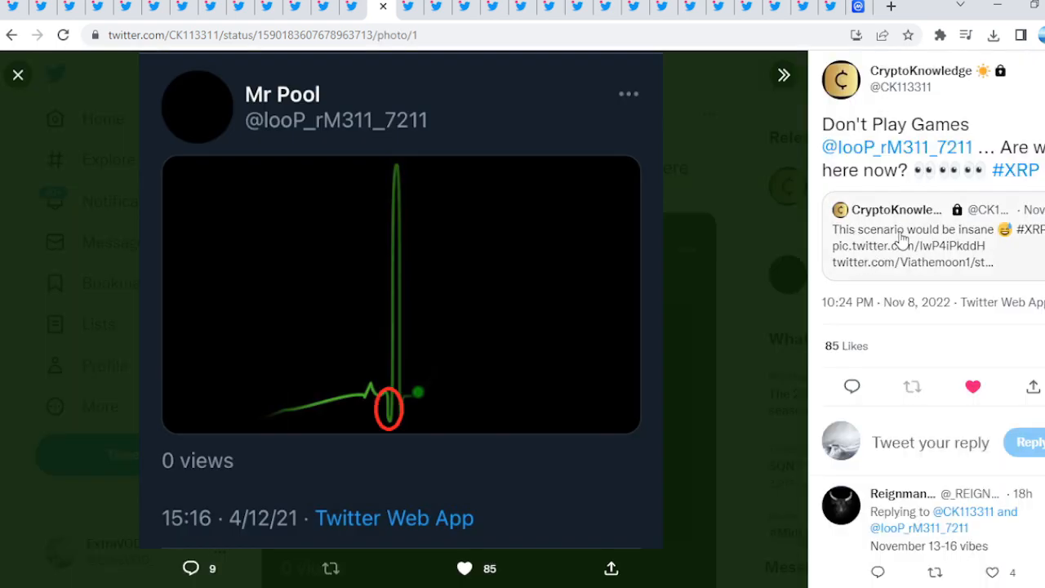
Close the heartbeat-line image and scroll through the XRP tweet's replies
click(18, 75)
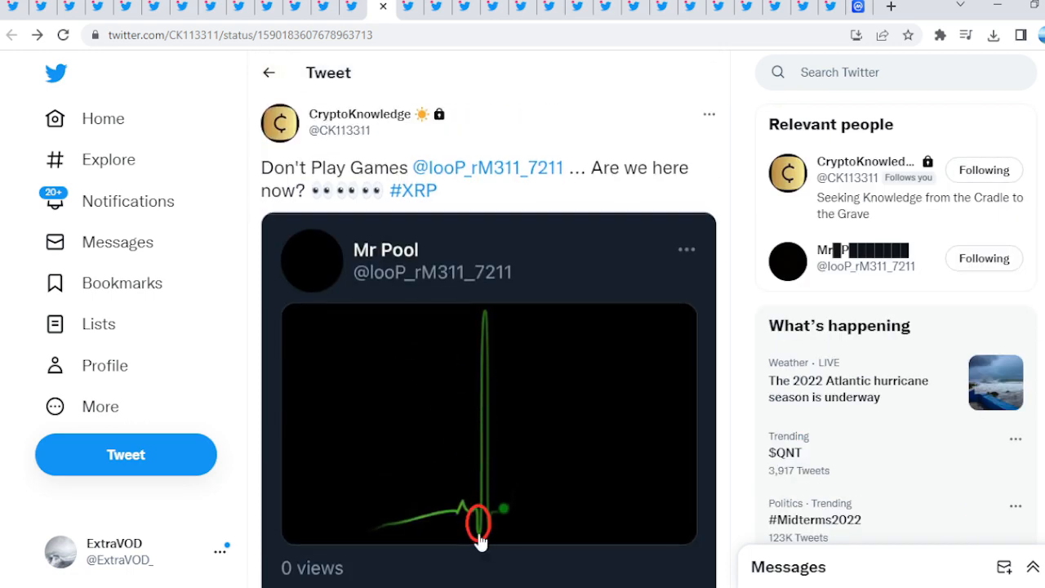
mouse_move(488, 320)
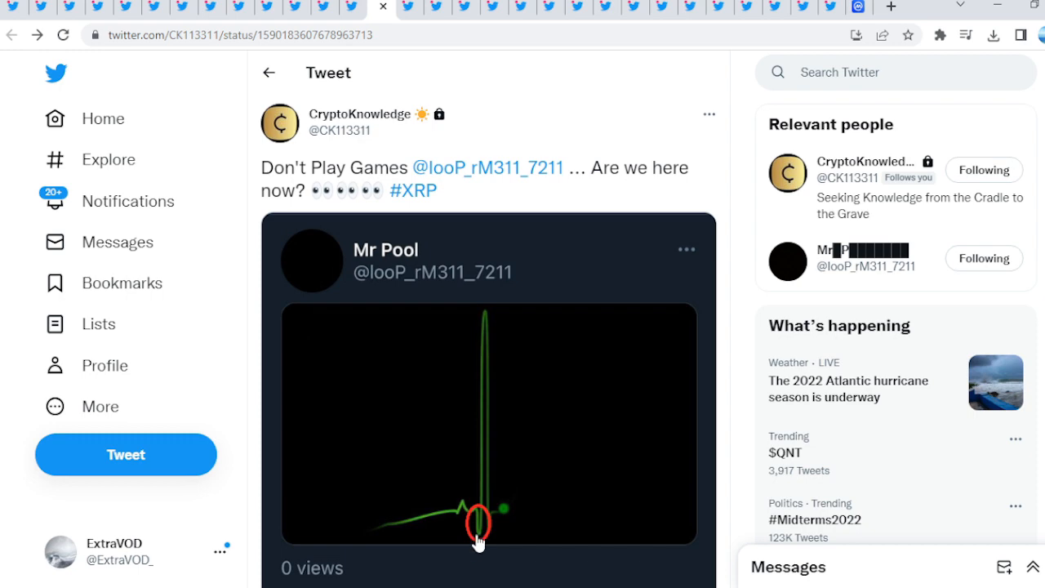
scroll(down, 3)
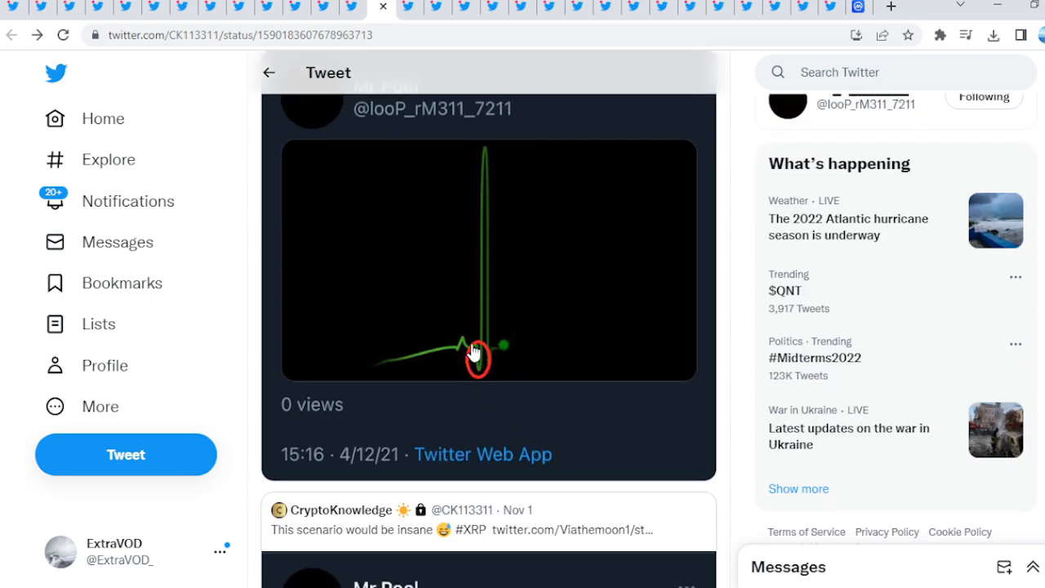
mouse_move(486, 259)
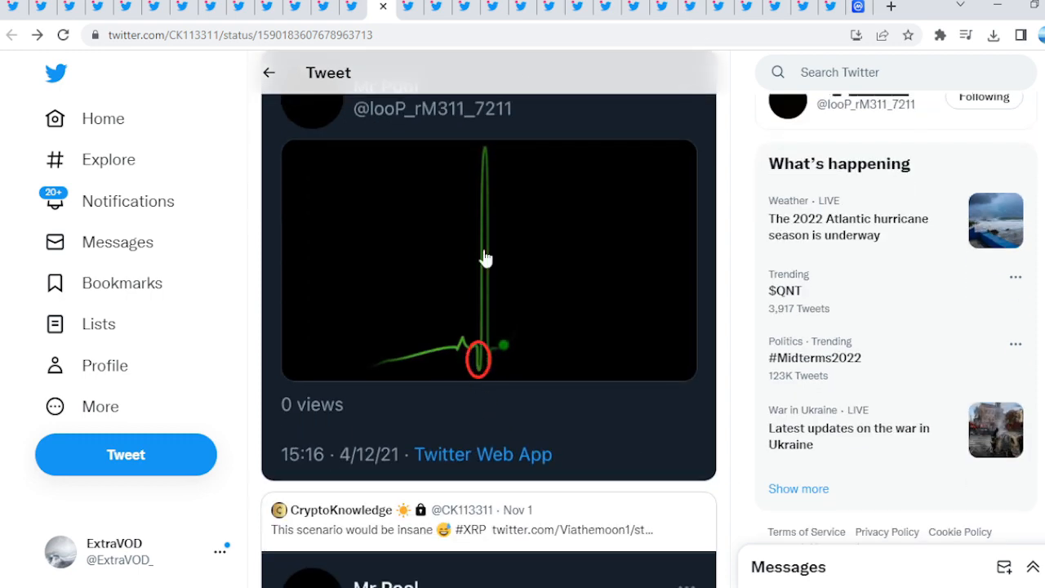
scroll(down, 3)
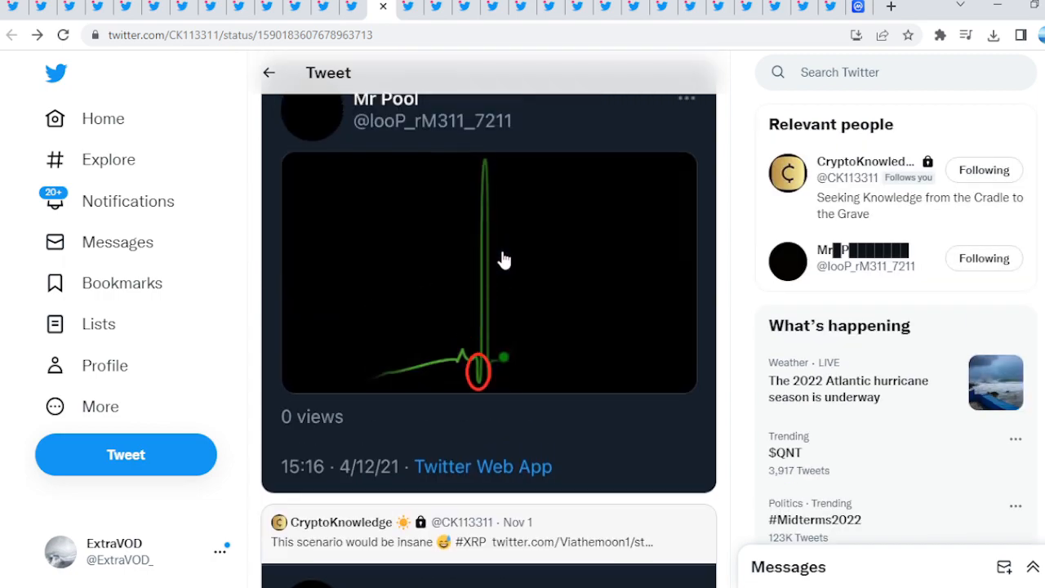
scroll(down, 3)
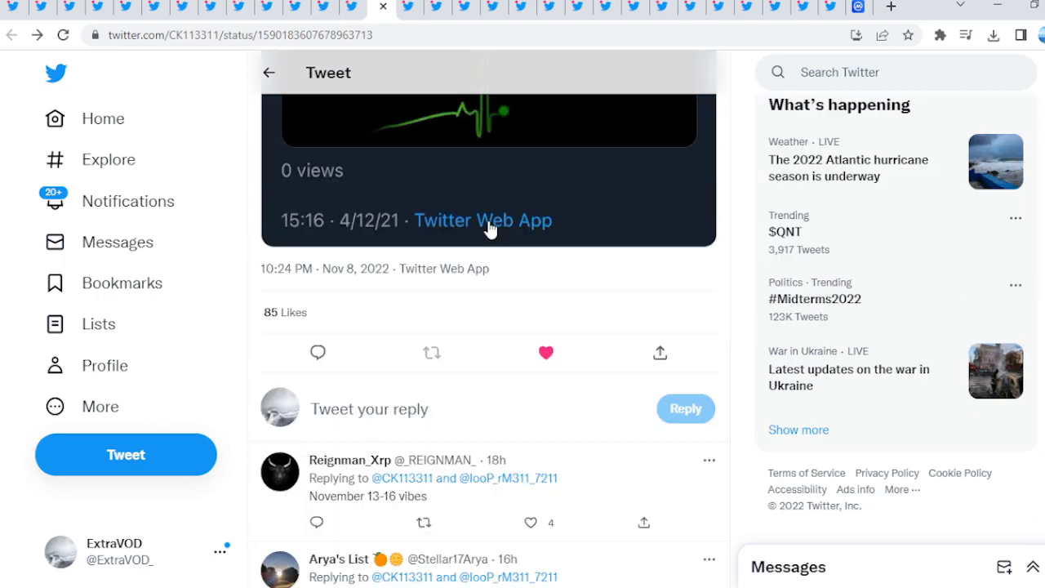
scroll(up, 3)
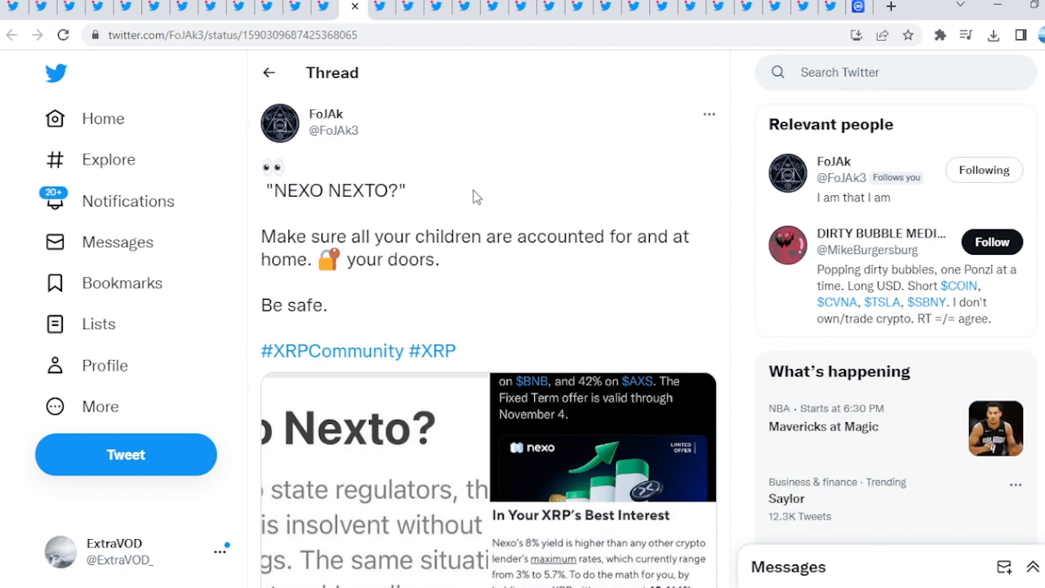
mouse_move(438, 213)
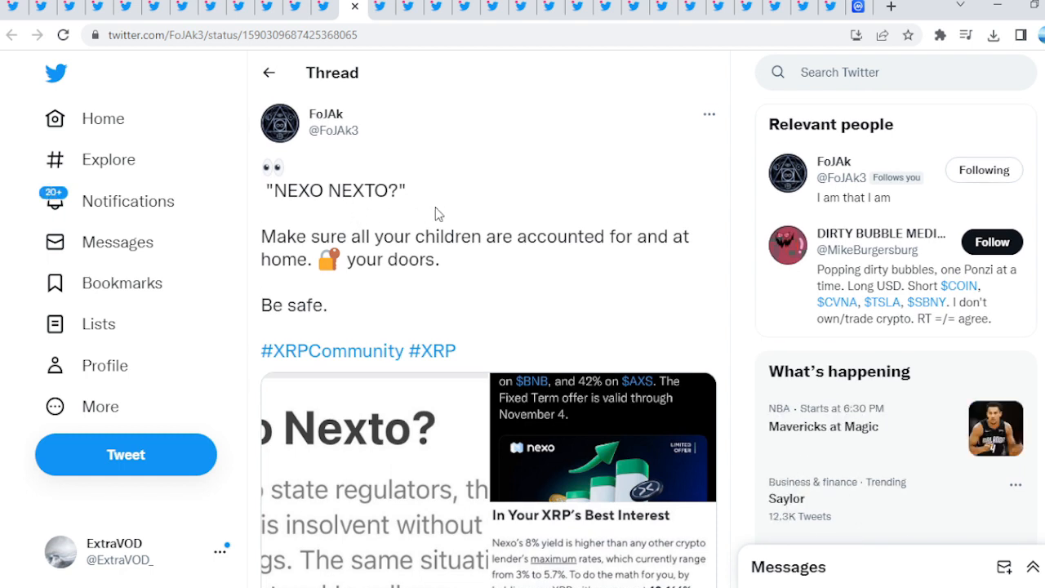
mouse_move(355, 213)
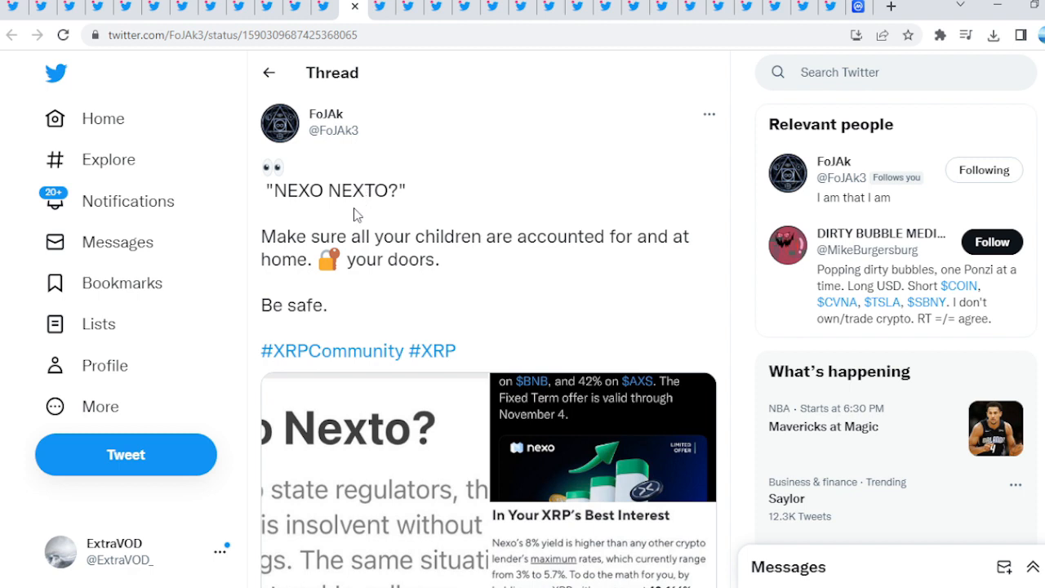
Read the NEXO NEXTO? tweet and enlarge its 'Is Nexo Nexto?' image
drag(273, 235, 471, 236)
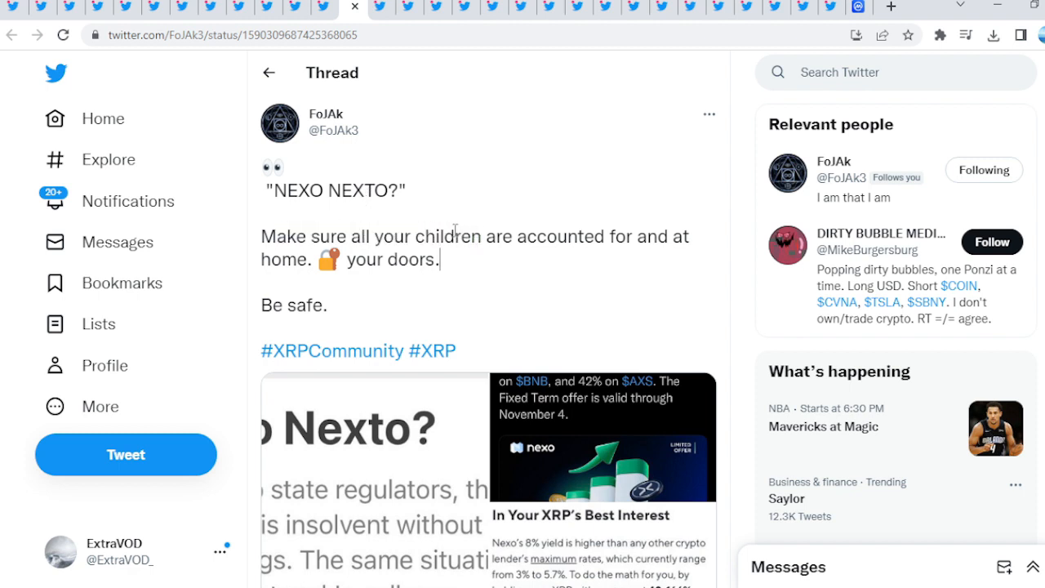
click(367, 473)
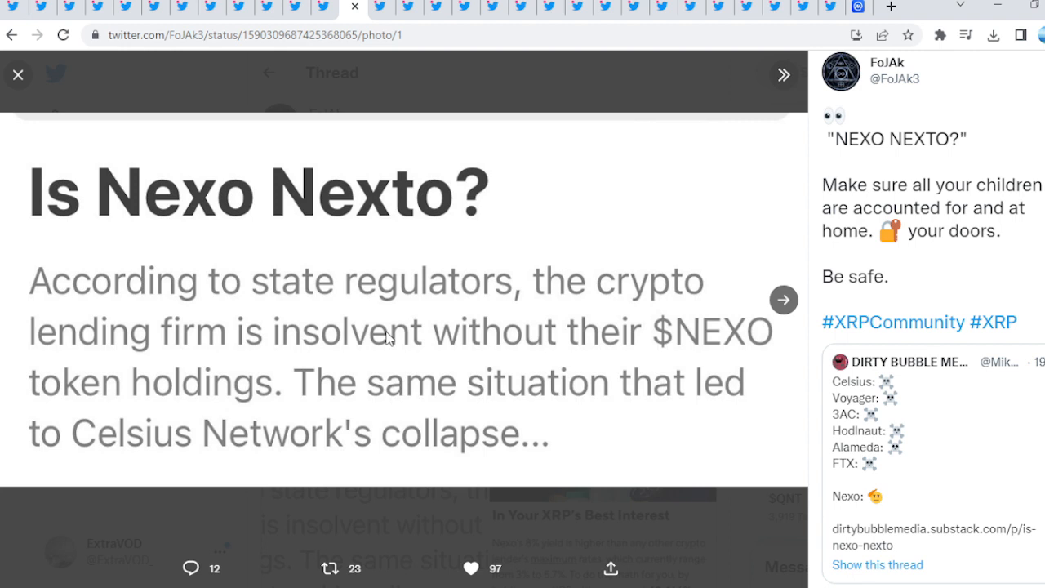
mouse_move(602, 311)
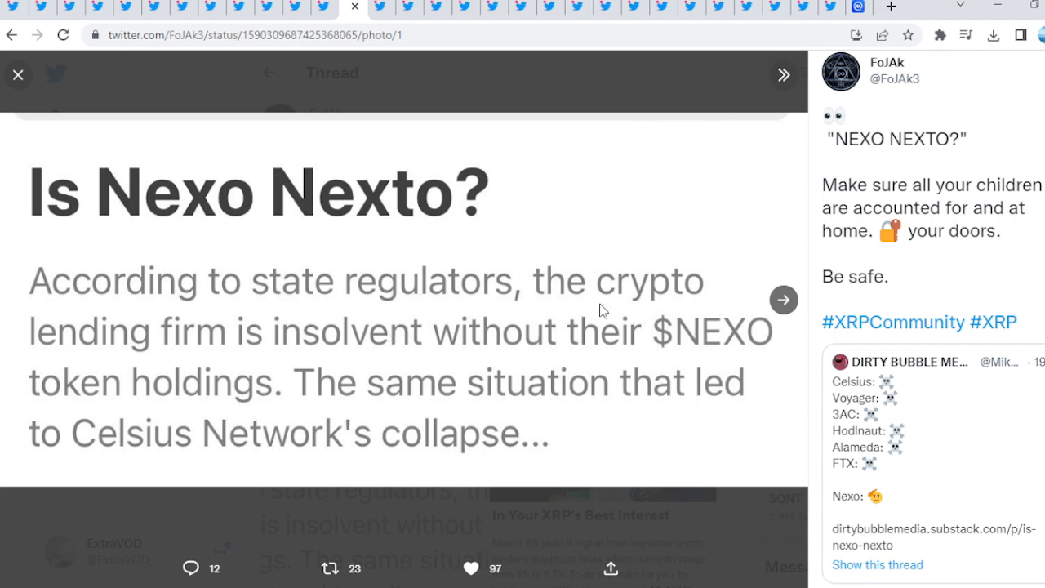
mouse_move(388, 355)
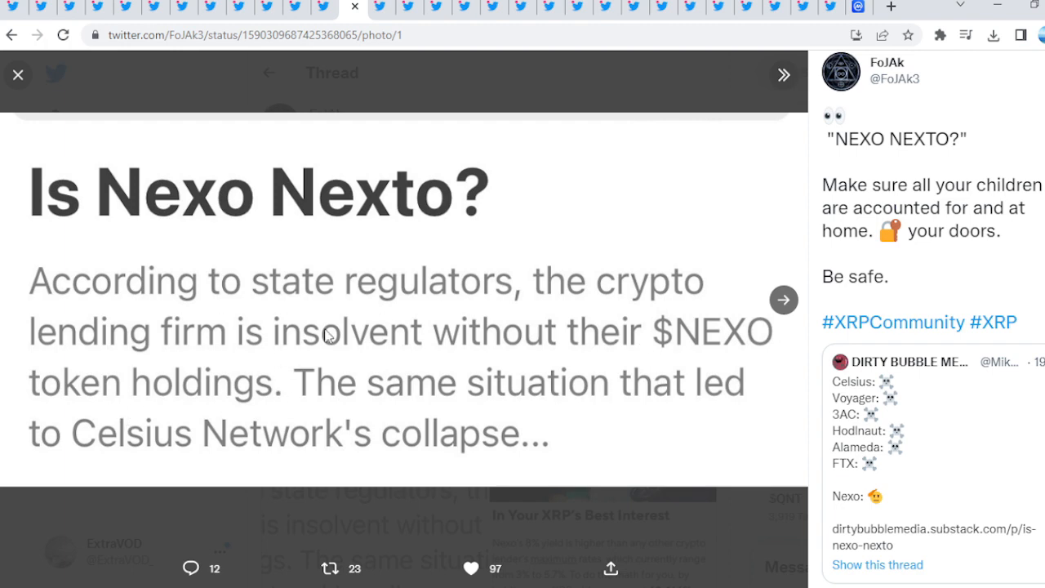
mouse_move(384, 470)
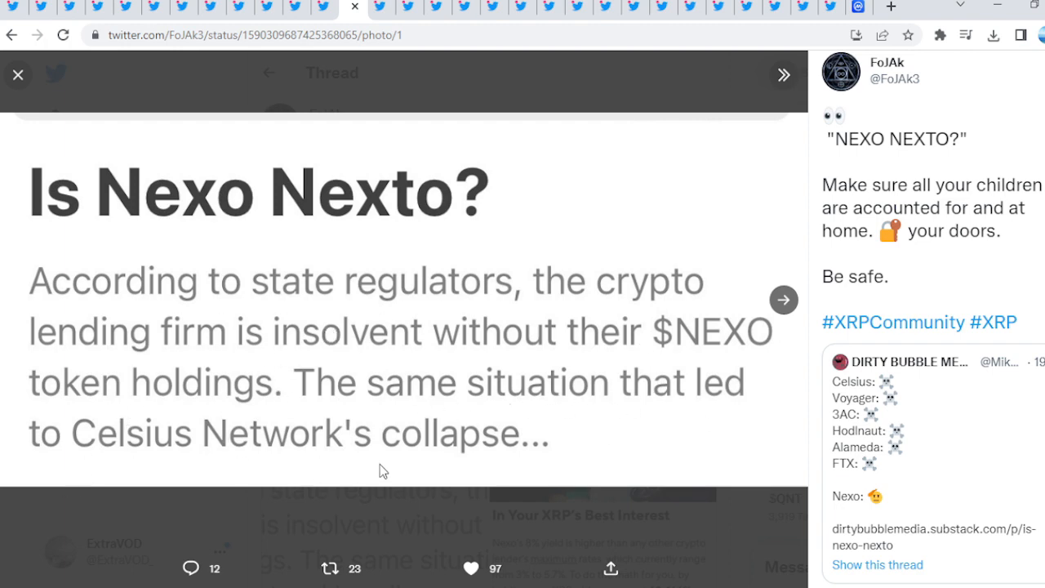
Step past Nexo's promotional-rates image to 'In Your XRP's Best Interest'
click(782, 300)
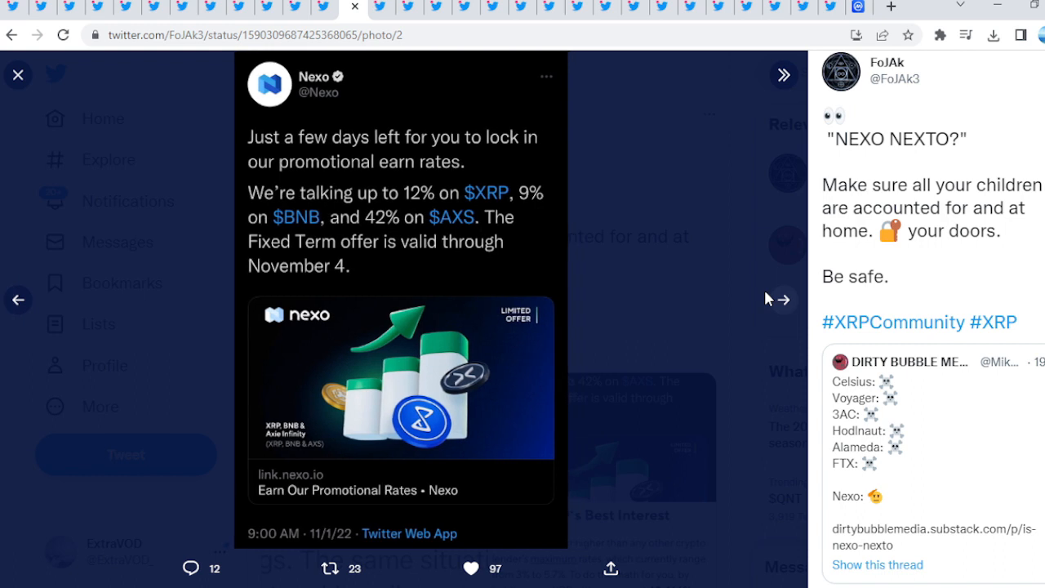
mouse_move(387, 208)
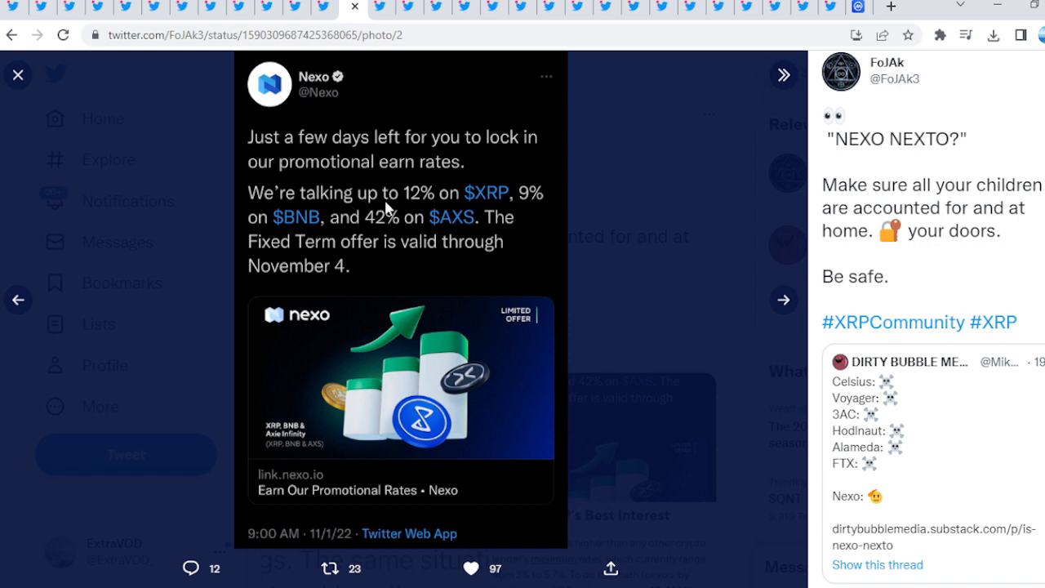
mouse_move(490, 207)
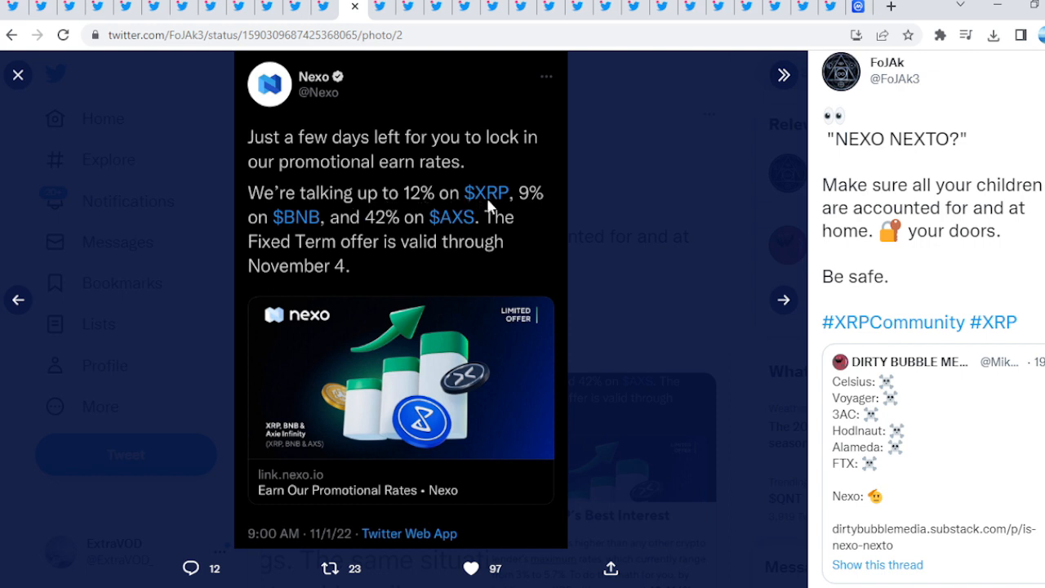
mouse_move(378, 236)
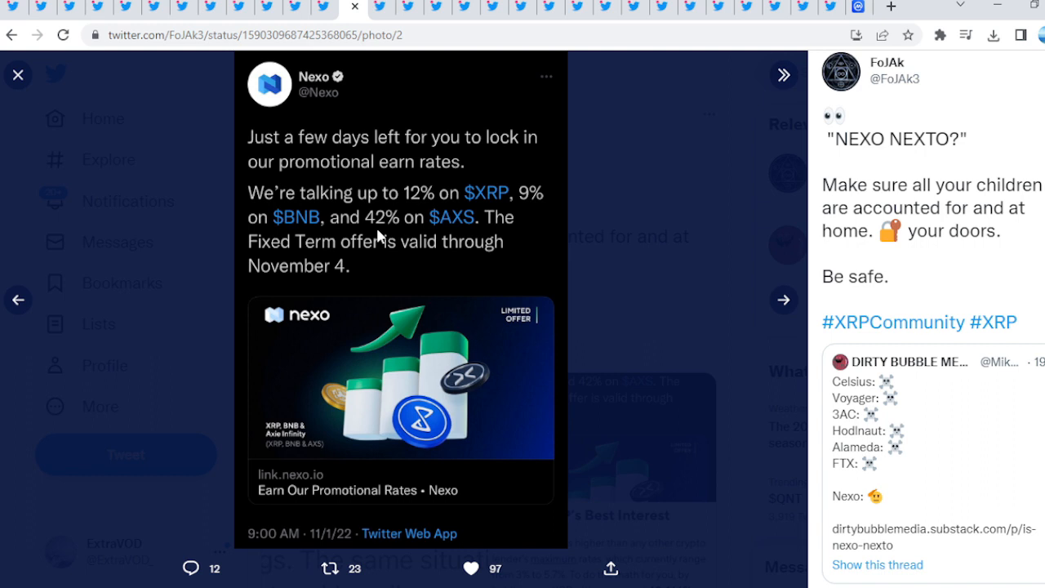
mouse_move(468, 215)
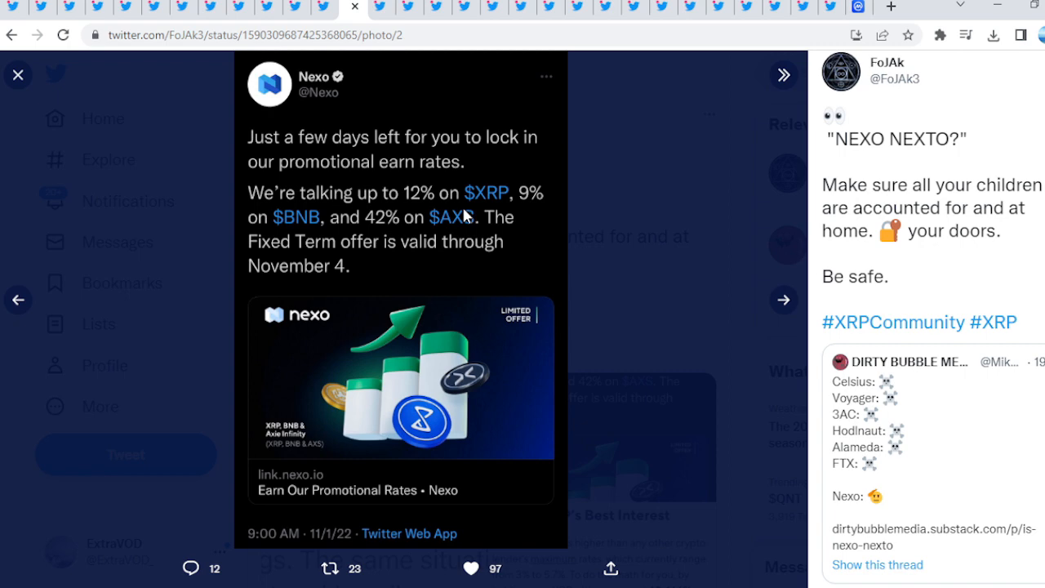
click(782, 298)
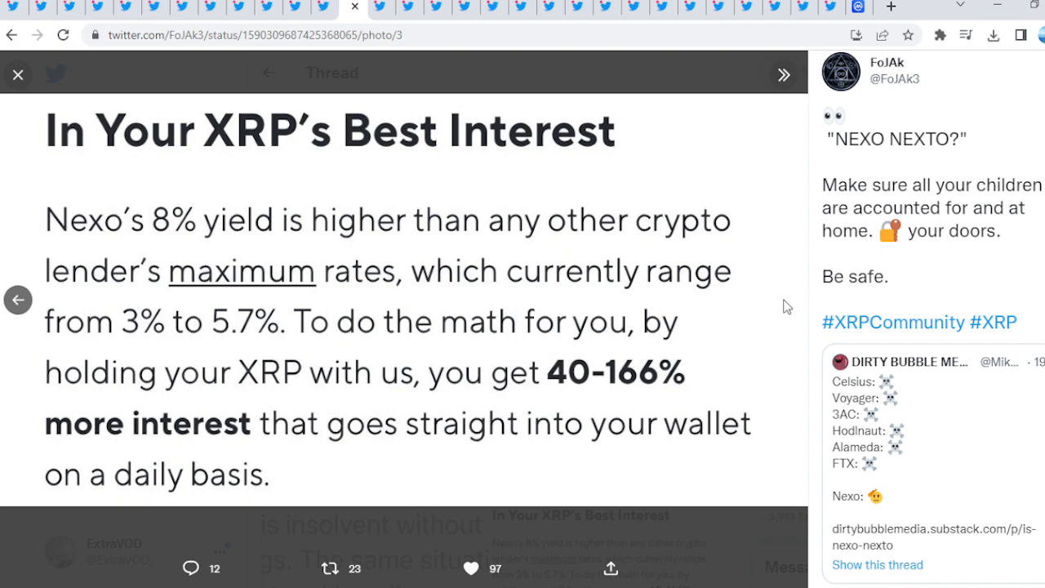
scroll(down, 3)
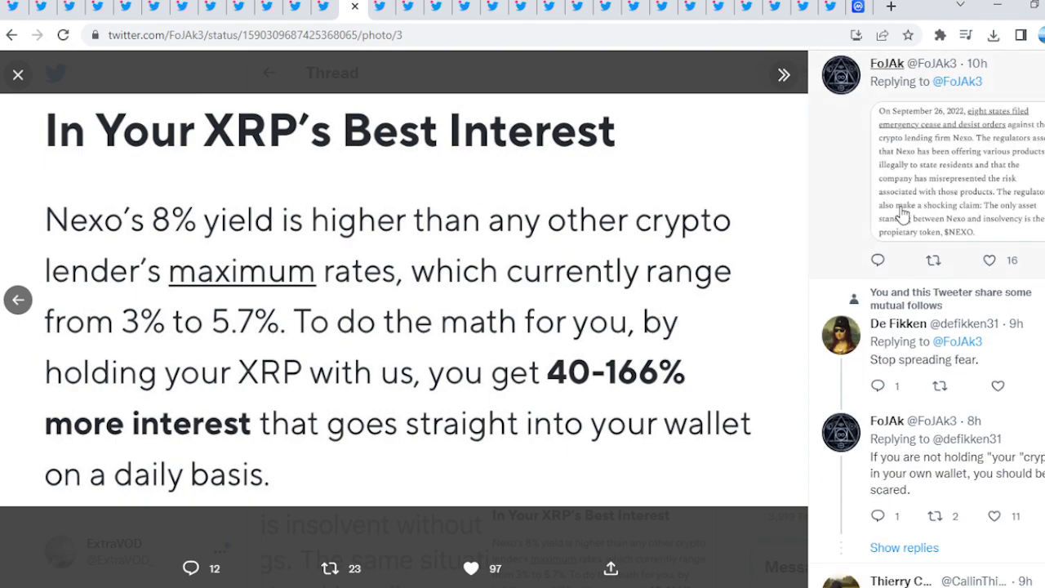
scroll(up, 3)
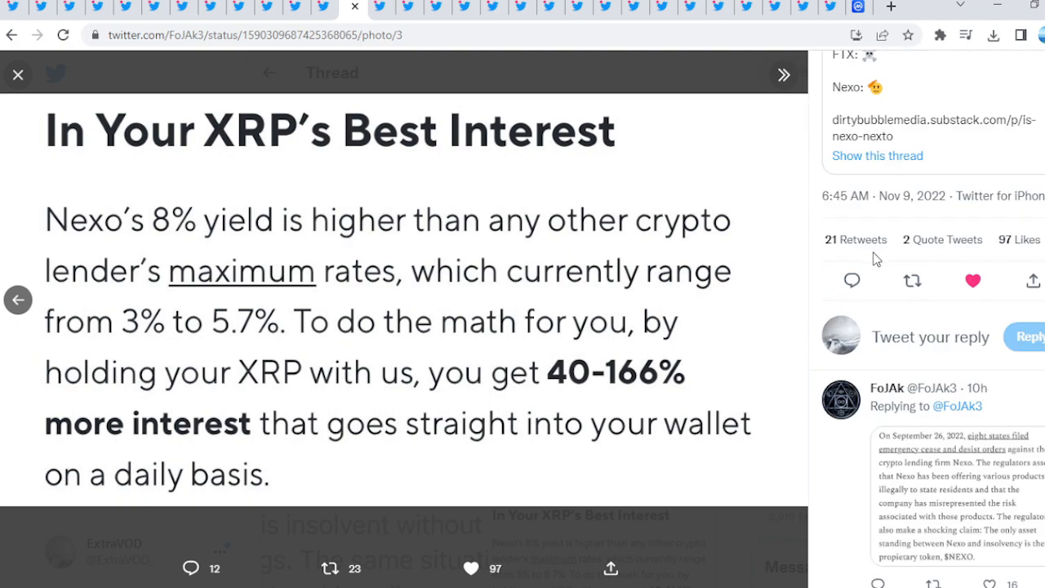
click(17, 74)
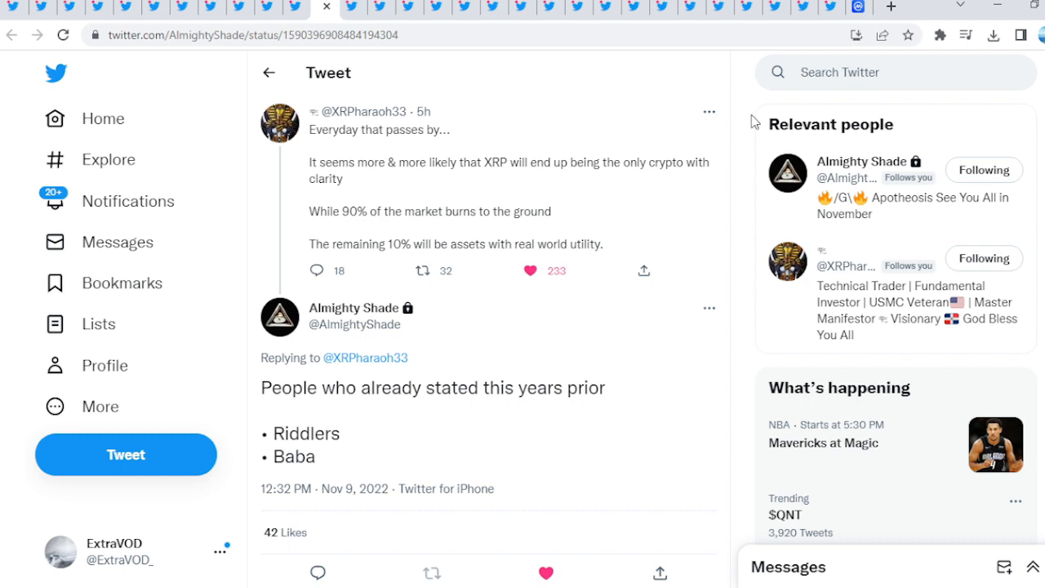
mouse_move(399, 257)
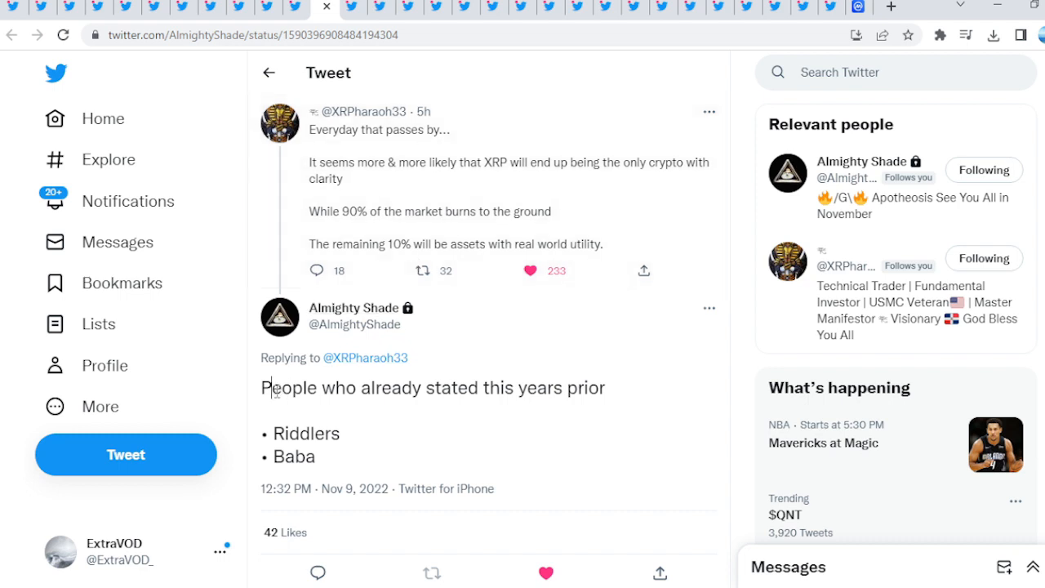
Select and clear the post text, then close the enlarged I VOTED photo
drag(310, 112, 358, 388)
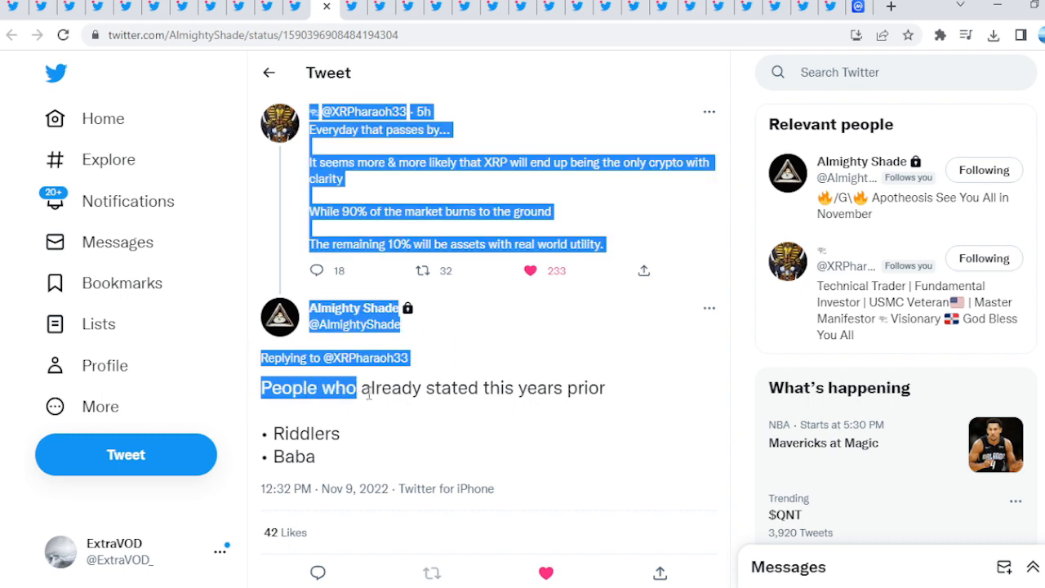
click(465, 387)
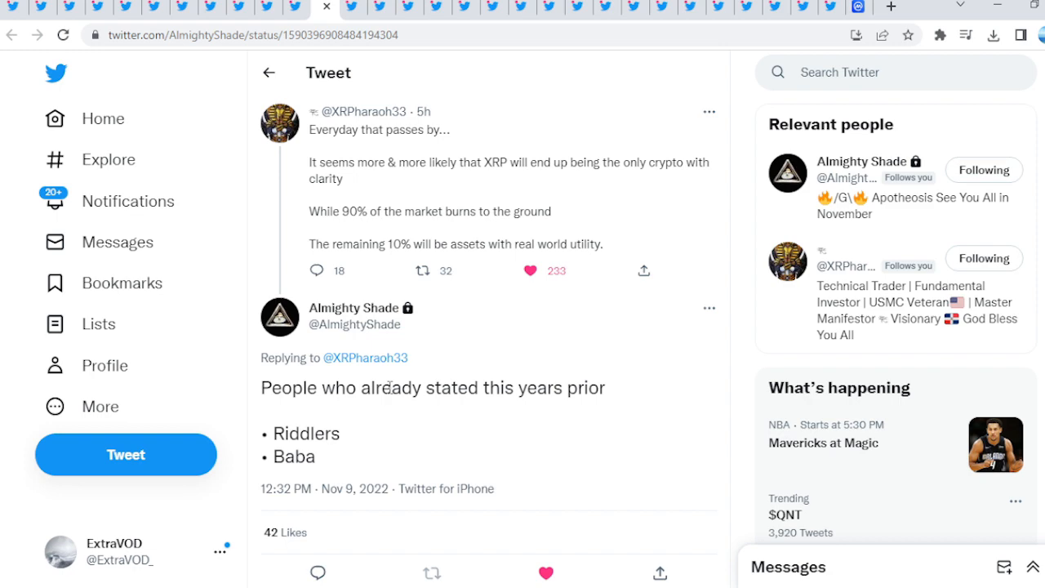
mouse_move(419, 291)
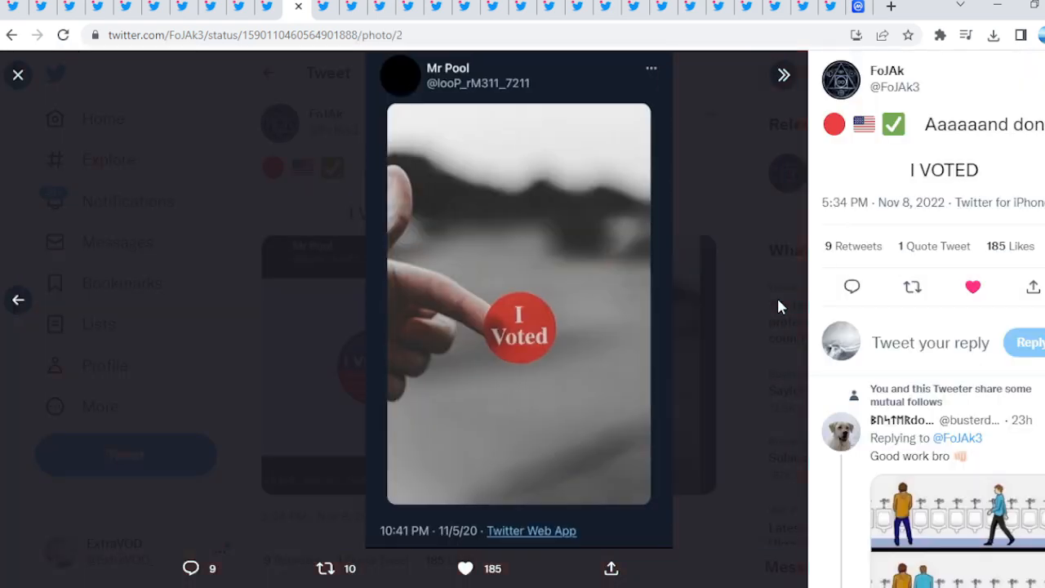
click(18, 74)
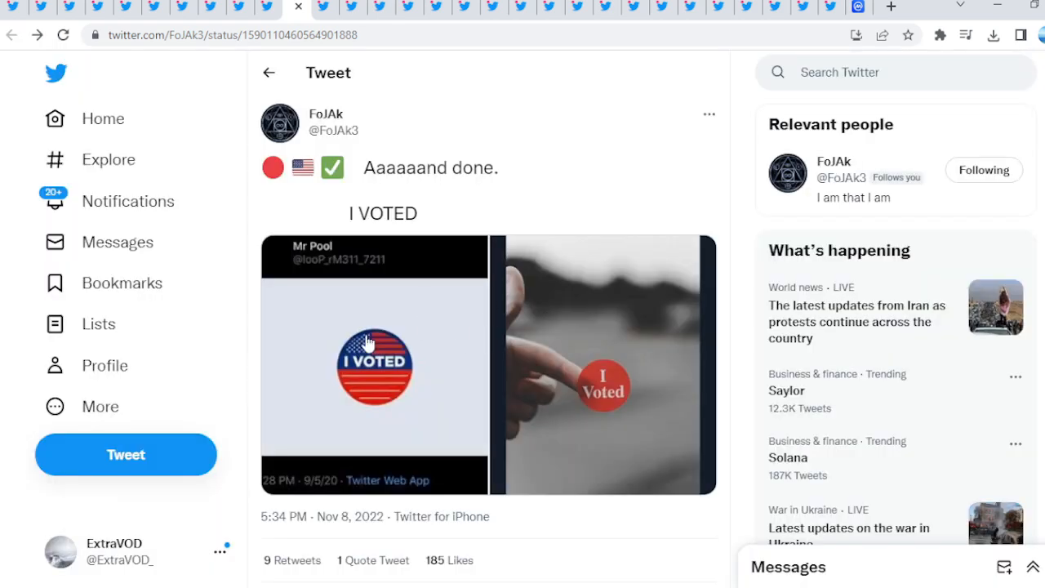
mouse_move(270, 109)
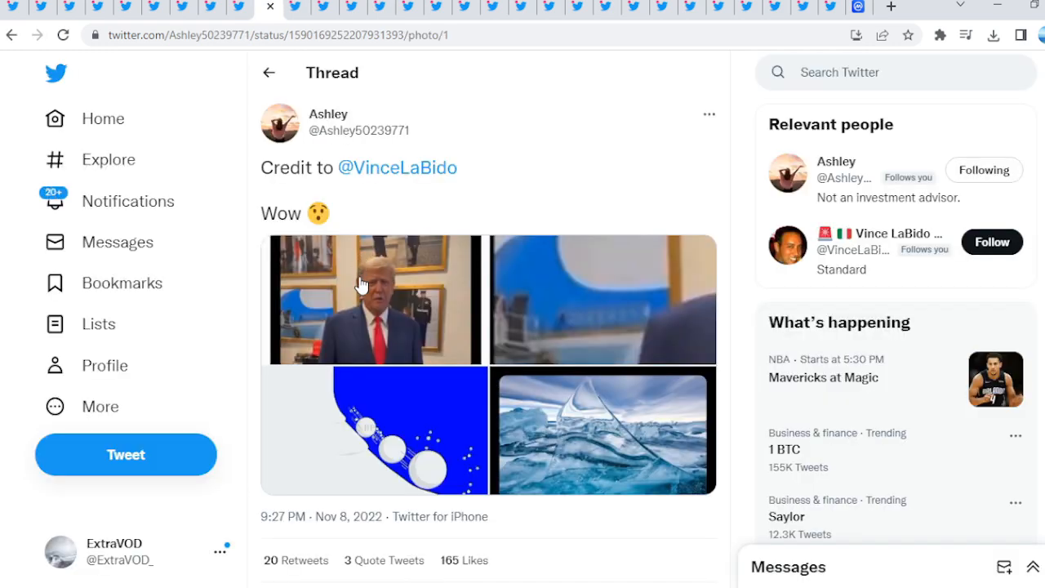
Enlarge the four-image post's first photo, then advance to the XRP graphic and ice picture
click(374, 299)
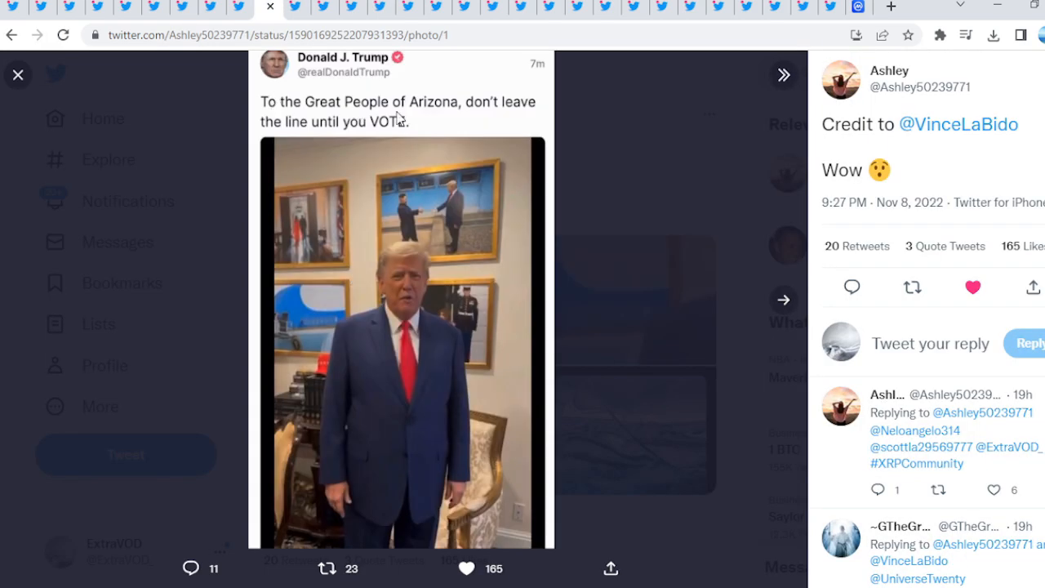
mouse_move(313, 84)
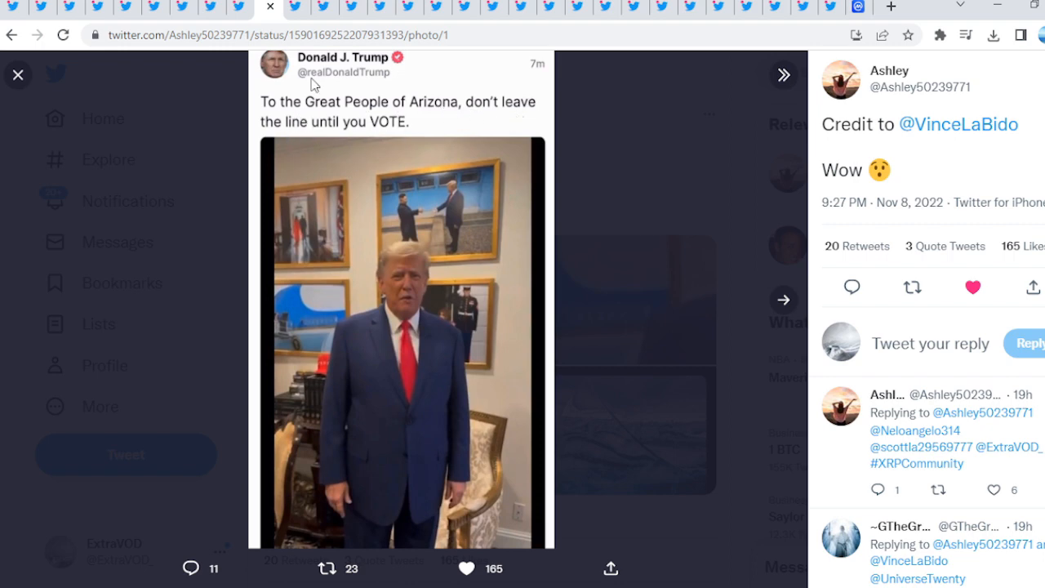
click(402, 342)
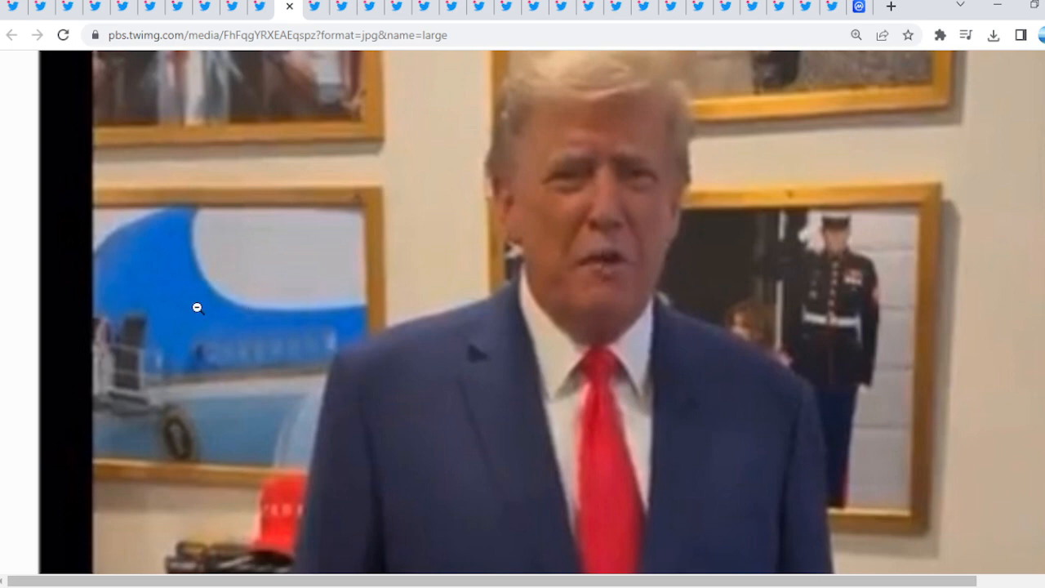
mouse_move(125, 428)
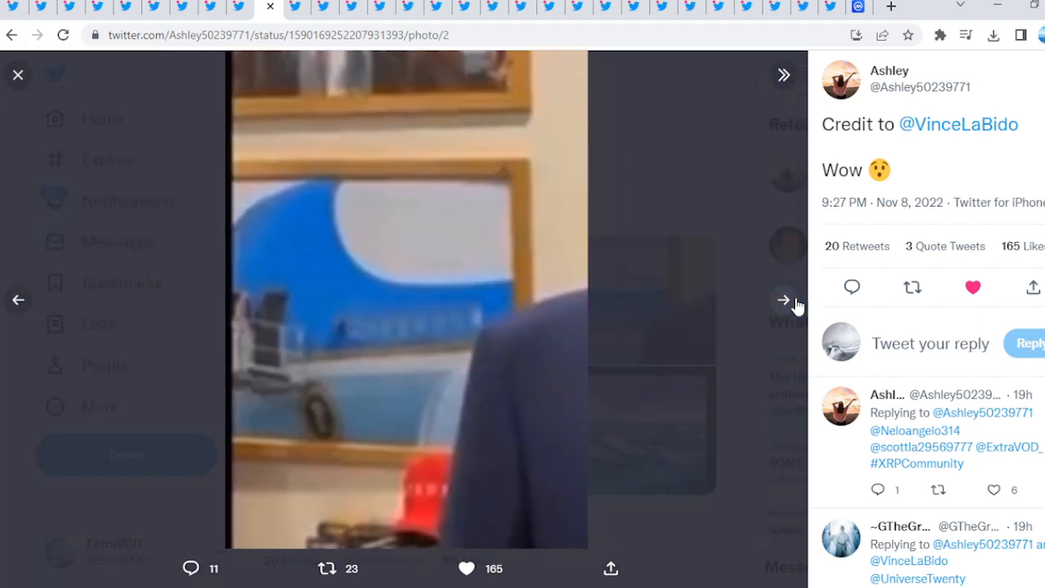
click(782, 300)
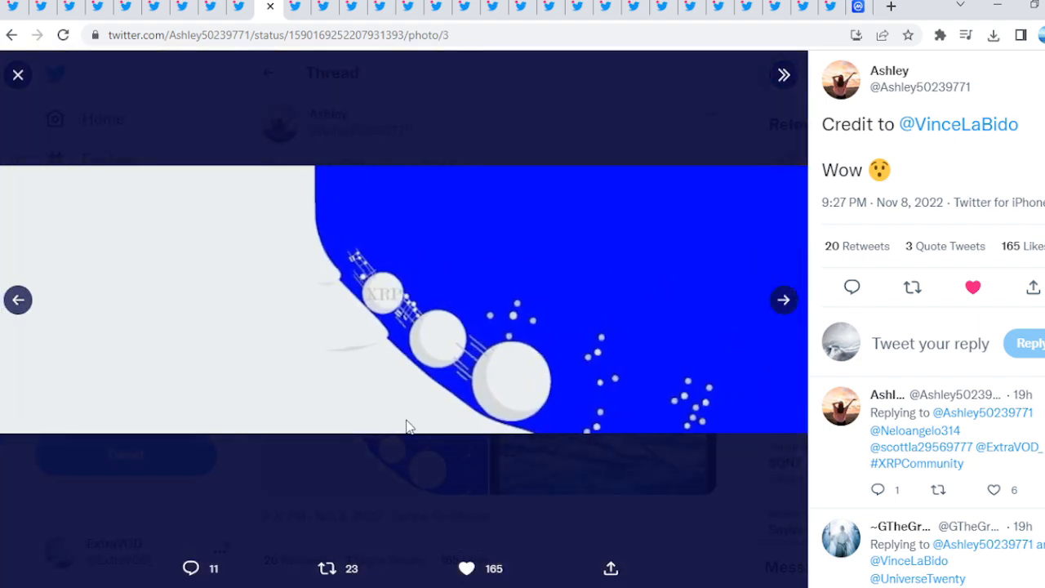
mouse_move(751, 307)
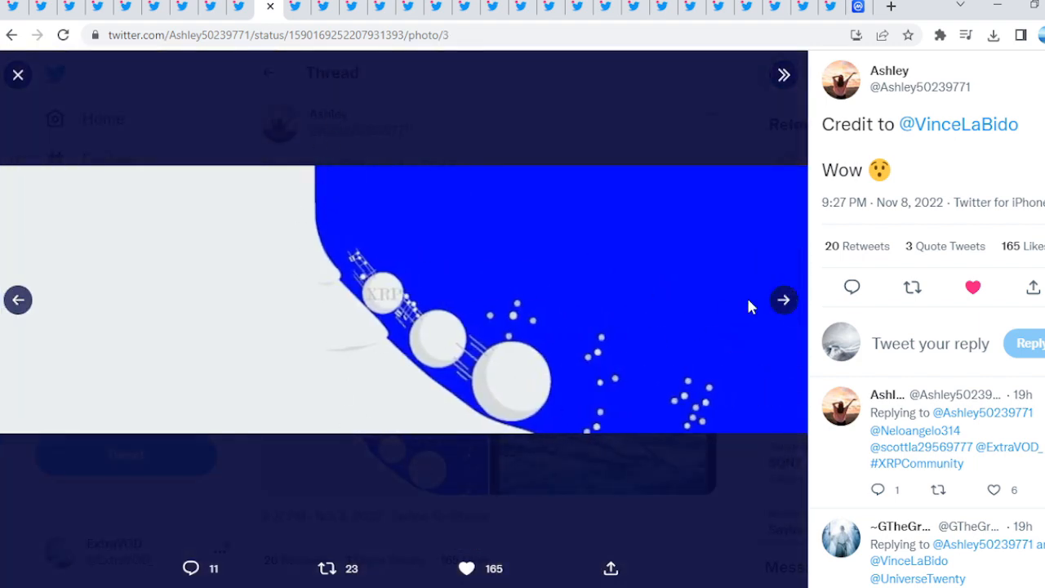
click(783, 299)
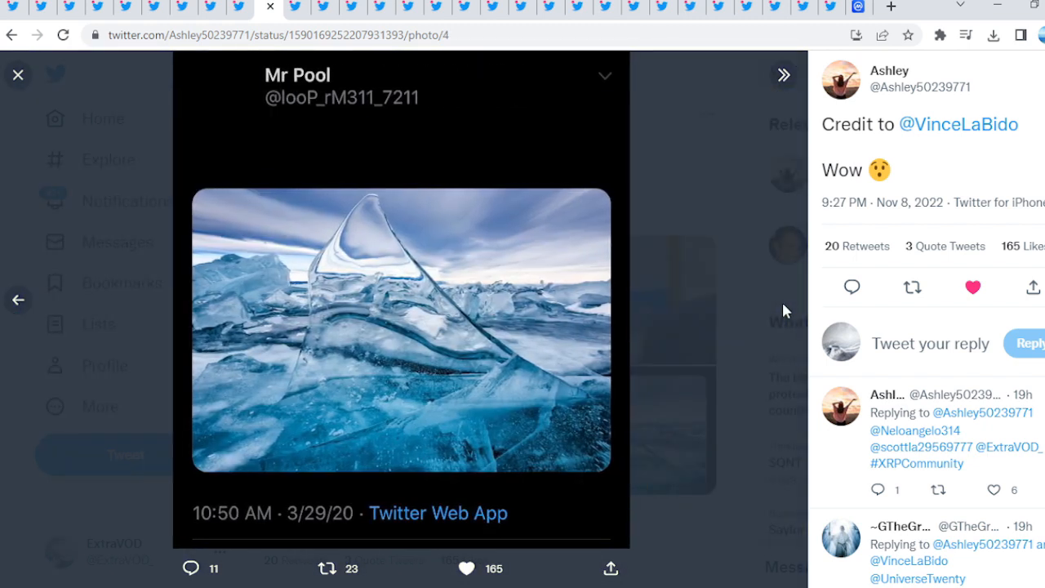
mouse_move(455, 324)
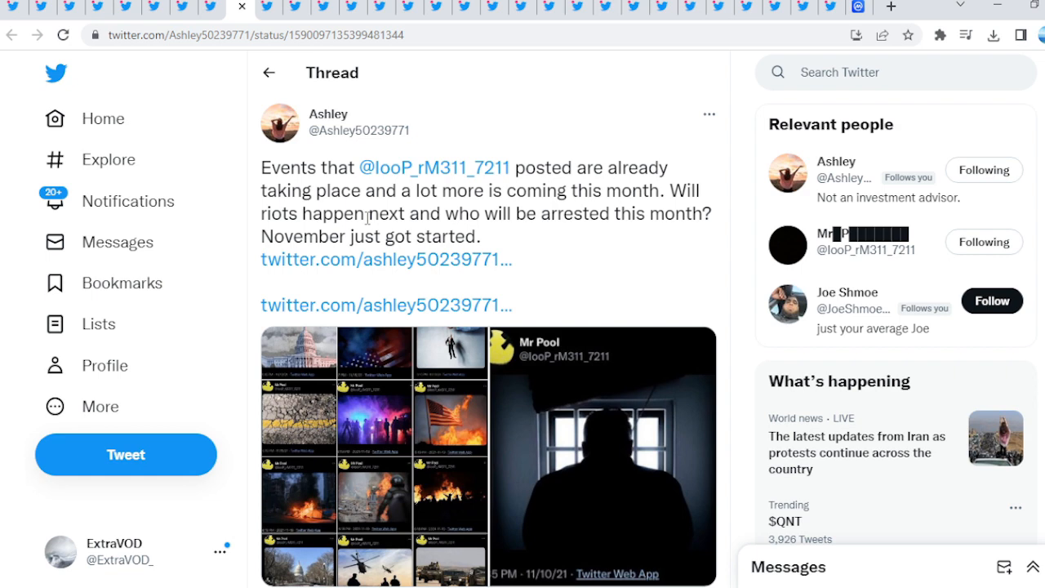
mouse_move(303, 305)
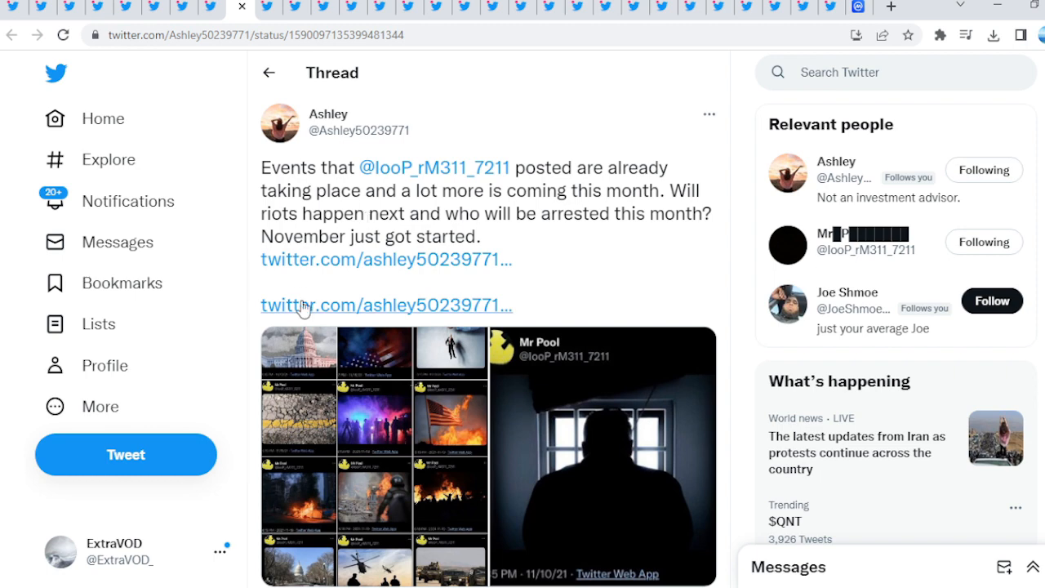
View Ashley's November-events image grid full size, scroll it, then close the viewer
click(374, 457)
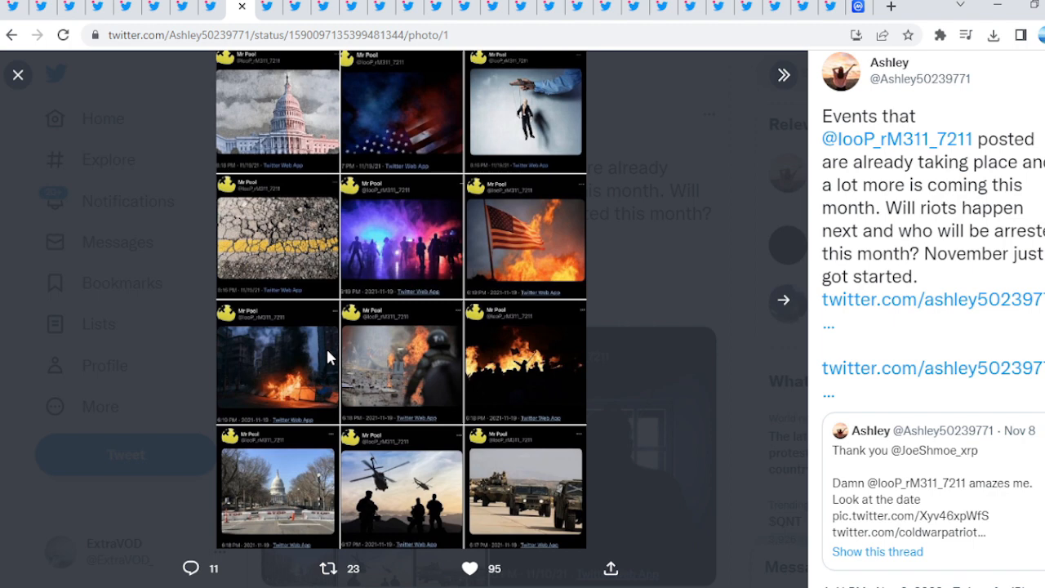
mouse_move(270, 443)
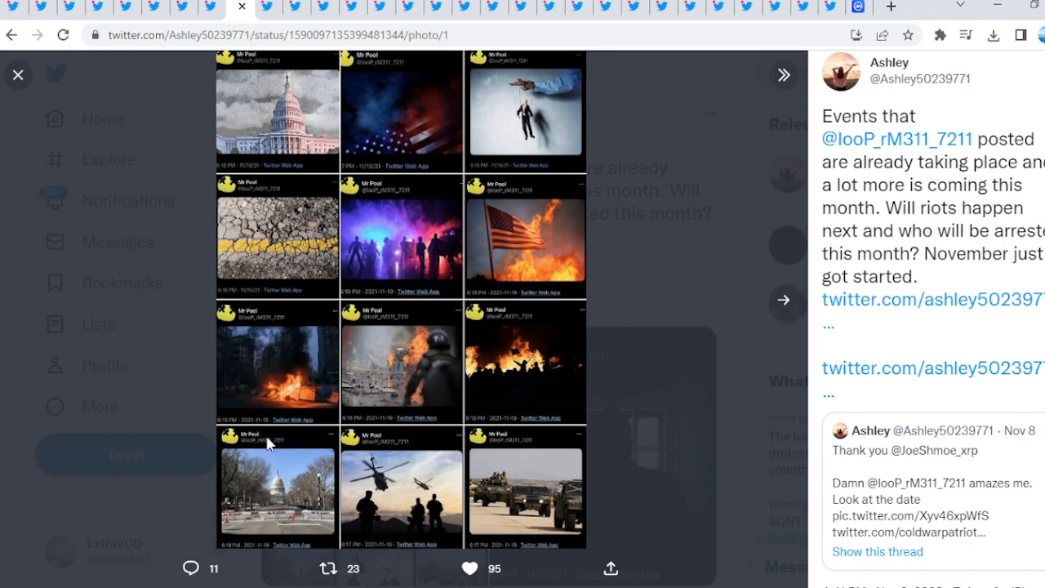
click(277, 113)
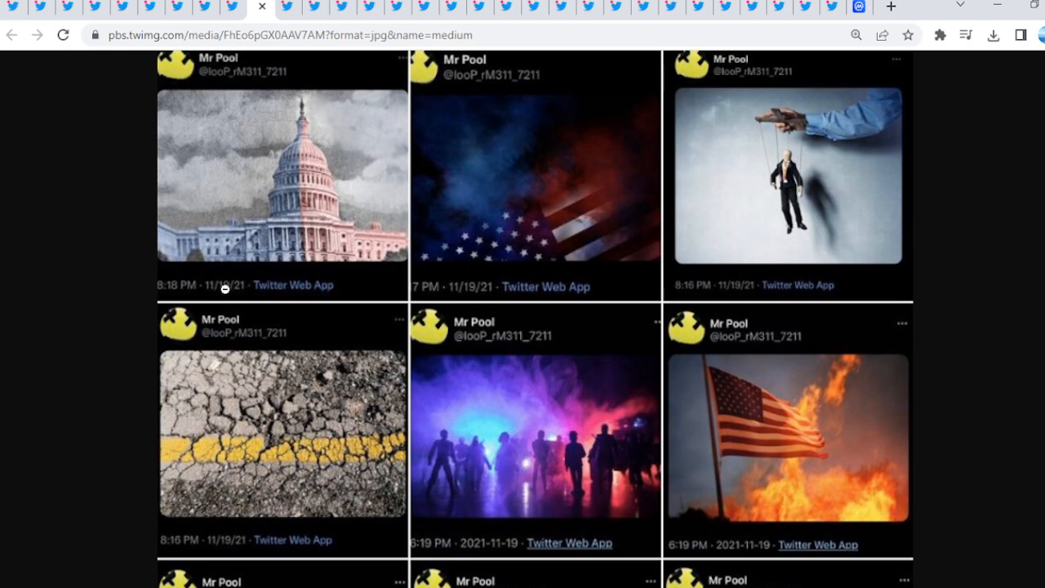
mouse_move(460, 268)
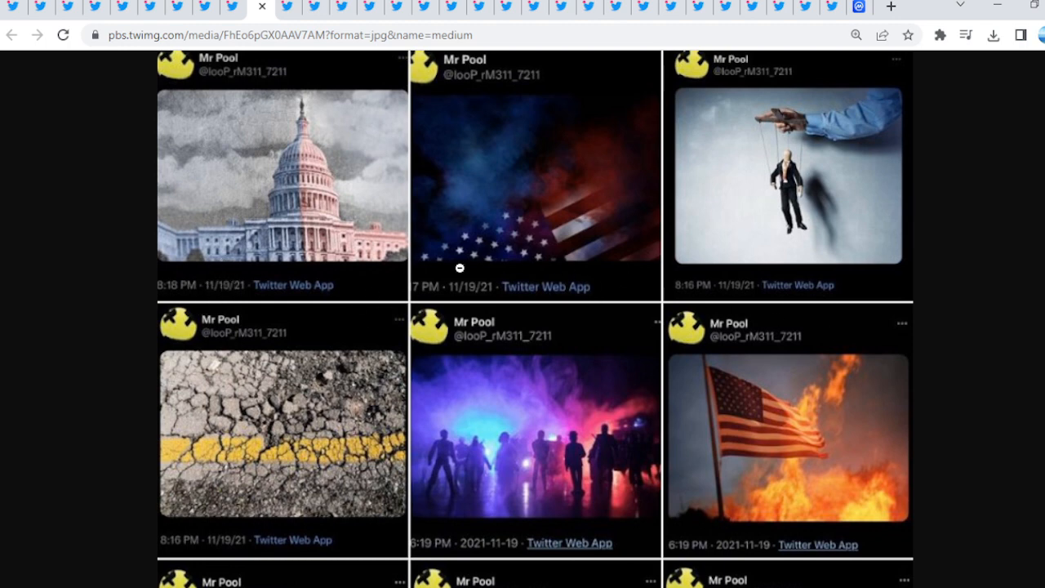
scroll(down, 3)
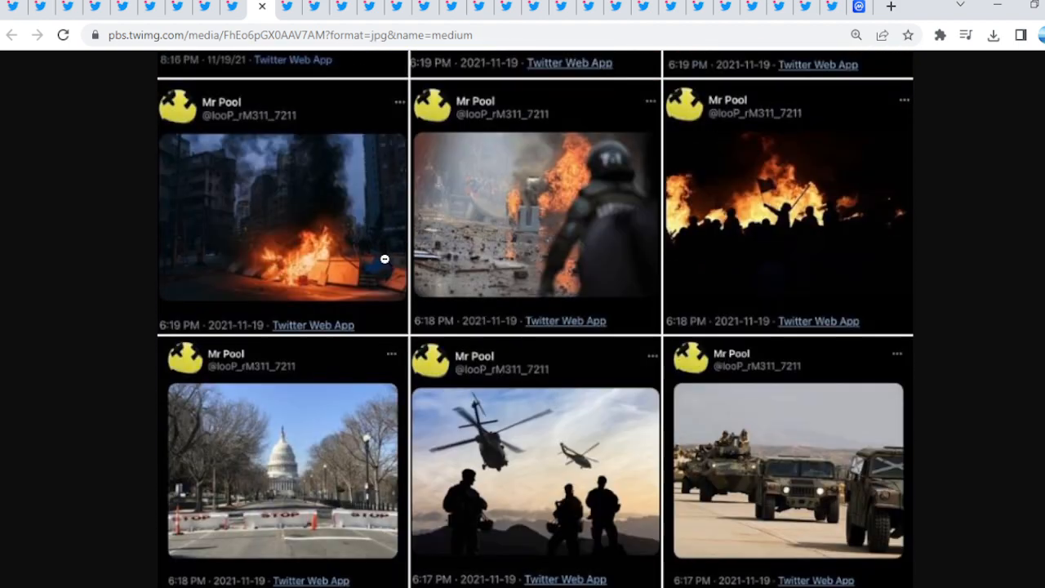
mouse_move(398, 399)
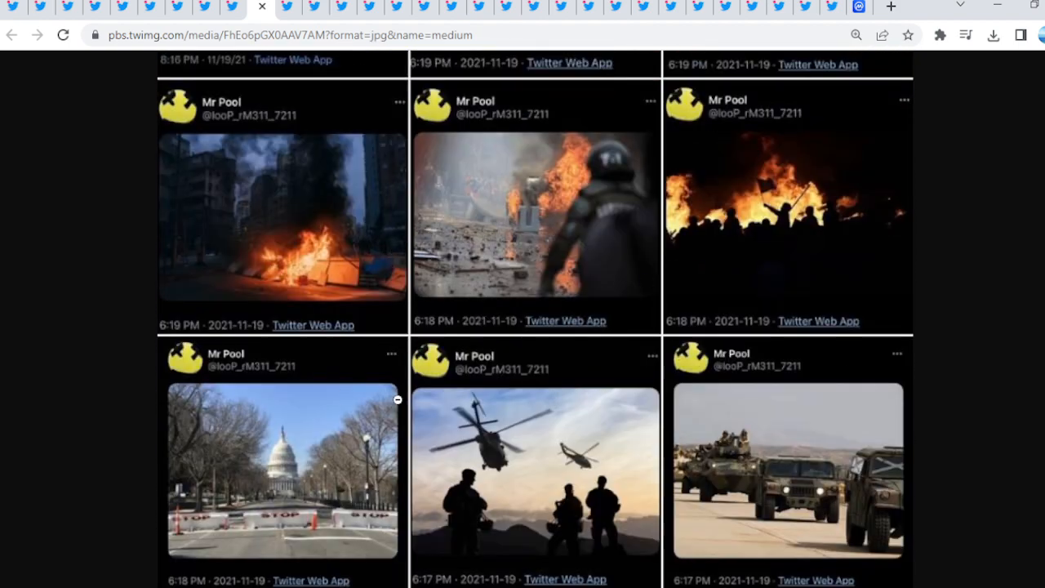
mouse_move(157, 522)
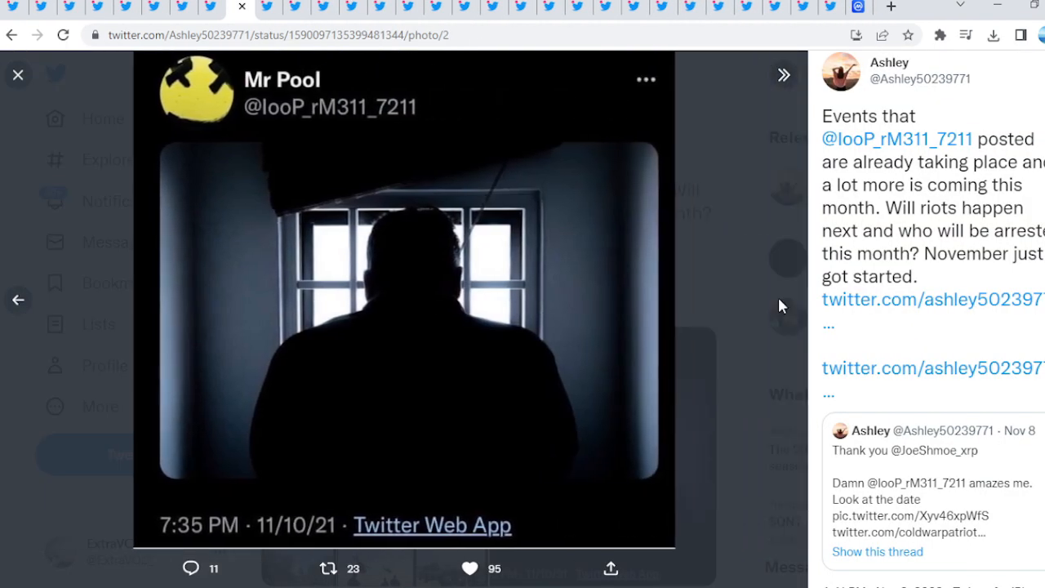
click(17, 74)
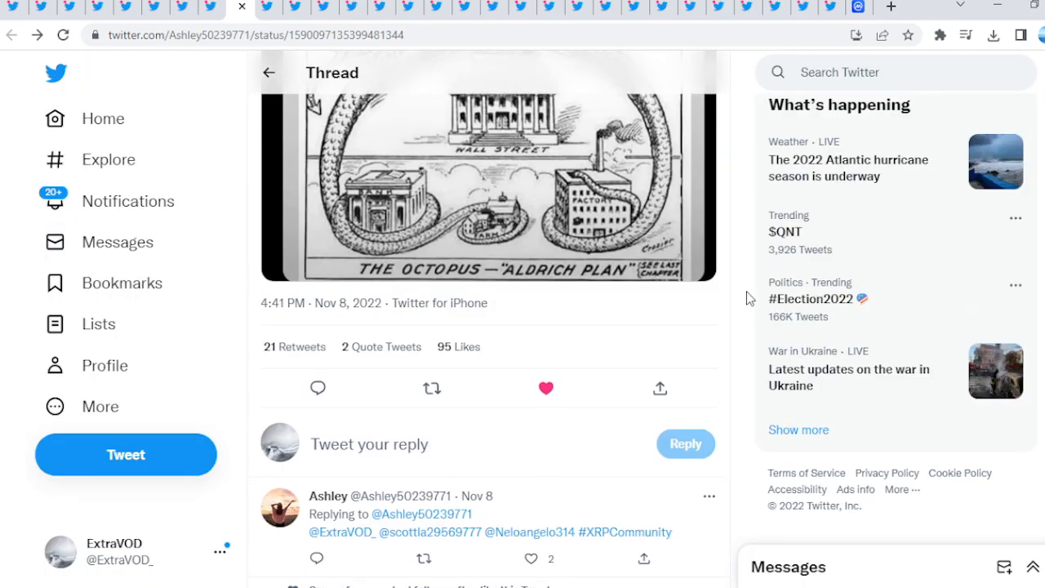
Scroll up and close the image grid to show the 'New Q-Drop!!!' image enlarged
scroll(up, 3)
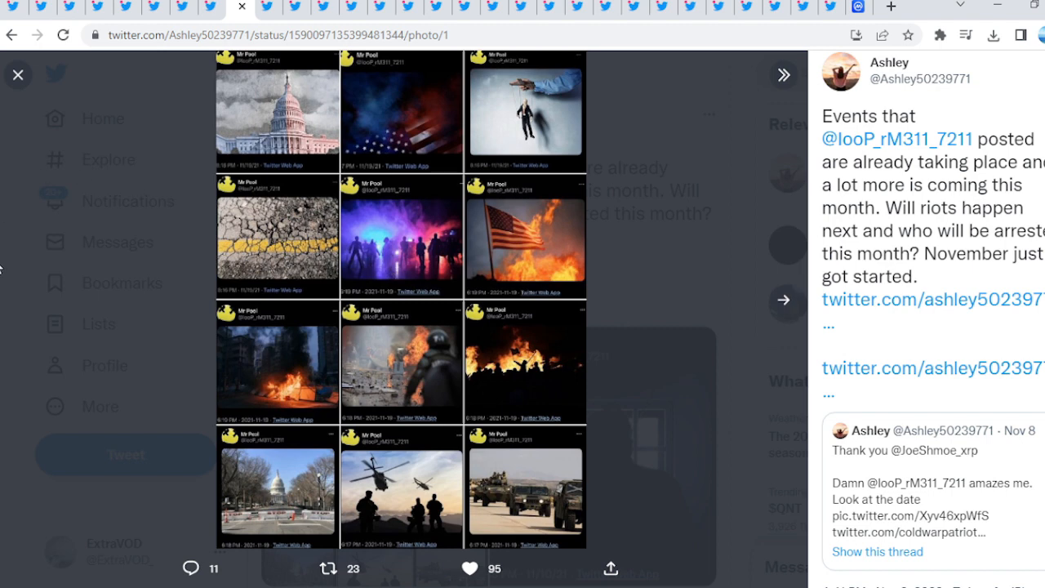
click(18, 74)
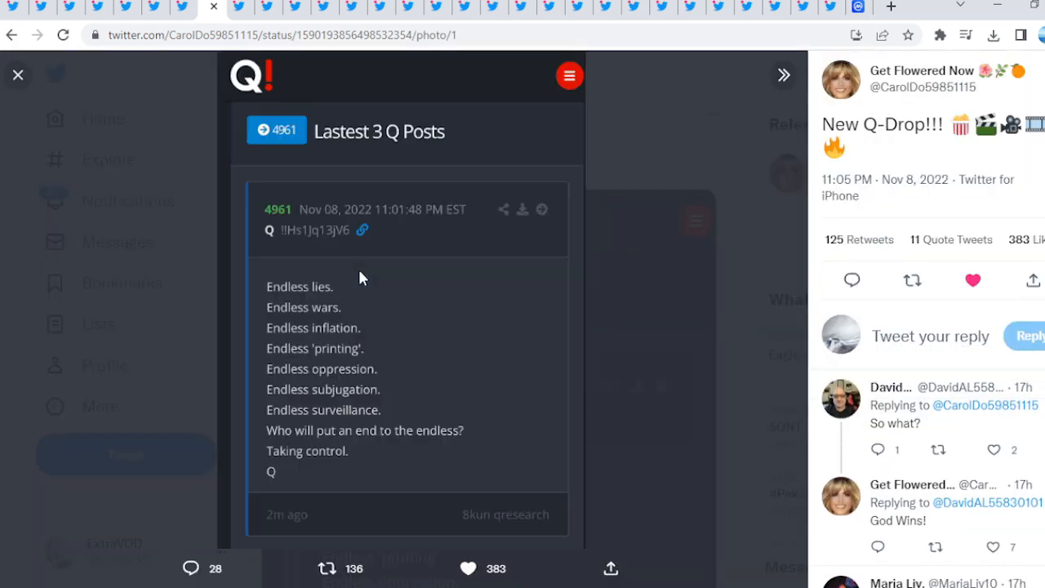
mouse_move(284, 353)
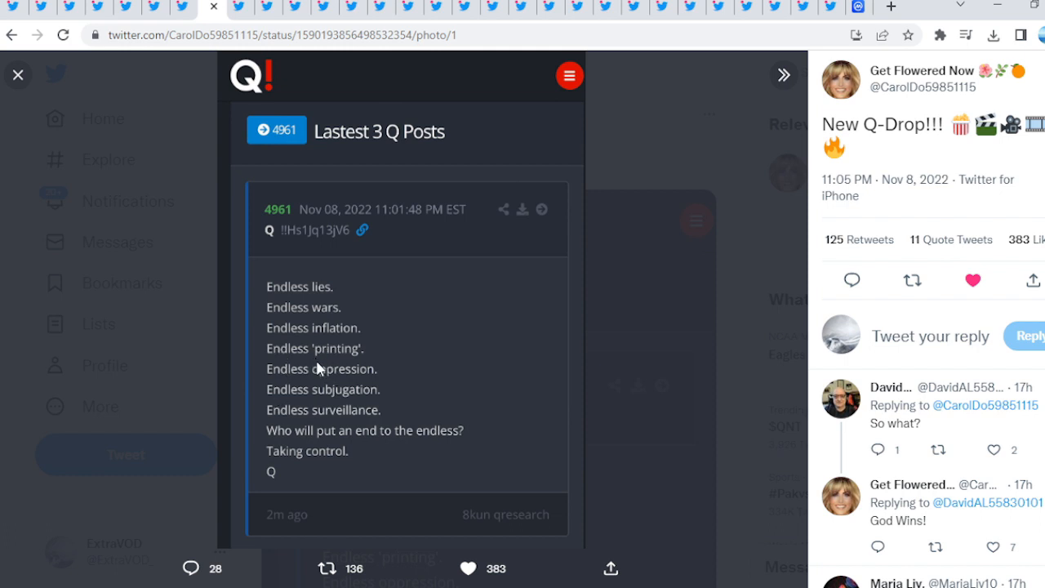
mouse_move(349, 434)
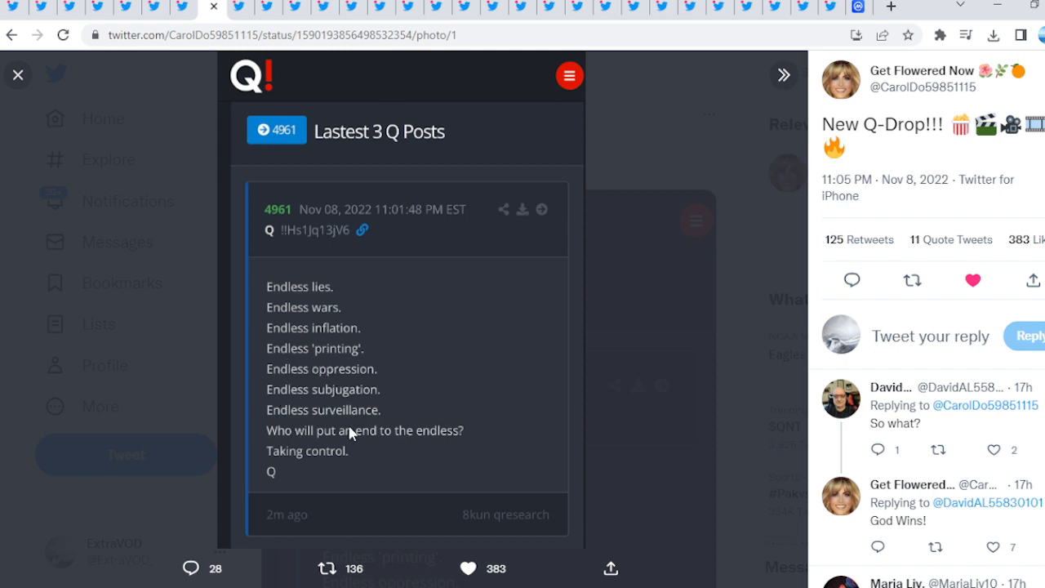
mouse_move(302, 465)
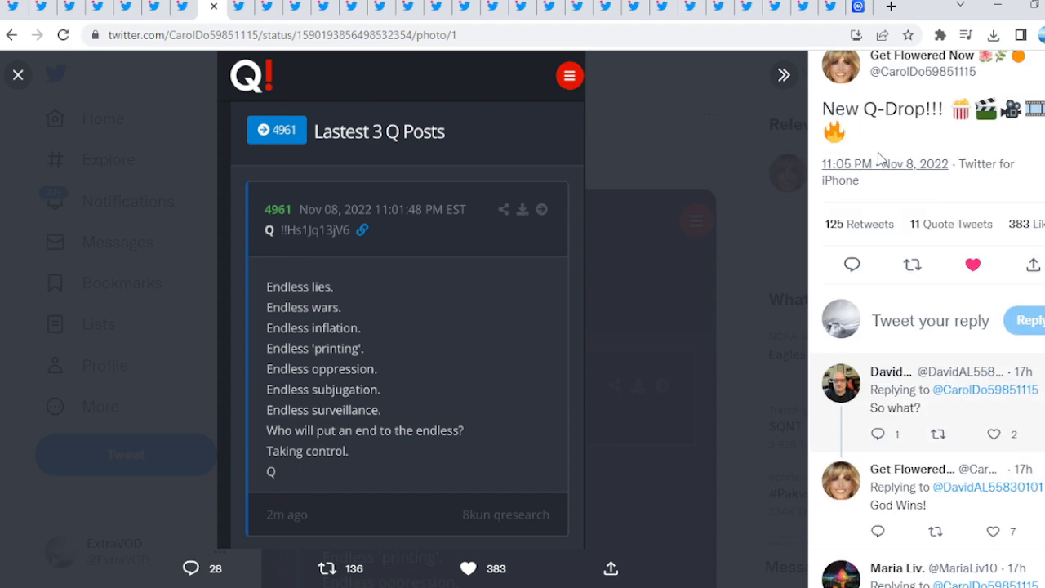
click(18, 75)
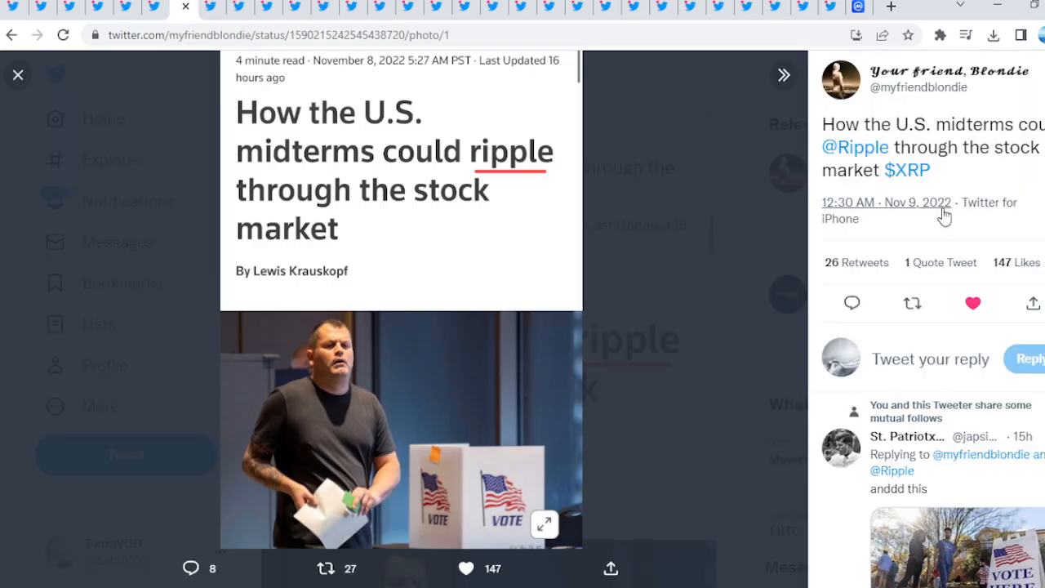
mouse_move(551, 171)
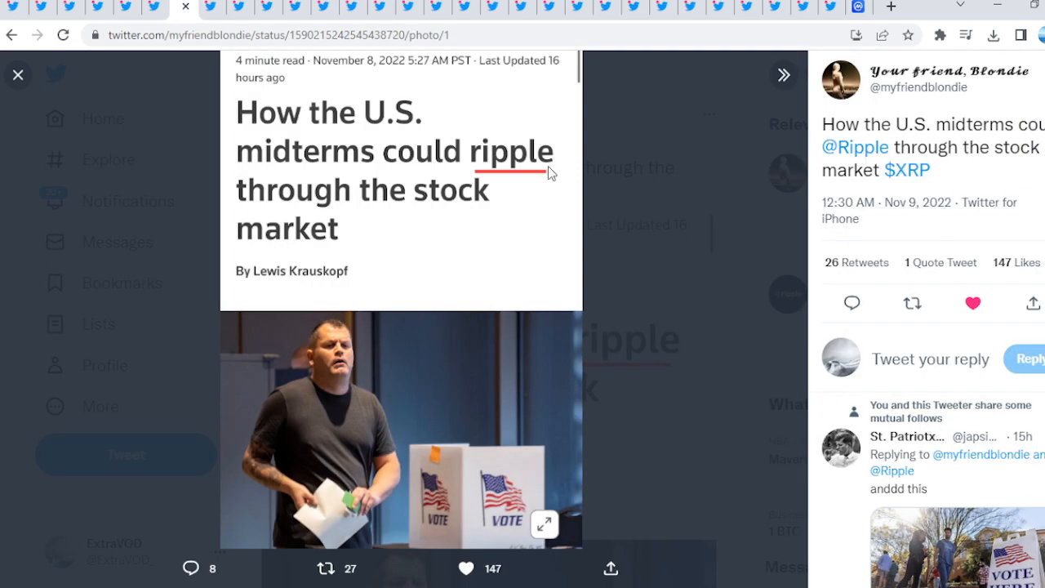
Advance two posts in the photo viewer to the 'Been telling you since 2020' Day 312 chart
click(17, 74)
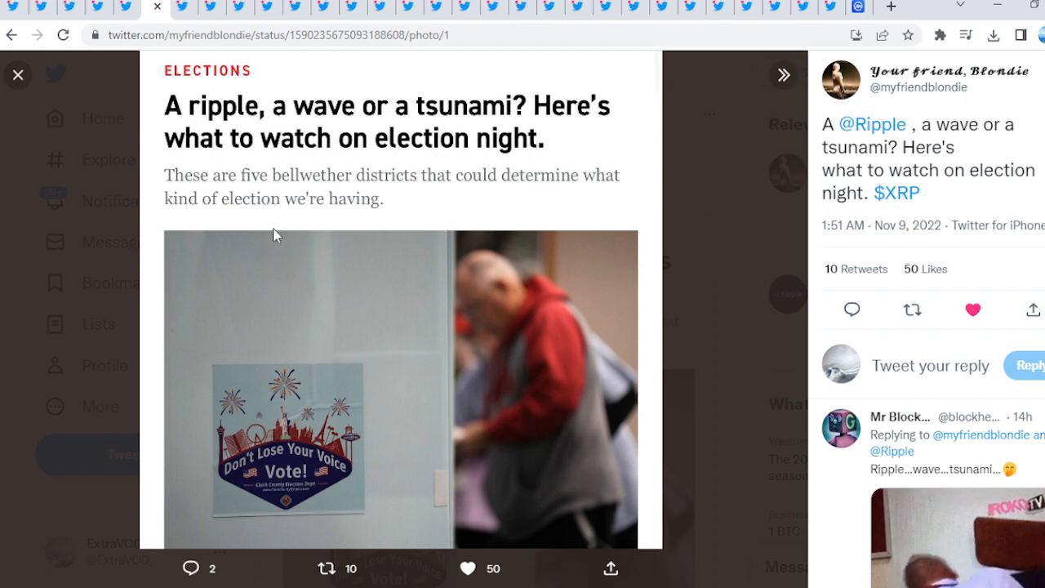
click(18, 74)
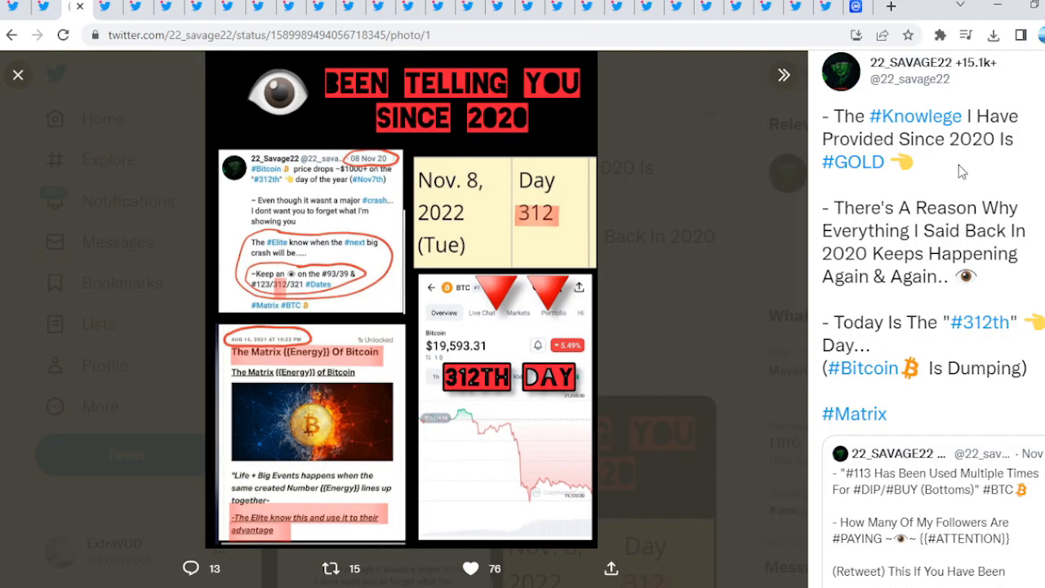
mouse_move(408, 199)
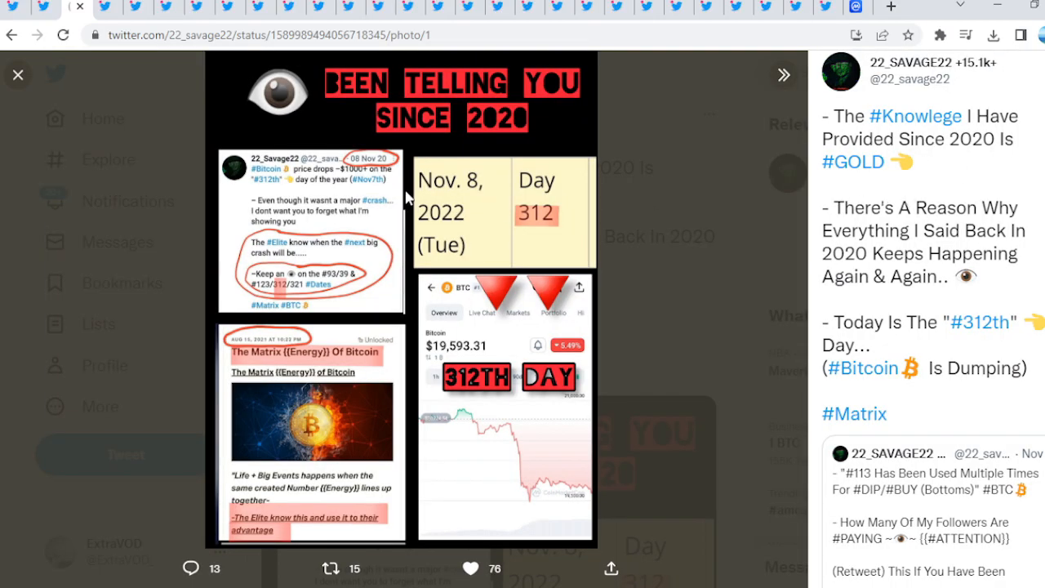
mouse_move(302, 283)
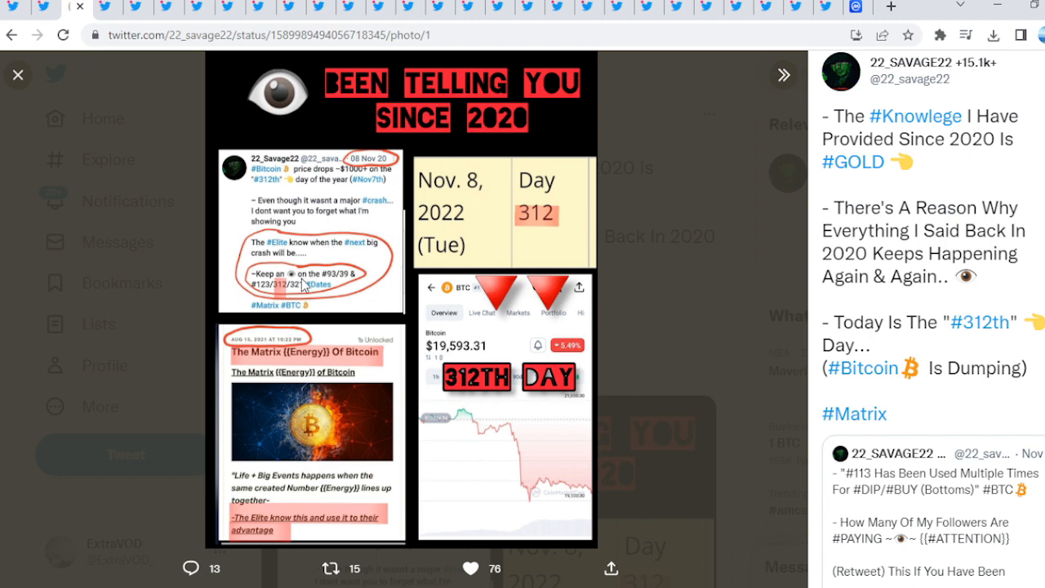
mouse_move(263, 297)
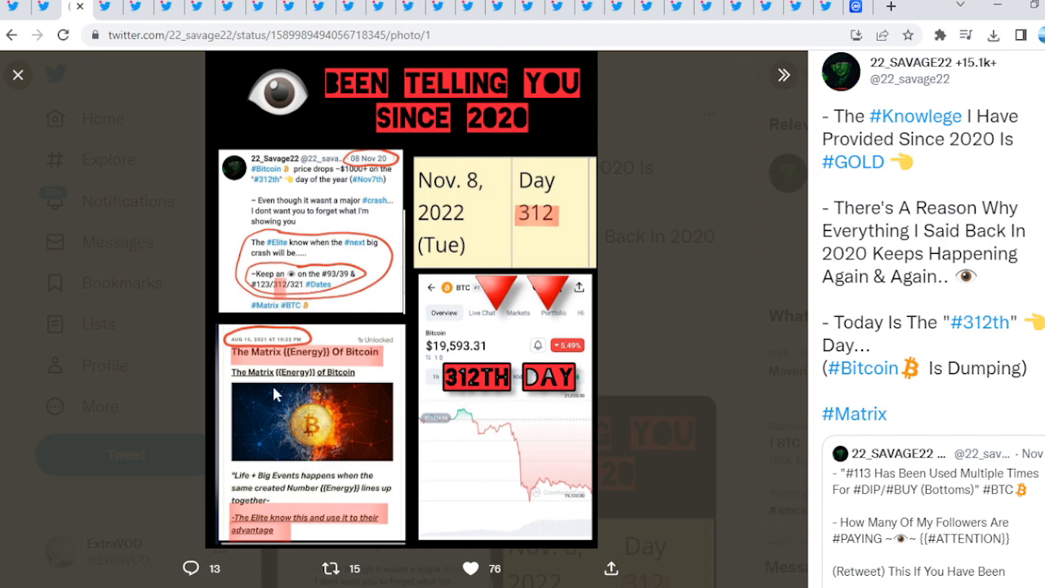
mouse_move(532, 354)
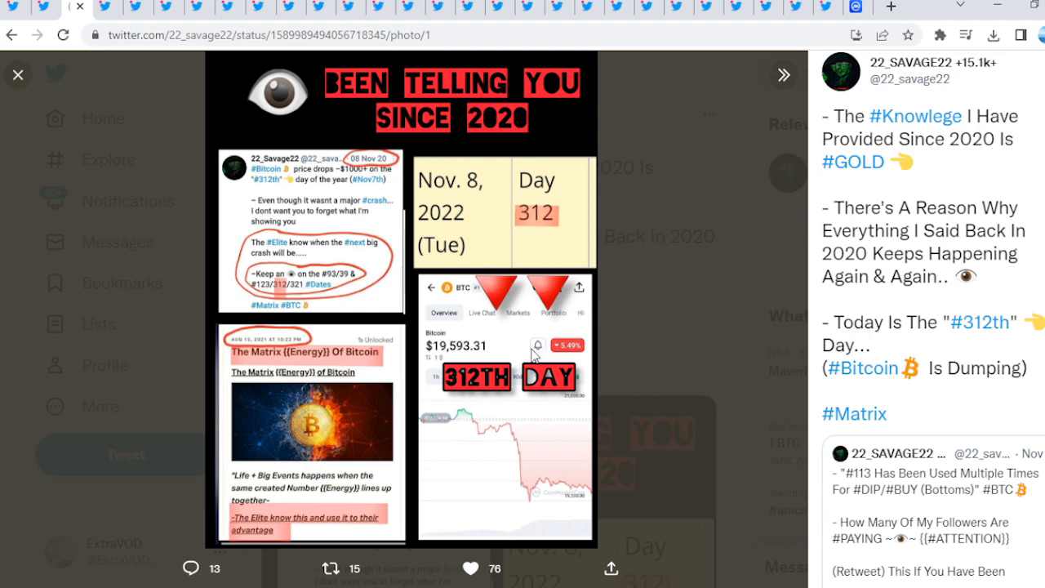
mouse_move(543, 231)
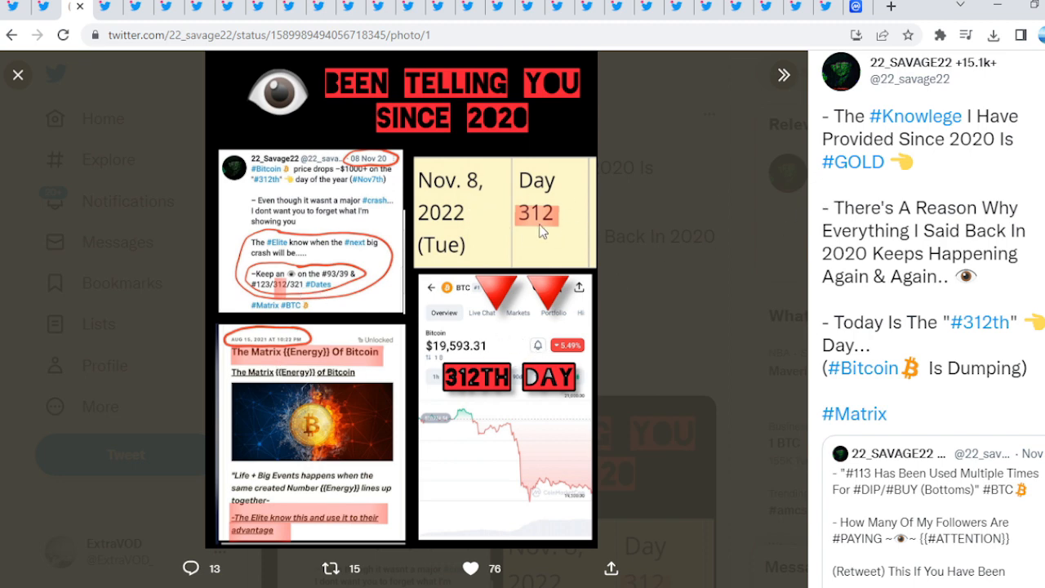
mouse_move(347, 189)
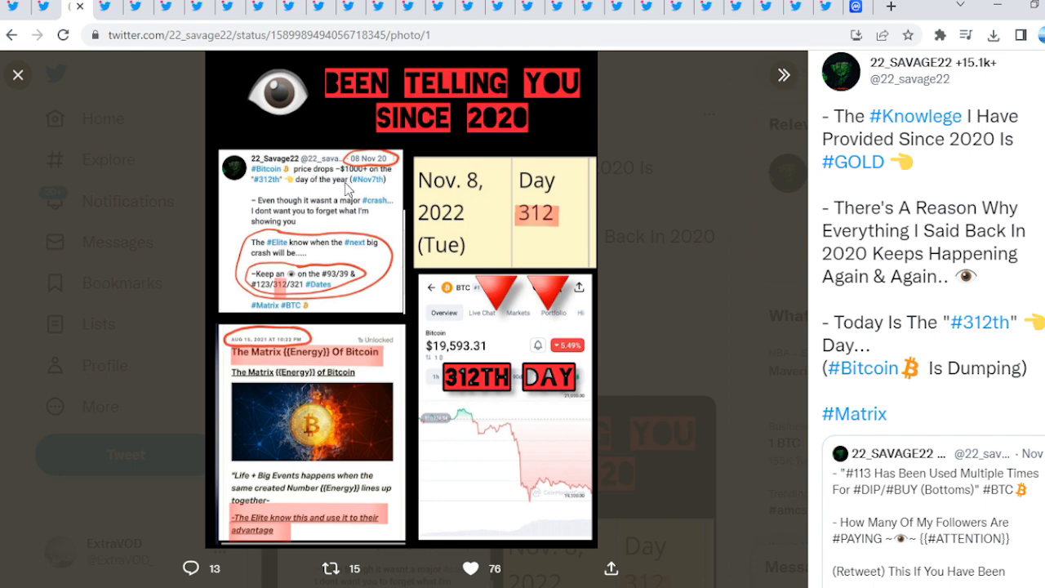
mouse_move(264, 185)
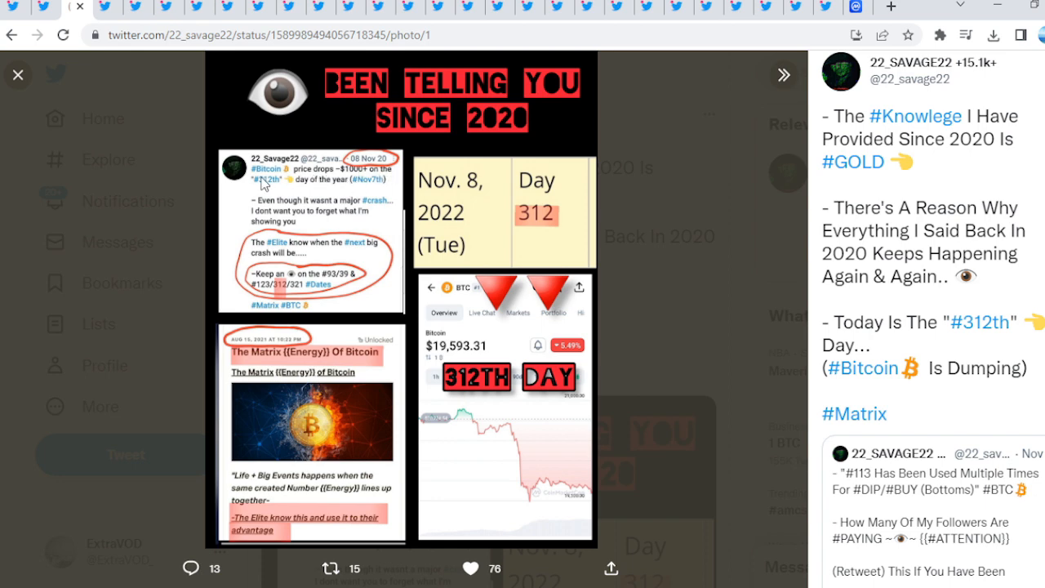
mouse_move(384, 200)
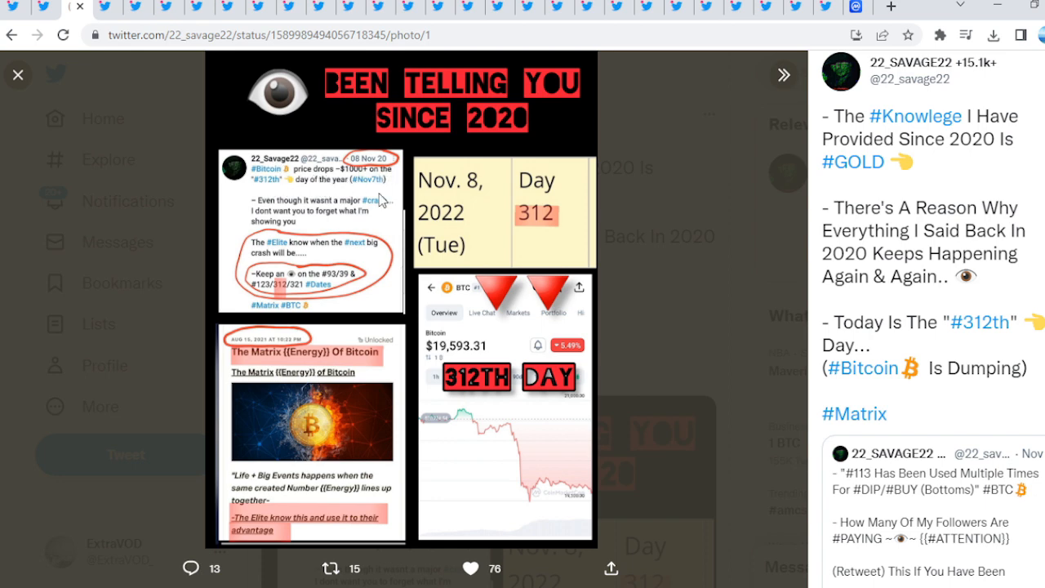
Close the viewer and open THE-CODER's thread with the 985-days Time Between Dates screenshot
click(18, 75)
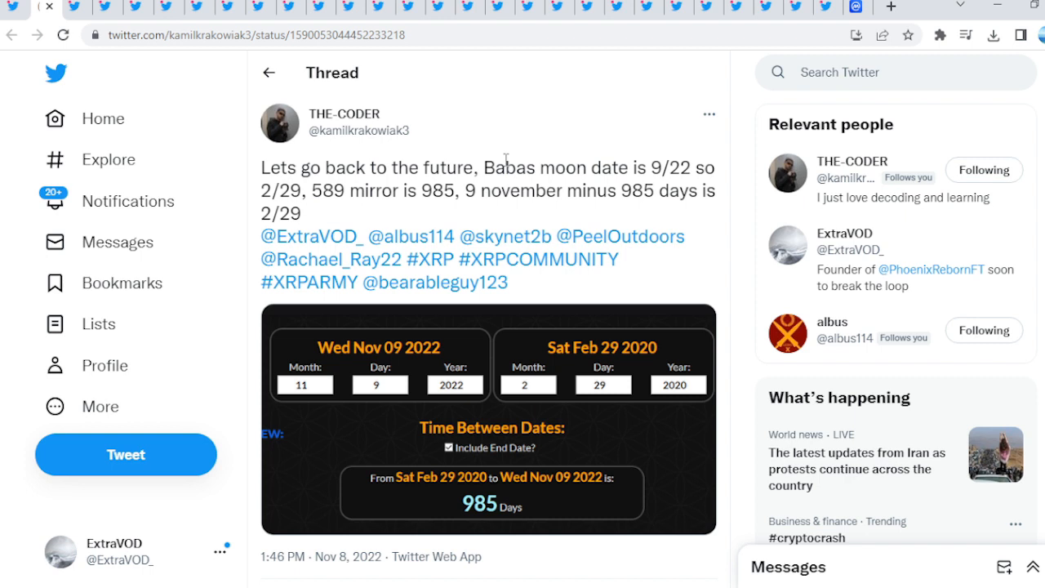
mouse_move(626, 184)
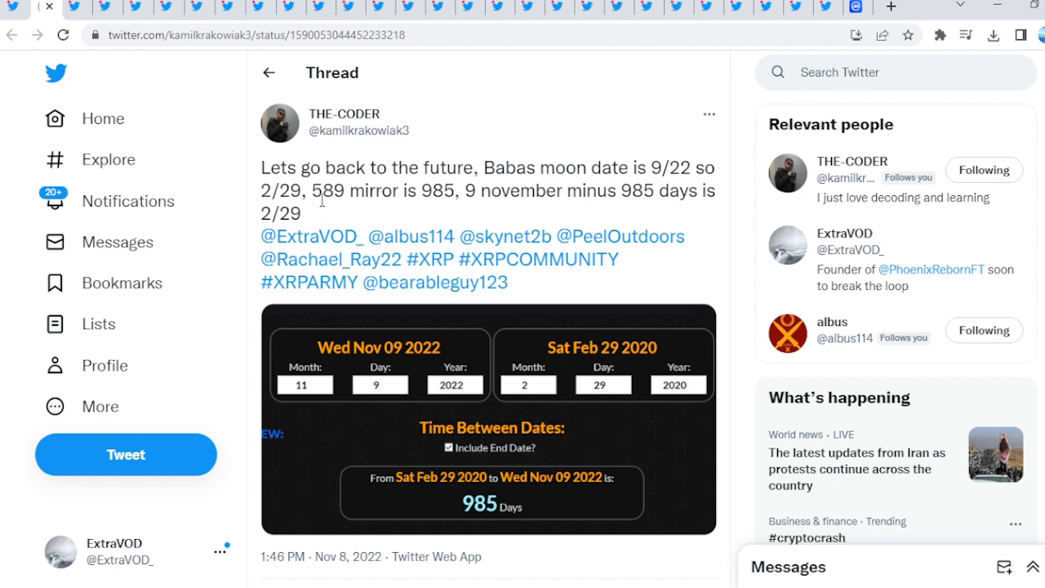
mouse_move(423, 409)
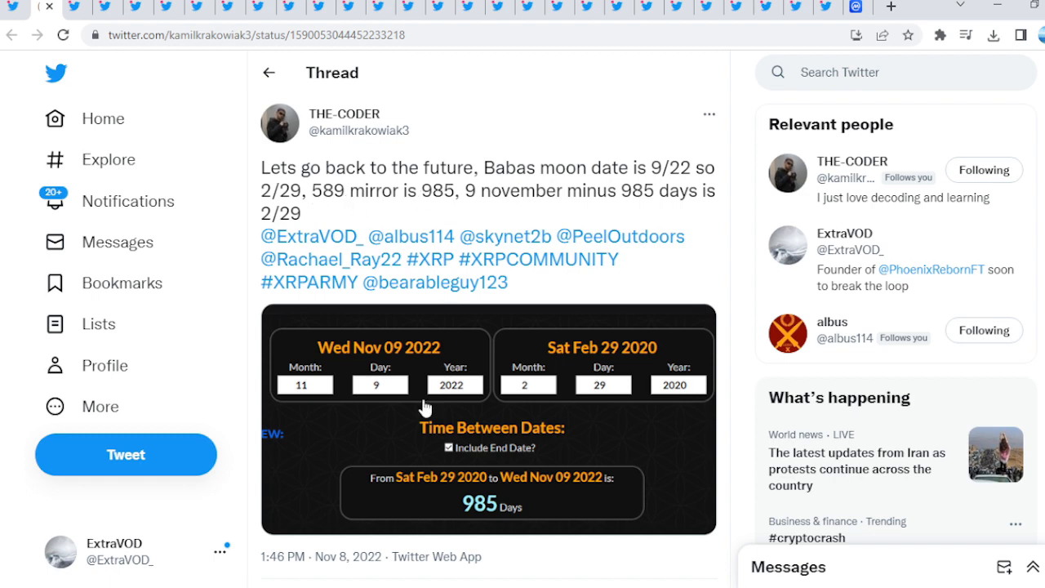
View the 985-days date image and the poll screenshot, then reach BABA's Batman 'weird feeling' tweet
click(487, 419)
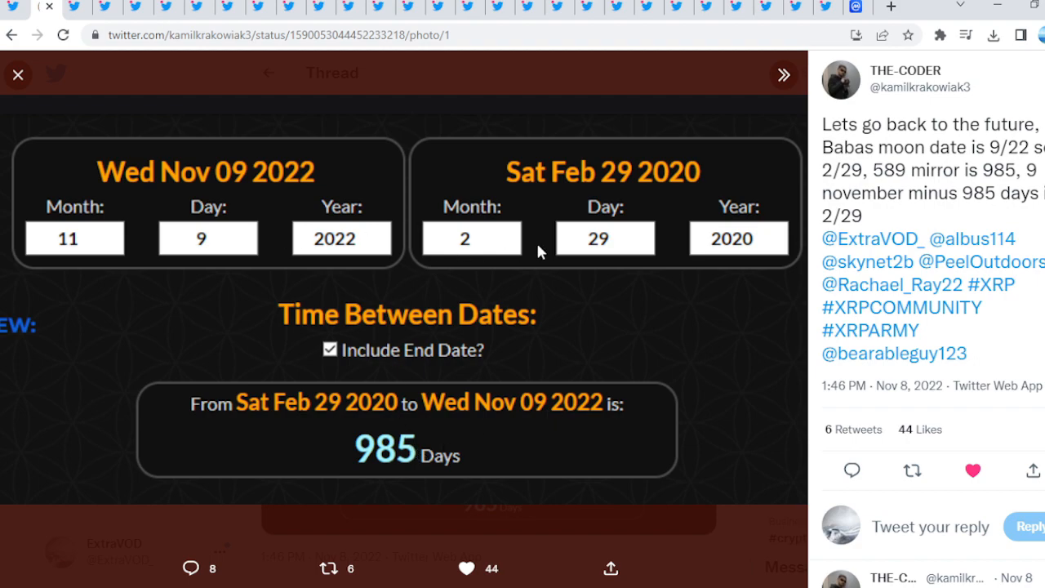
click(18, 75)
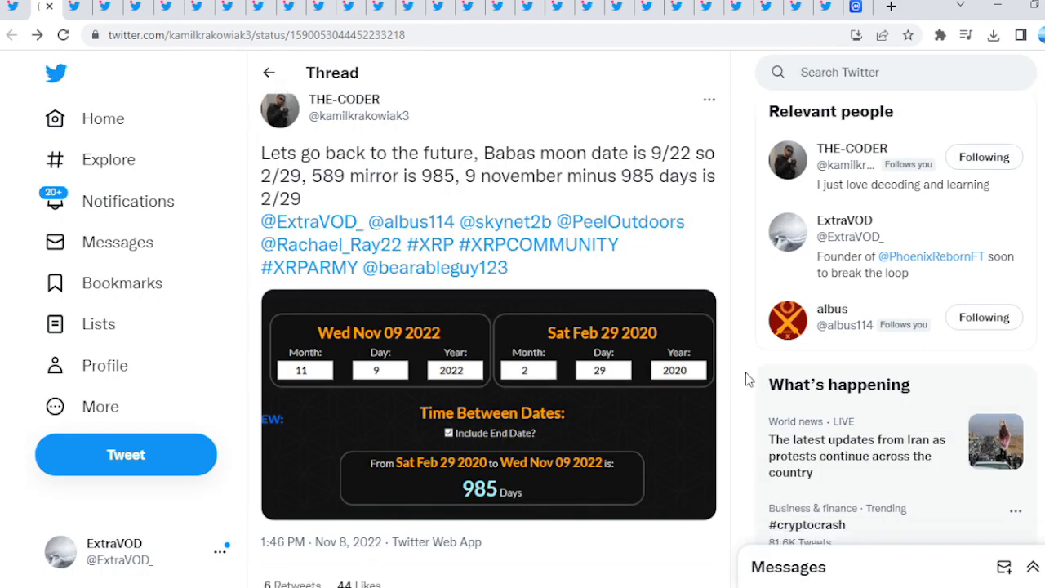
click(488, 404)
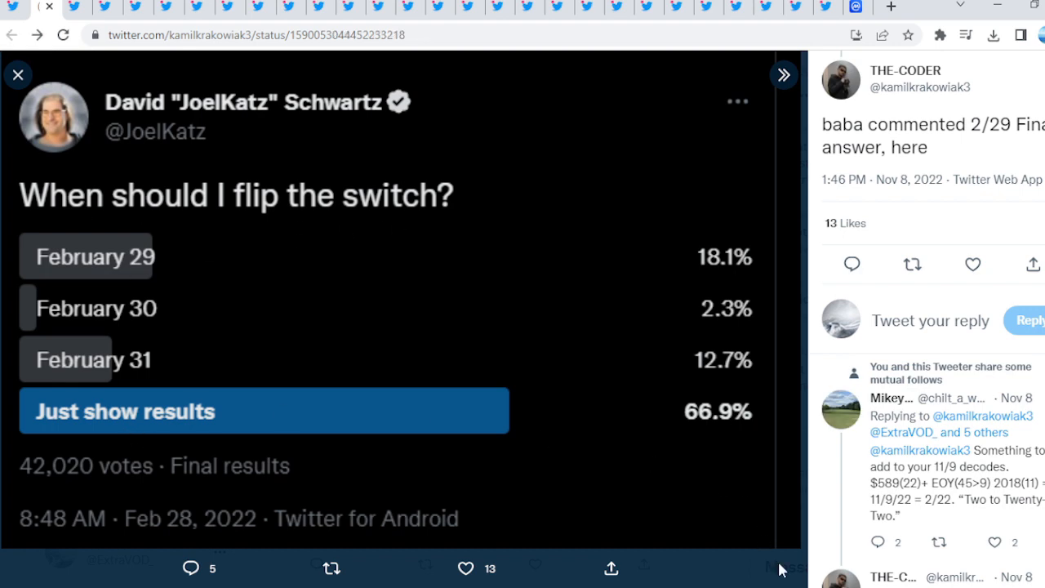
click(18, 74)
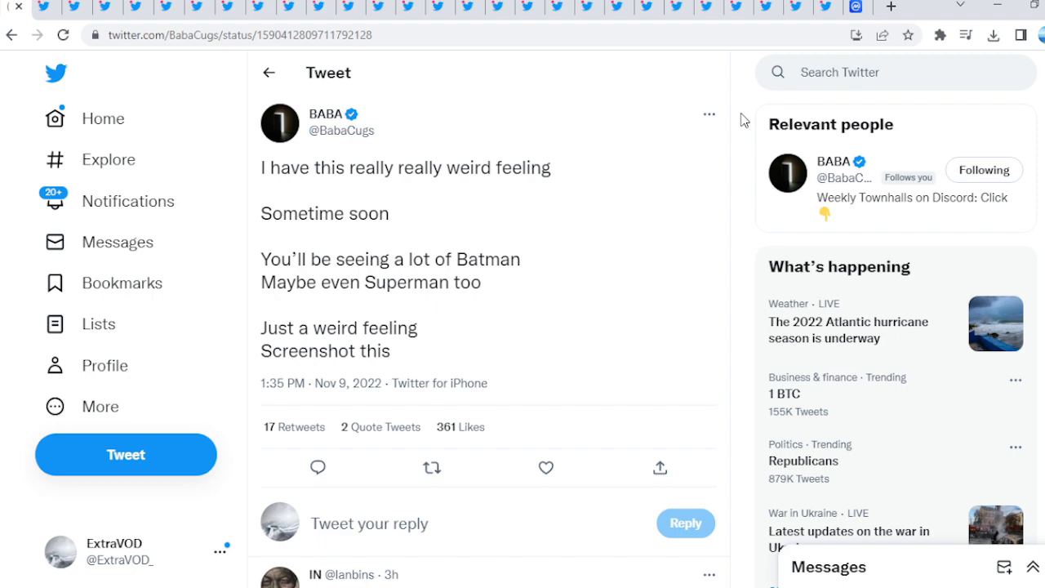
Scroll down through the replies on BABA's Batman-and-Superman tweet
scroll(down, 3)
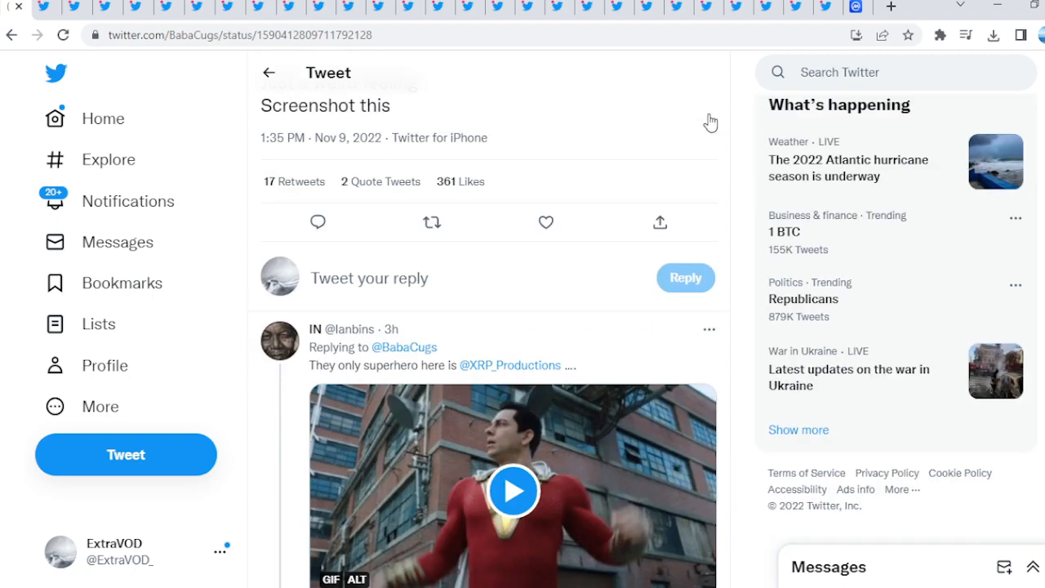
scroll(down, 3)
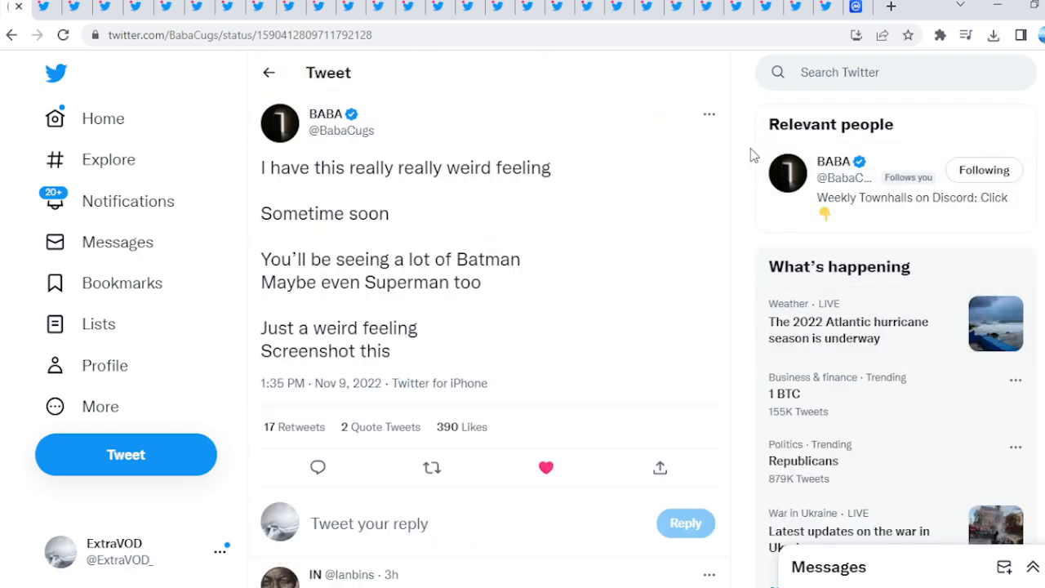
mouse_move(845, 163)
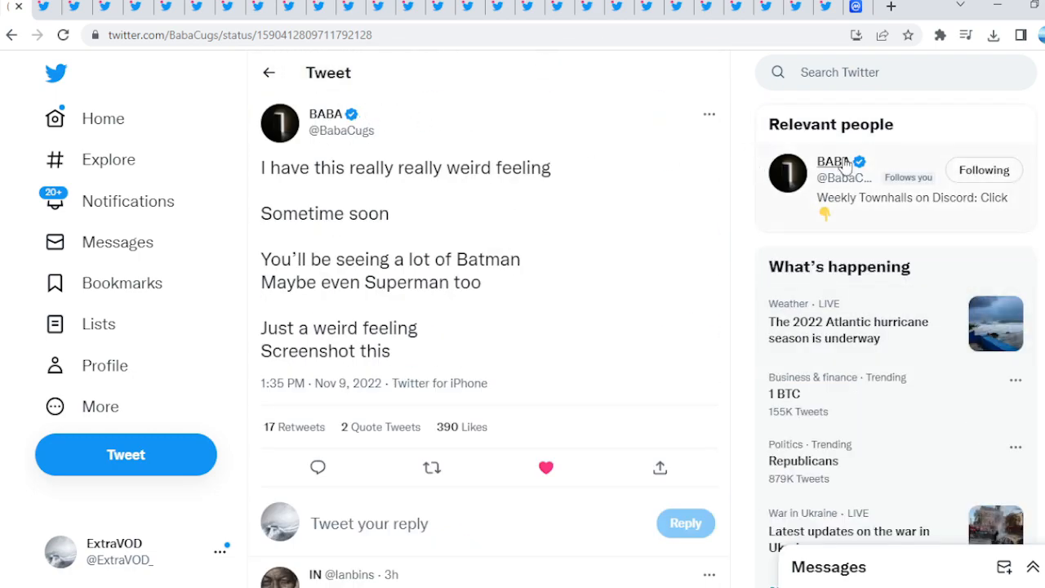
mouse_move(737, 159)
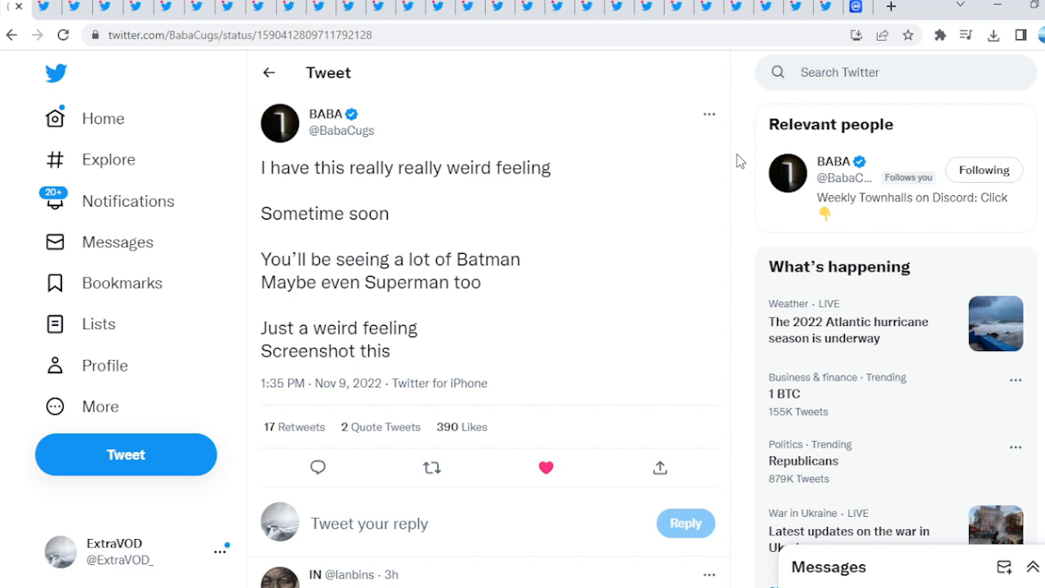